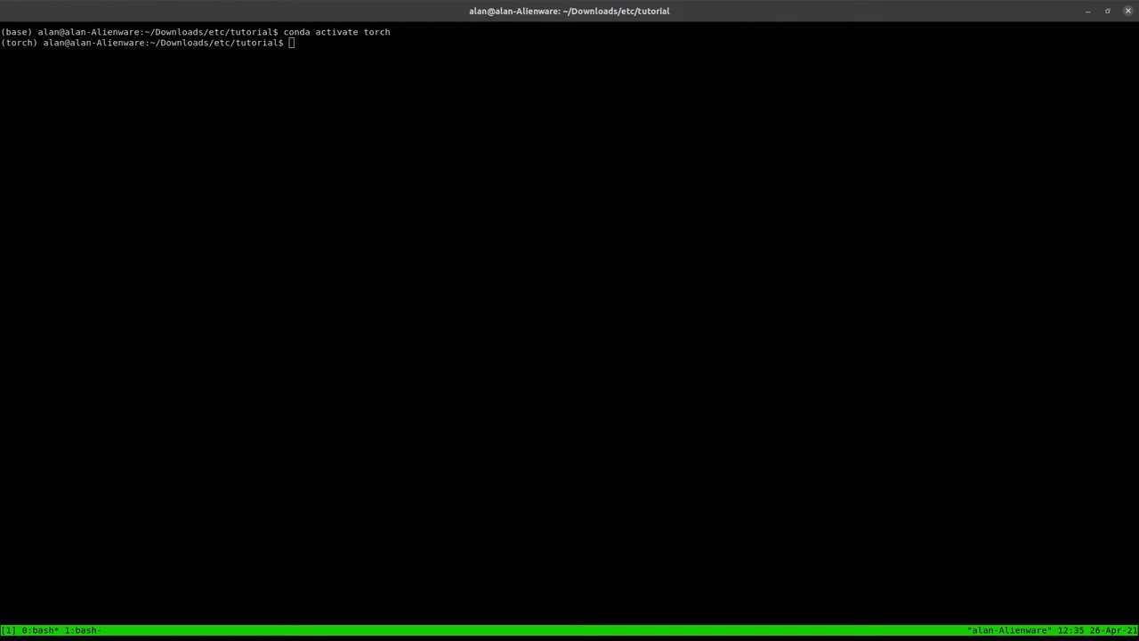
{"action": "mouse_move", "coordinate": [573, 217]}
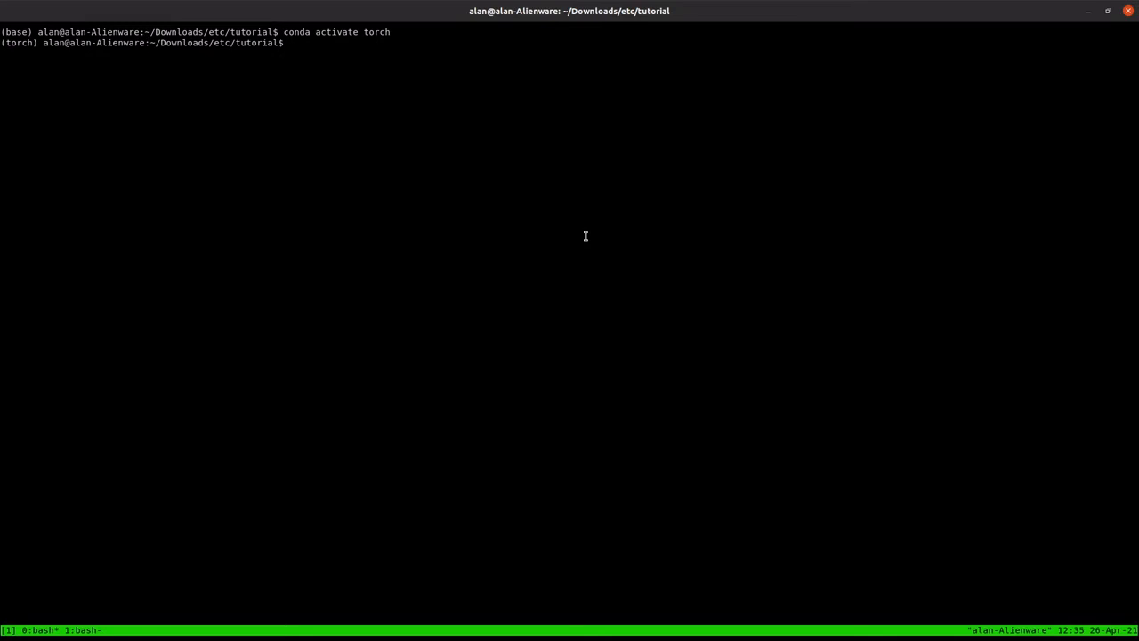
{"action": "mouse_move", "coordinate": [749, 257]}
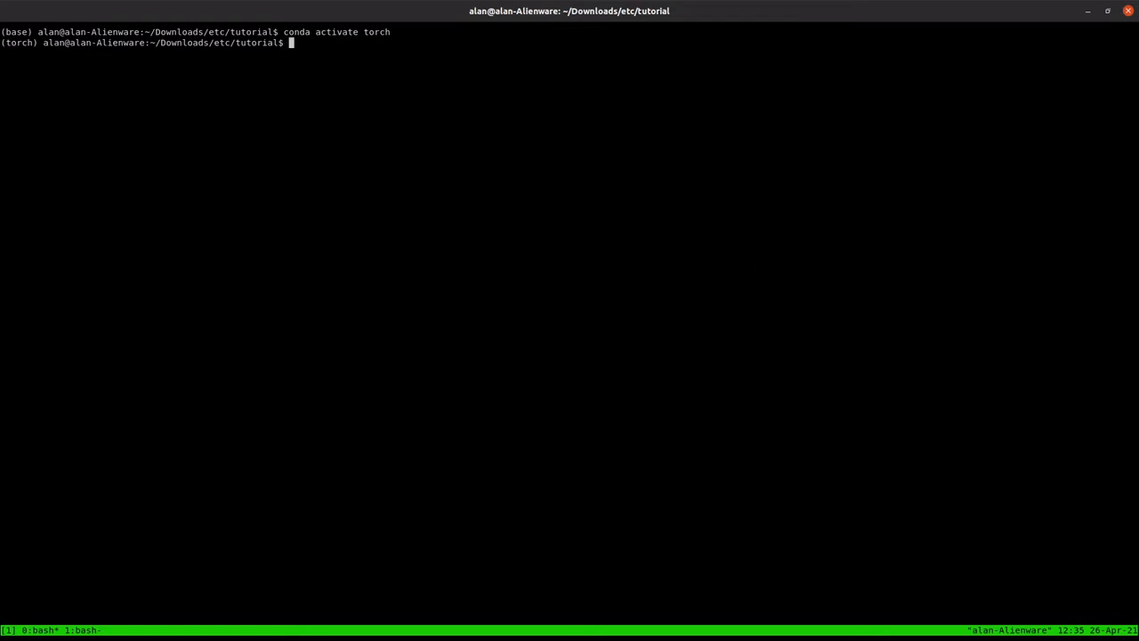
Step: Activate the torch conda environment, touch models, and clear the screen
{"action": "type", "text": "touch models"}
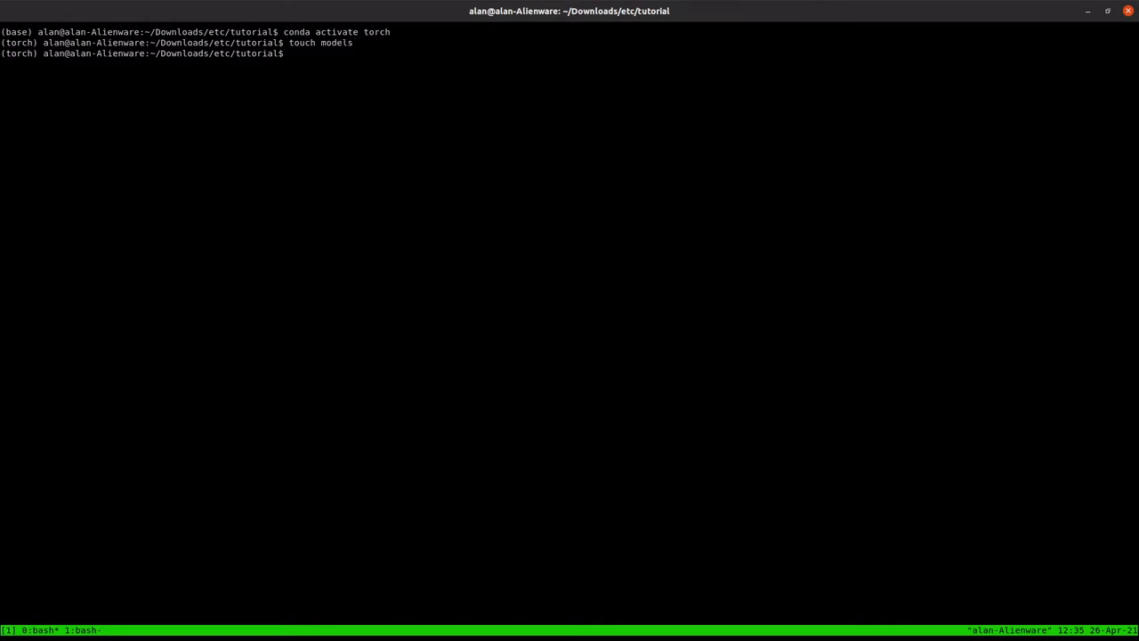
{"action": "type", "text": "touch"}
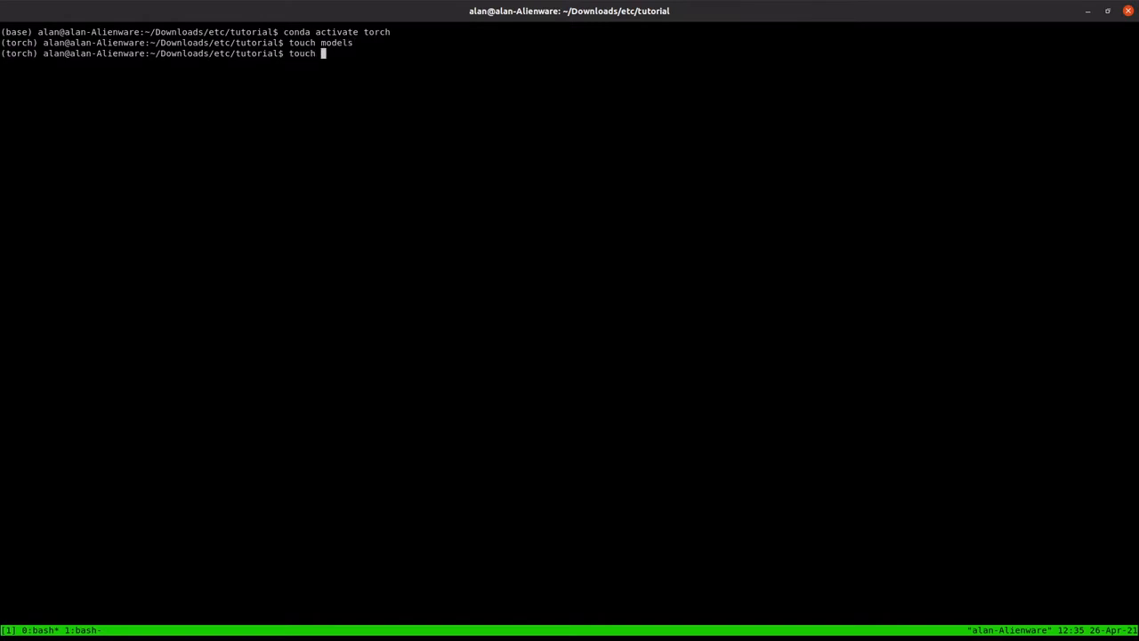
{"action": "type", "text": "build"}
{"action": "type", "text": "m"}
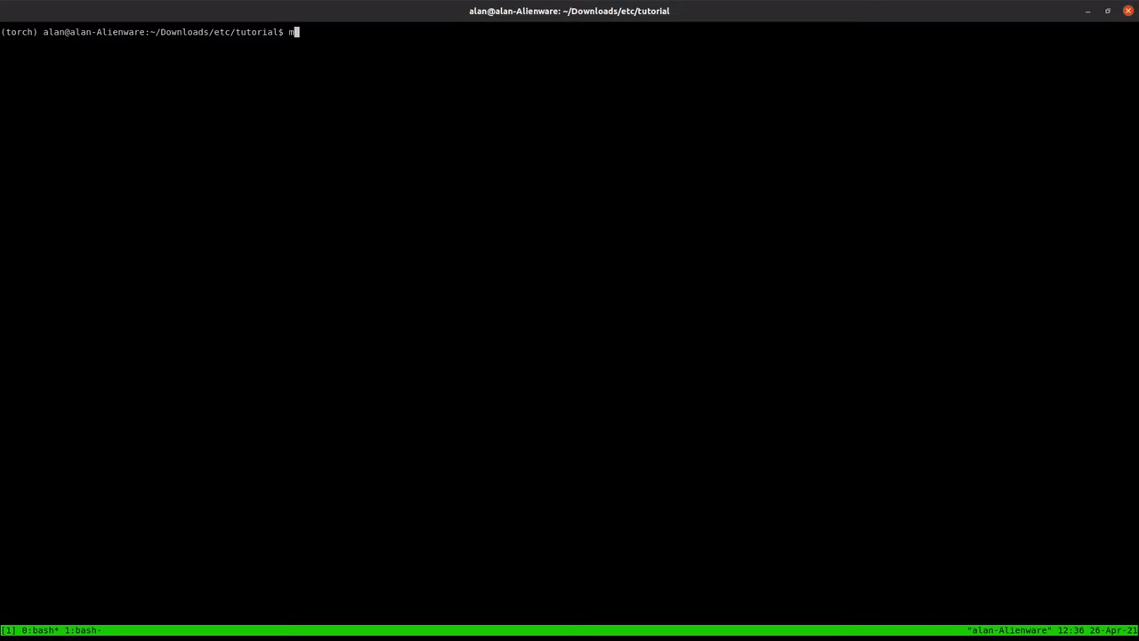
Step: Make models and build folders, wget CMakeLists.txt from the GitHub blob URL, and view it in vi
{"action": "type", "text": "kdir models build"}
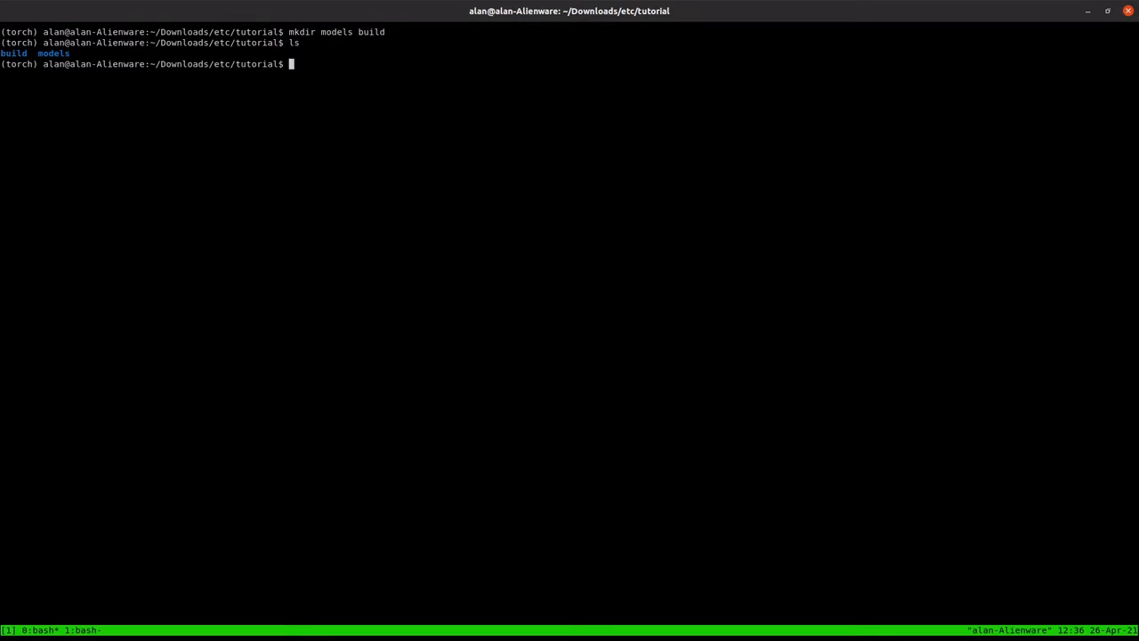
{"action": "type", "text": "wget"}
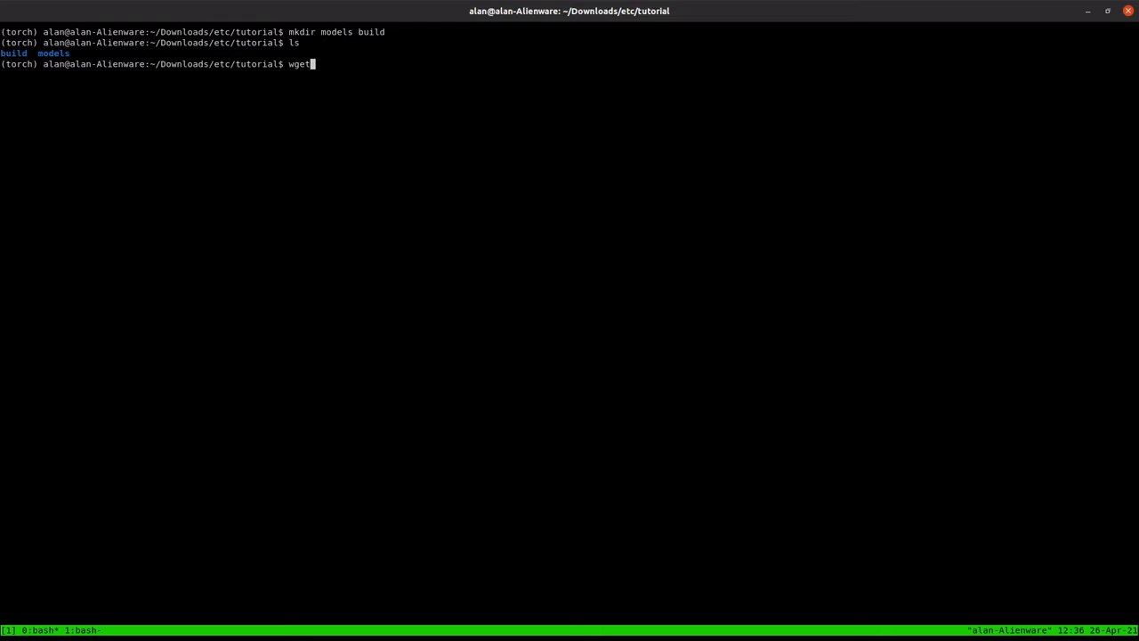
{"action": "type", "text": "https://github.com/alantess/learntorch/blob/main/torchscript/L1/CMakeLists.txt"}
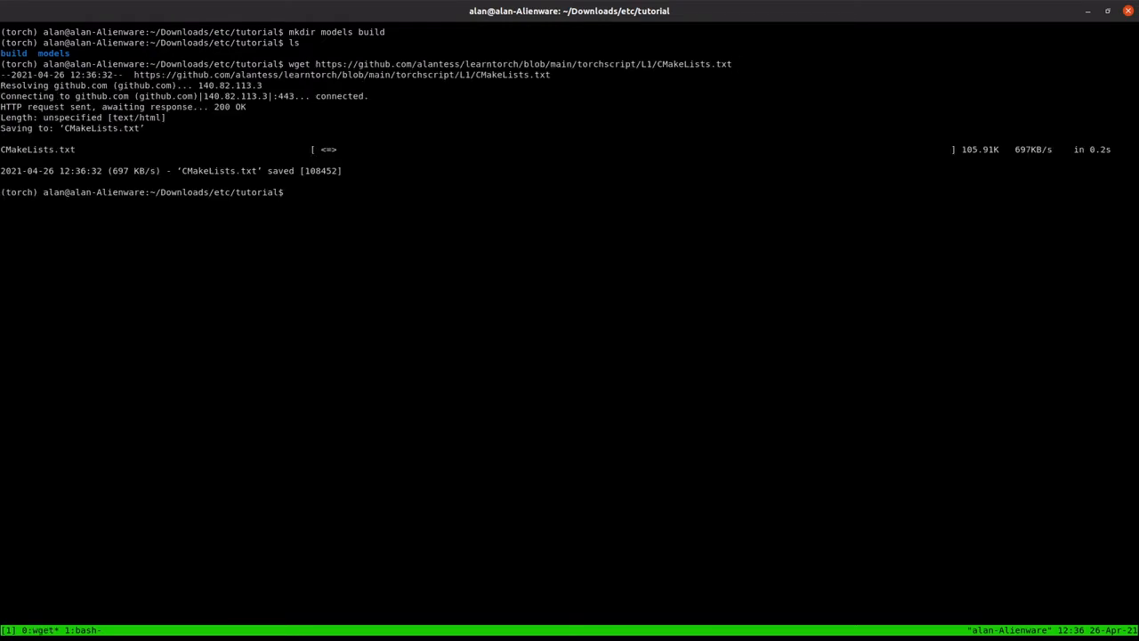
{"action": "type", "text": "vi CMakeLists.txt"}
{"action": "type", "text": "rm"}
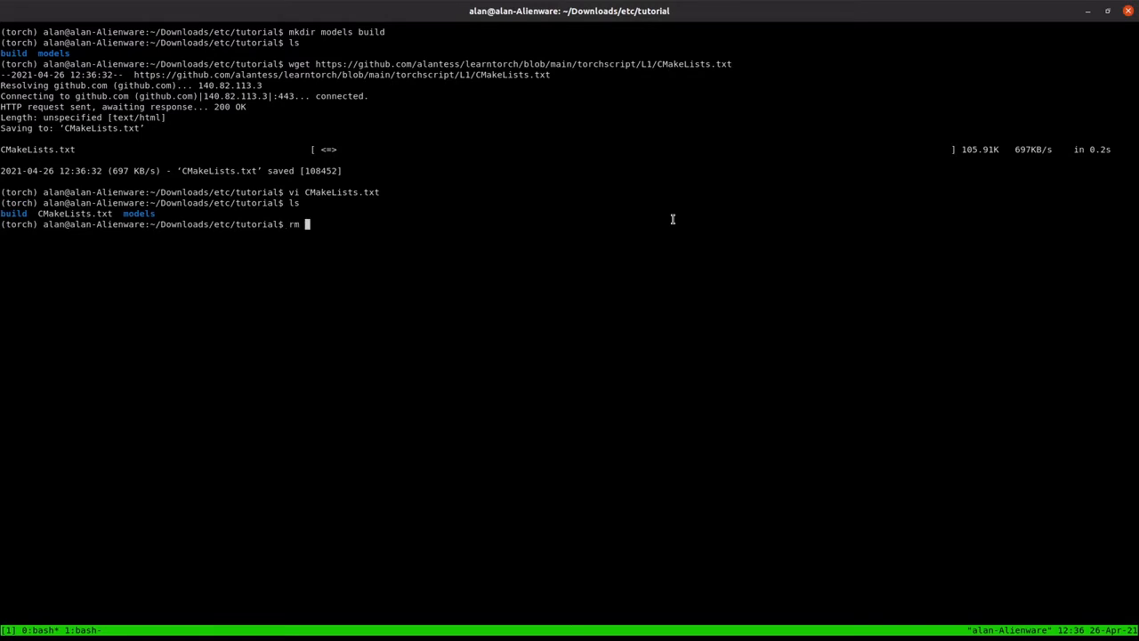
Step: Remove the bad CMakeLists.txt, fetch the raw GitHub version, and check it in vi
{"action": "type", "text": "-rf CMAk"}
{"action": "type", "text": "ls"}
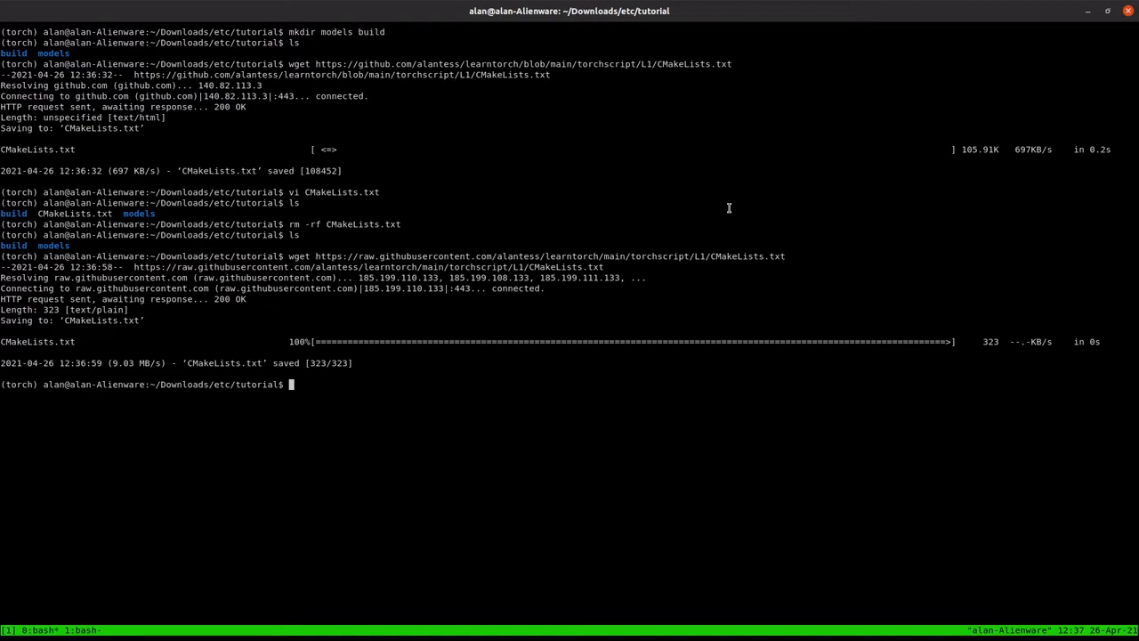
{"action": "type", "text": "vi"}
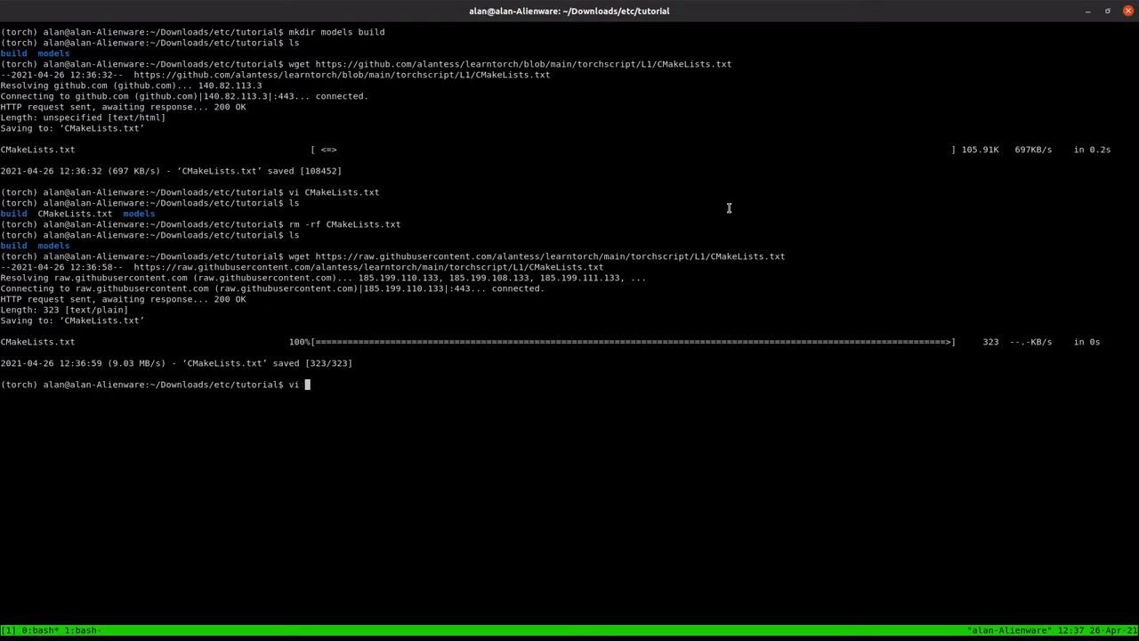
{"action": "type", "text": "CMakeLists.txt"}
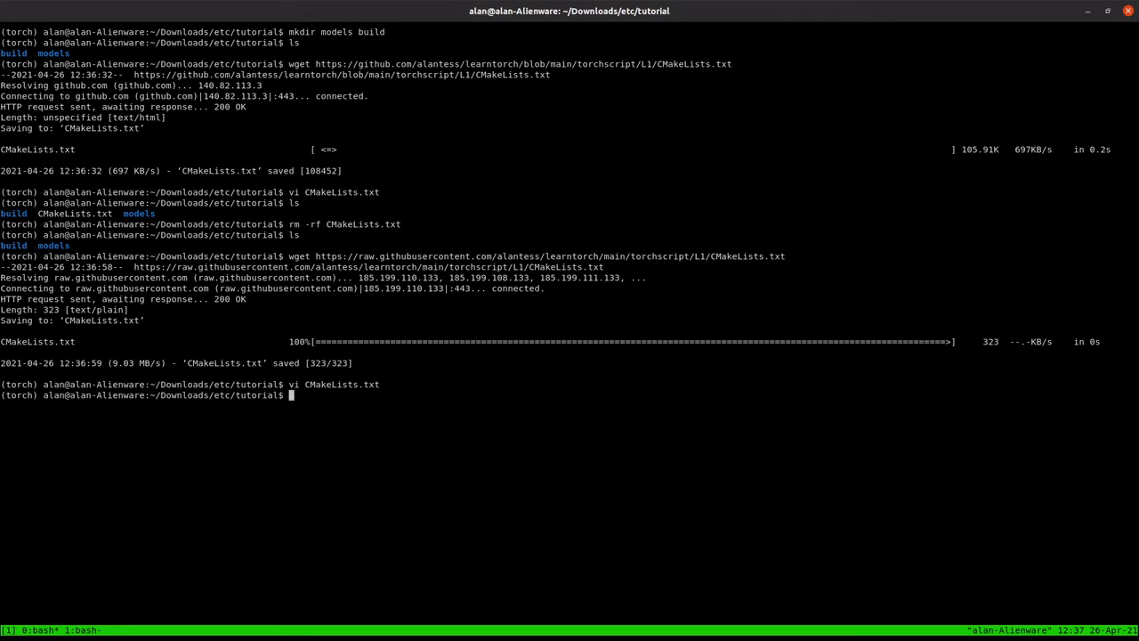
{"action": "mouse_move", "coordinate": [448, 381]}
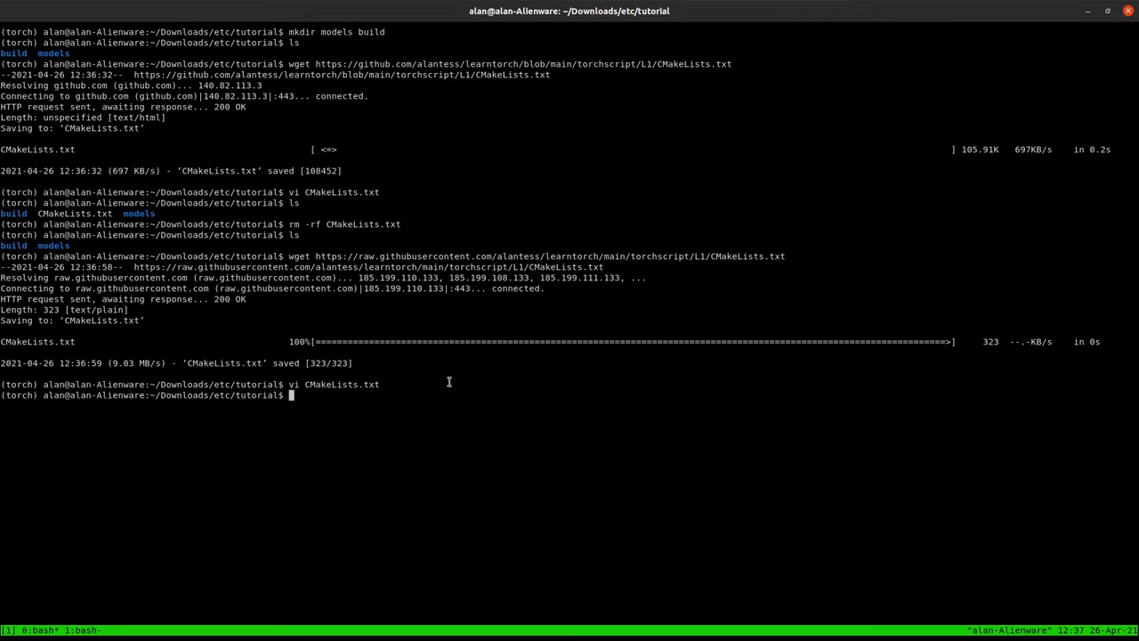
{"action": "mouse_move", "coordinate": [425, 268]}
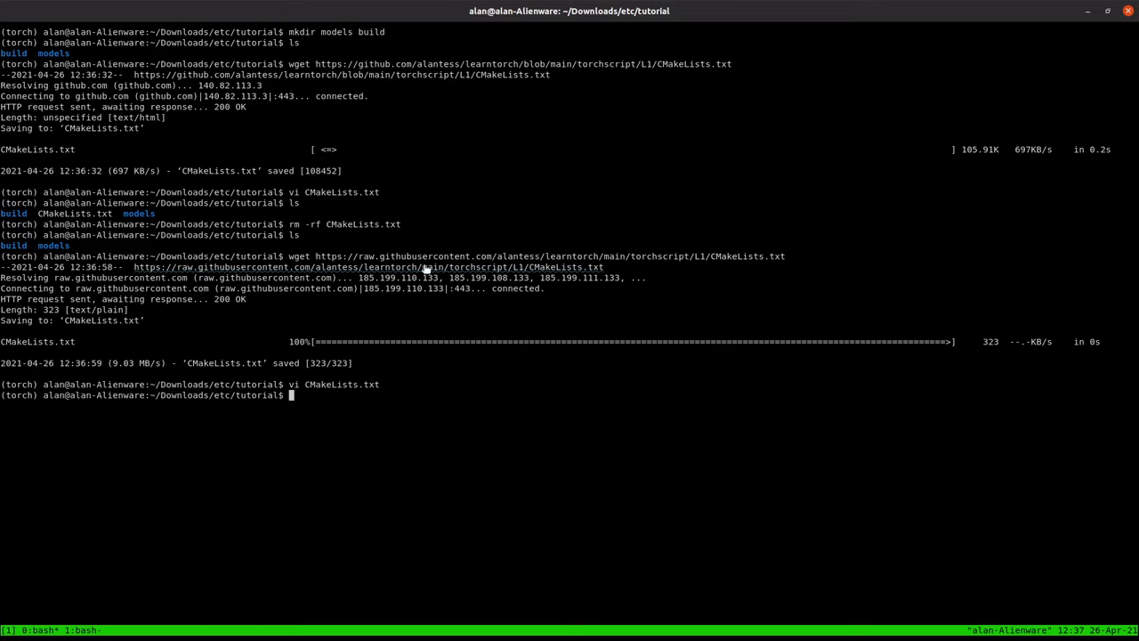
{"action": "mouse_move", "coordinate": [491, 473]}
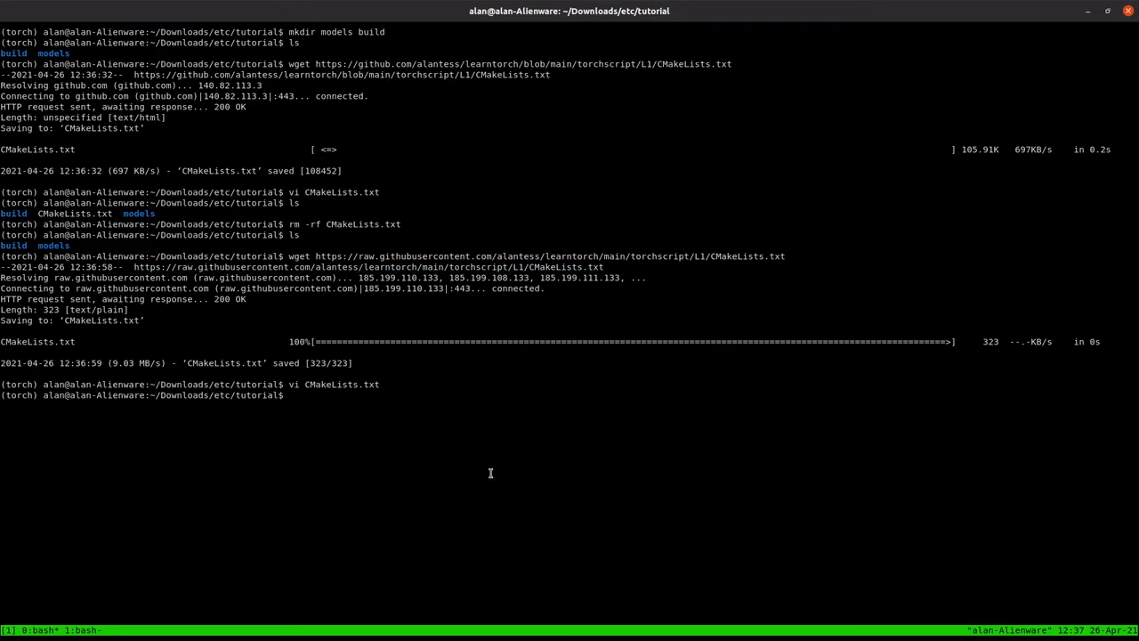
Step: Create empty main.cpp and models.py, list the directory, and edit models.py in vi
{"action": "type", "text": "touch main.cpp"}
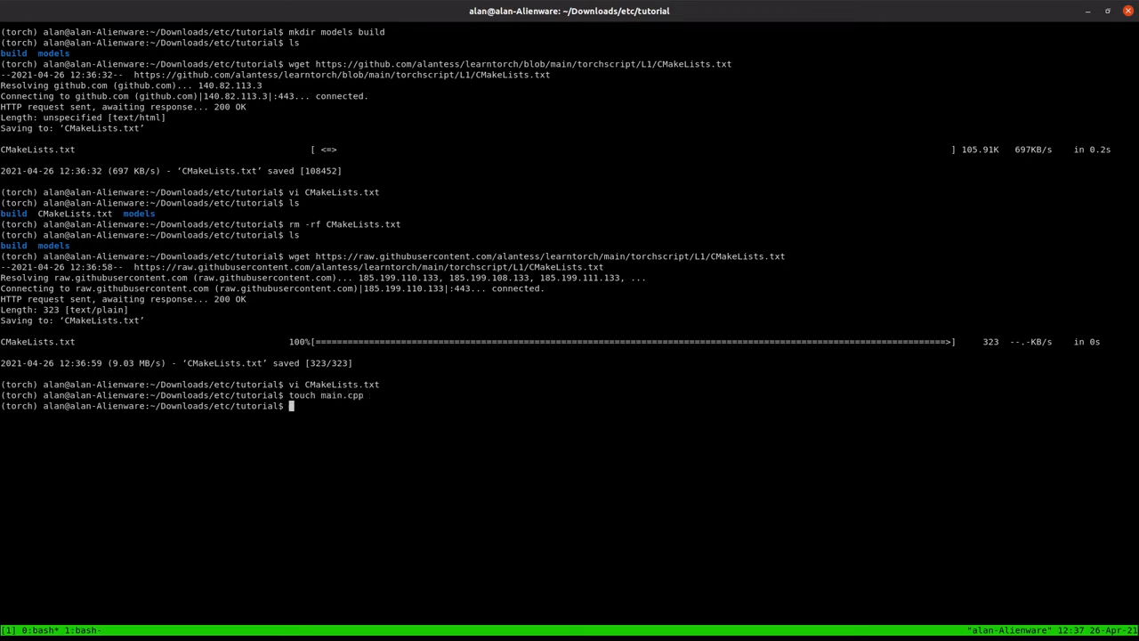
{"action": "type", "text": "touch"}
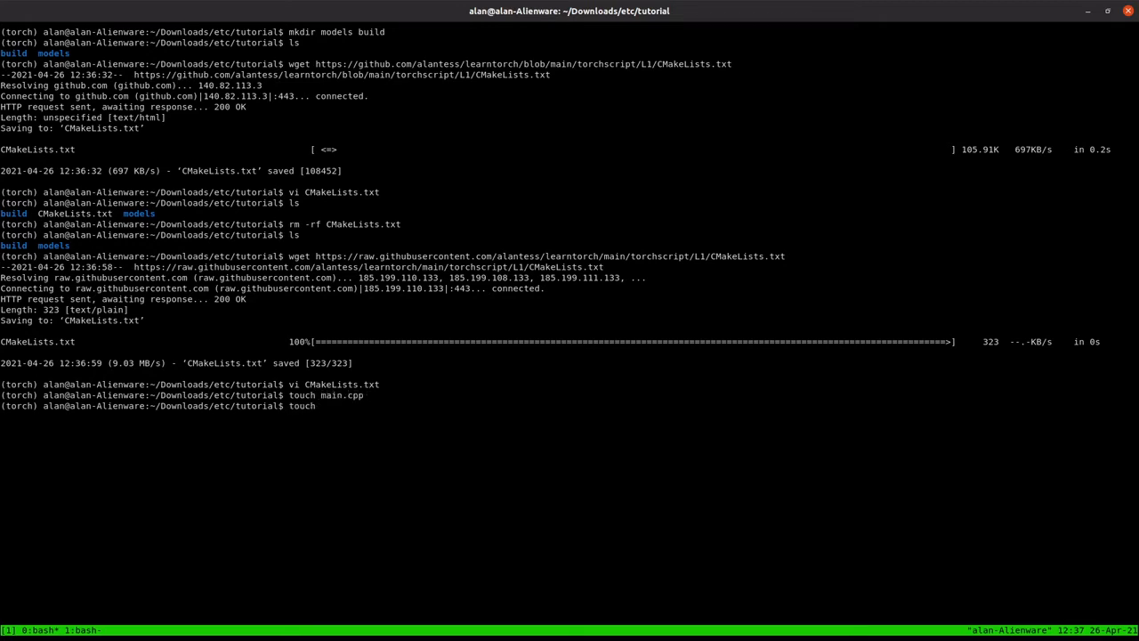
{"action": "type", "text": "models."}
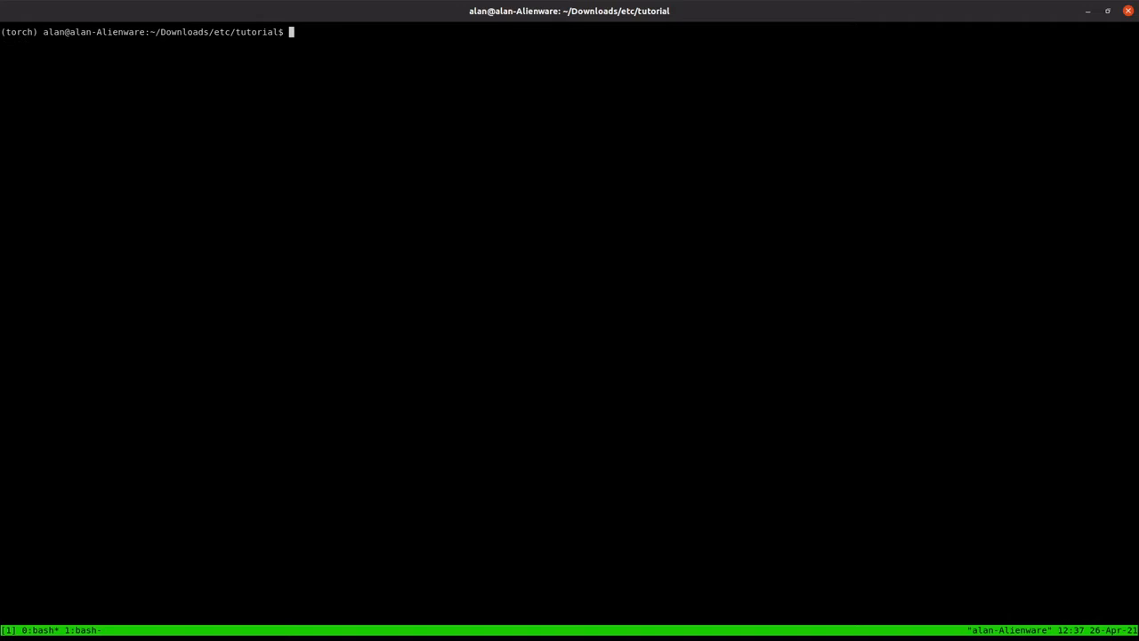
{"action": "type", "text": "ls"}
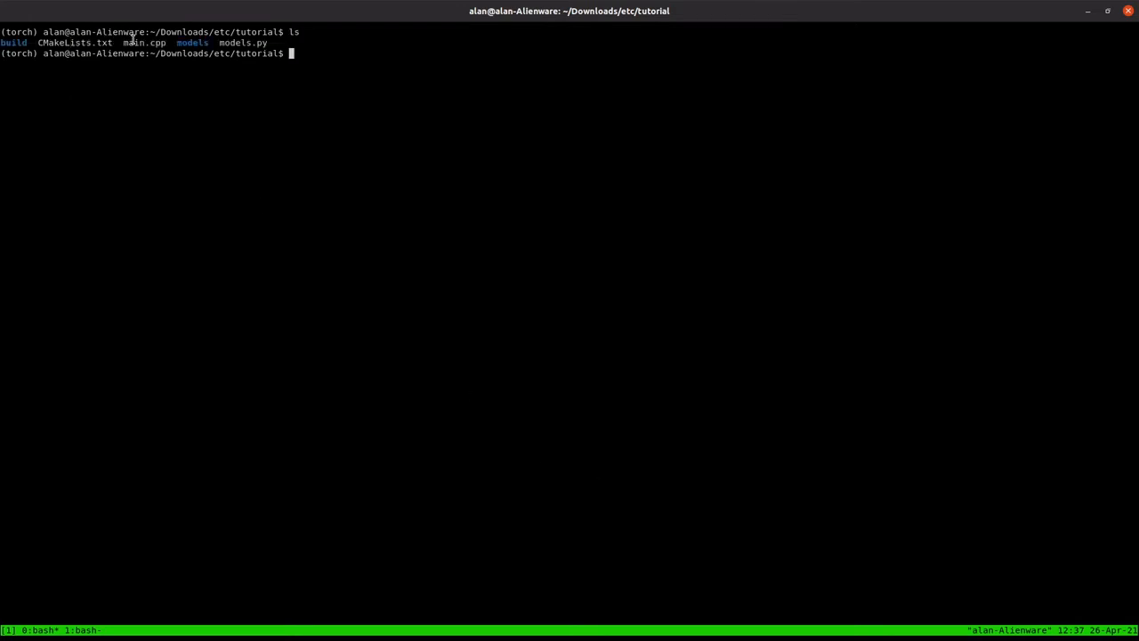
{"action": "mouse_move", "coordinate": [193, 43]}
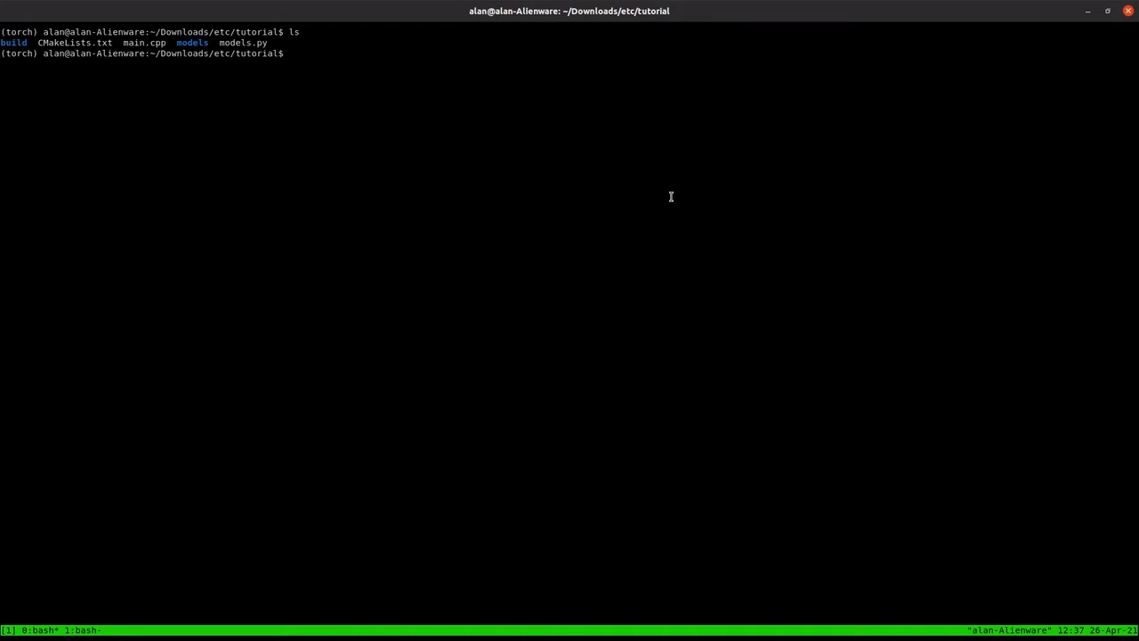
{"action": "type", "text": "vi"}
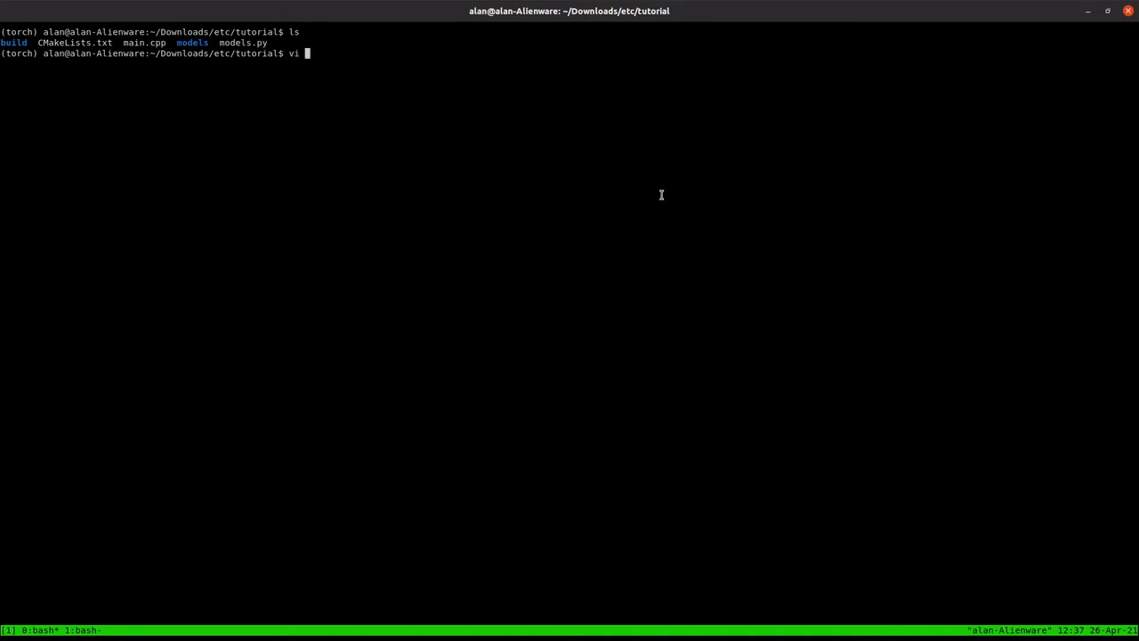
{"action": "type", "text": "models.py"}
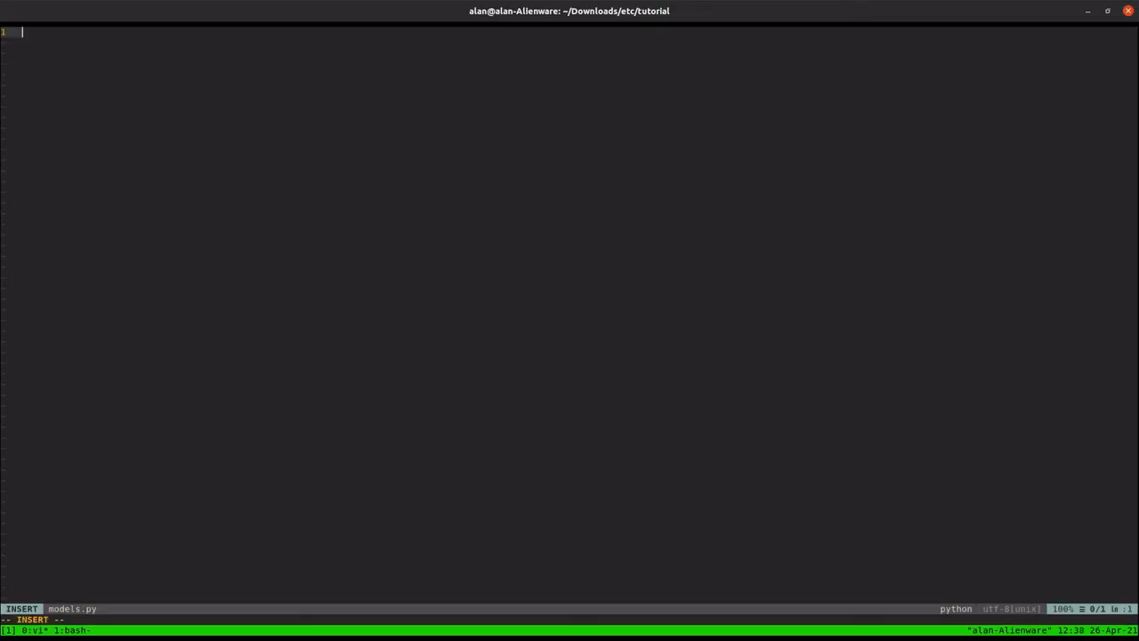
Step: Import torch and torch.nn.functional at the top of models.py
{"action": "type", "text": "import"}
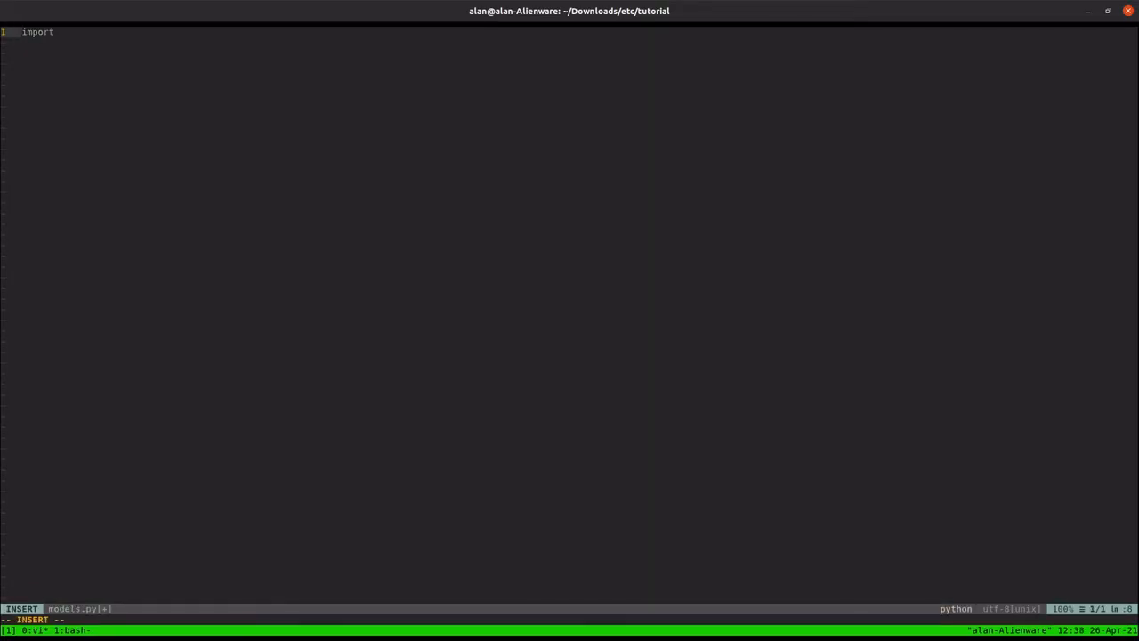
{"action": "type", "text": "torch"}
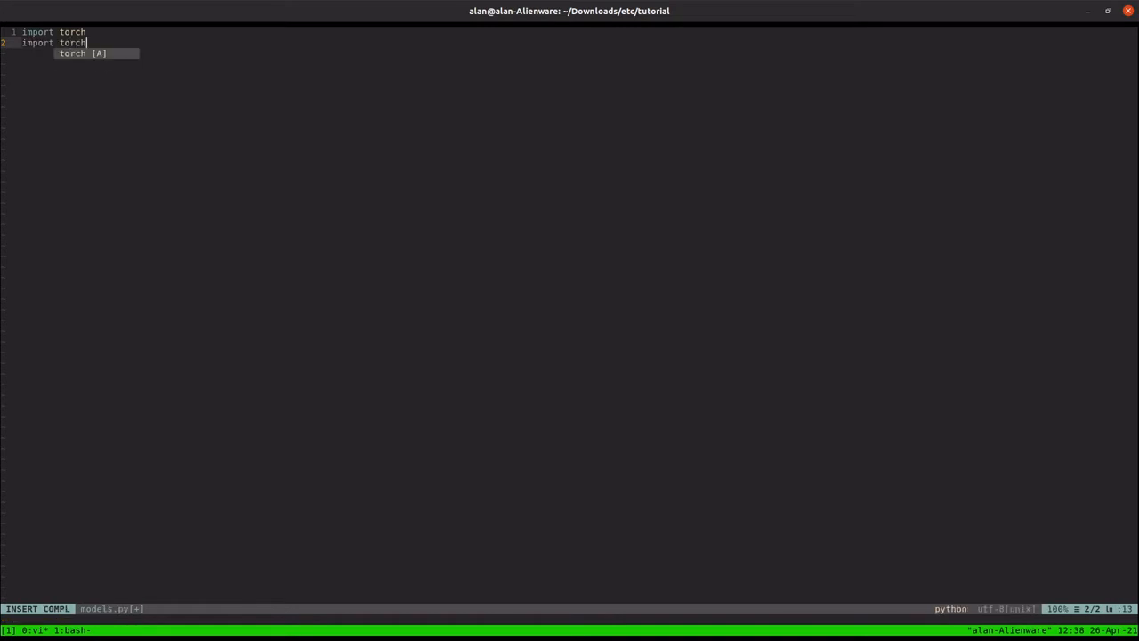
{"action": "type", "text": ".nn.functional as F"}
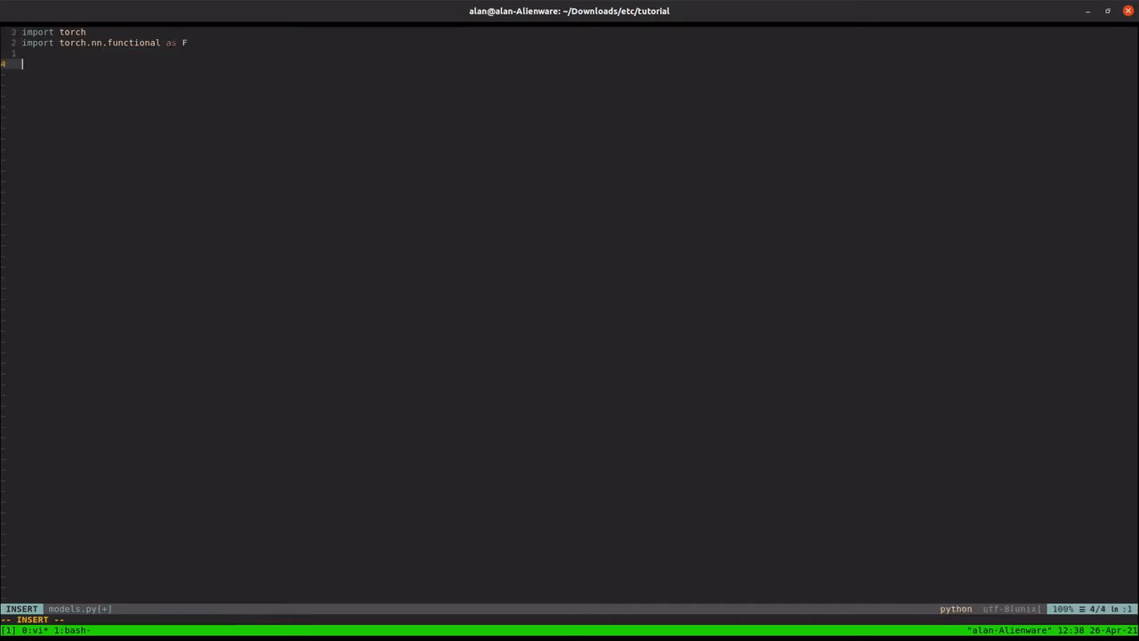
Step: Declare class Net(torch.nn.Module) with __init__(self) calling super(Net, self).__init__()
{"action": "type", "text": "class Net"}
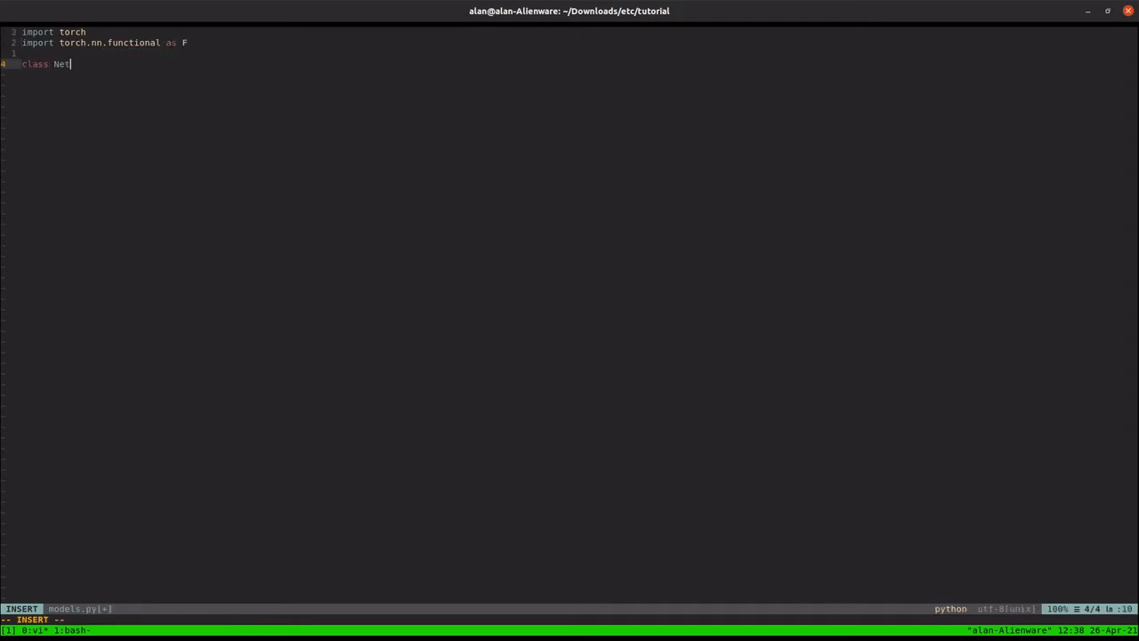
{"action": "type", "text": "(tio"}
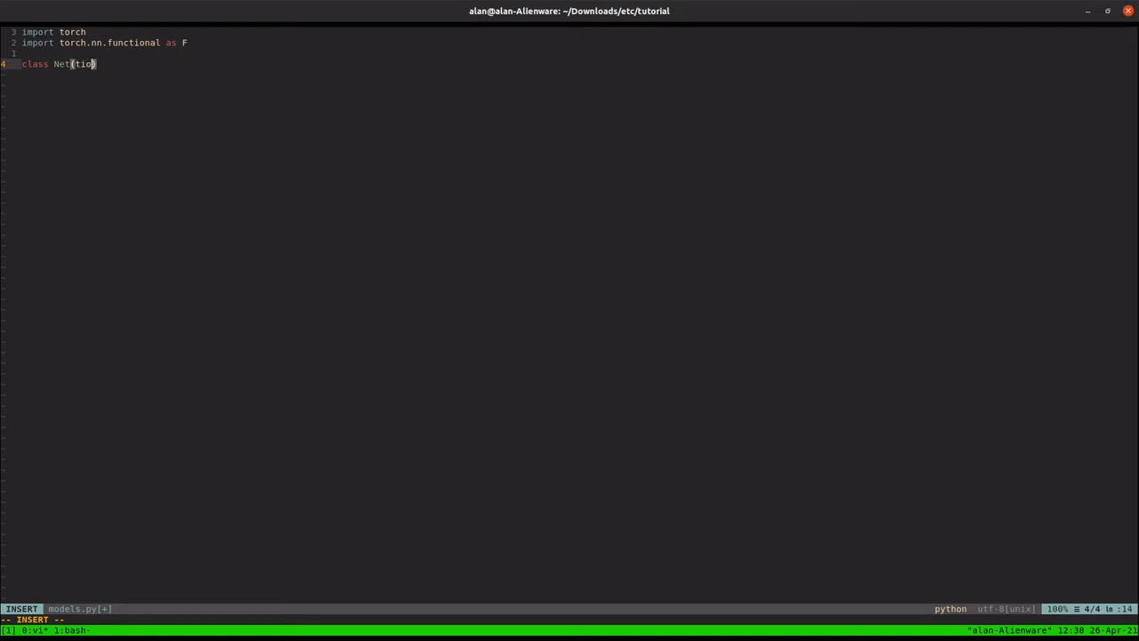
{"action": "type", "text": "torch..nn"}
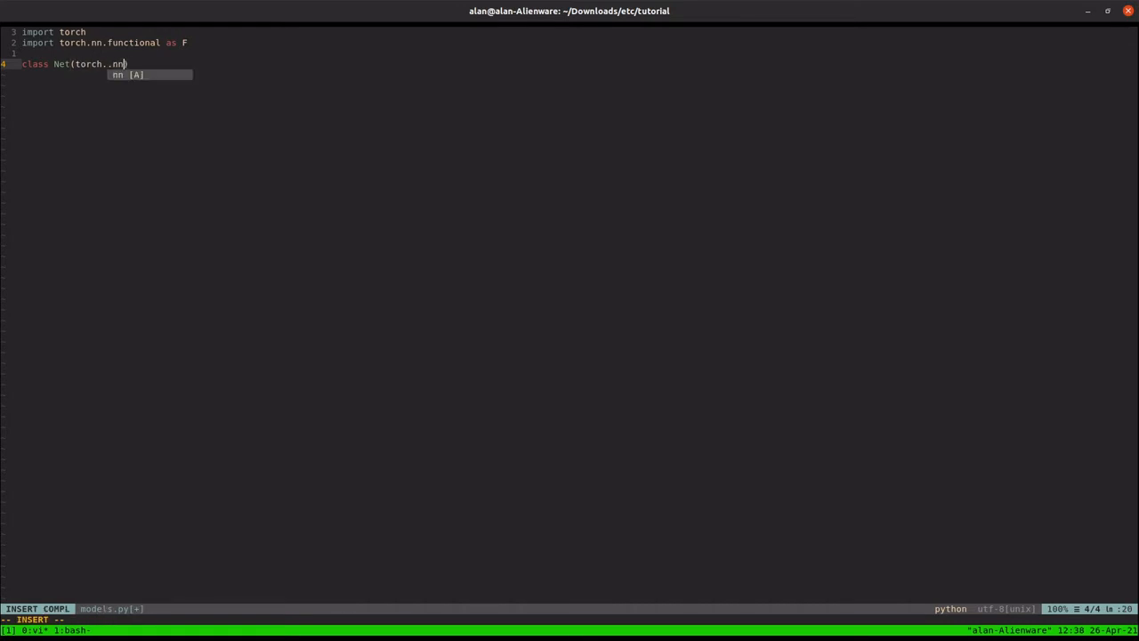
{"action": "key", "text": "BackSpace"}
{"action": "type", "text": "."}
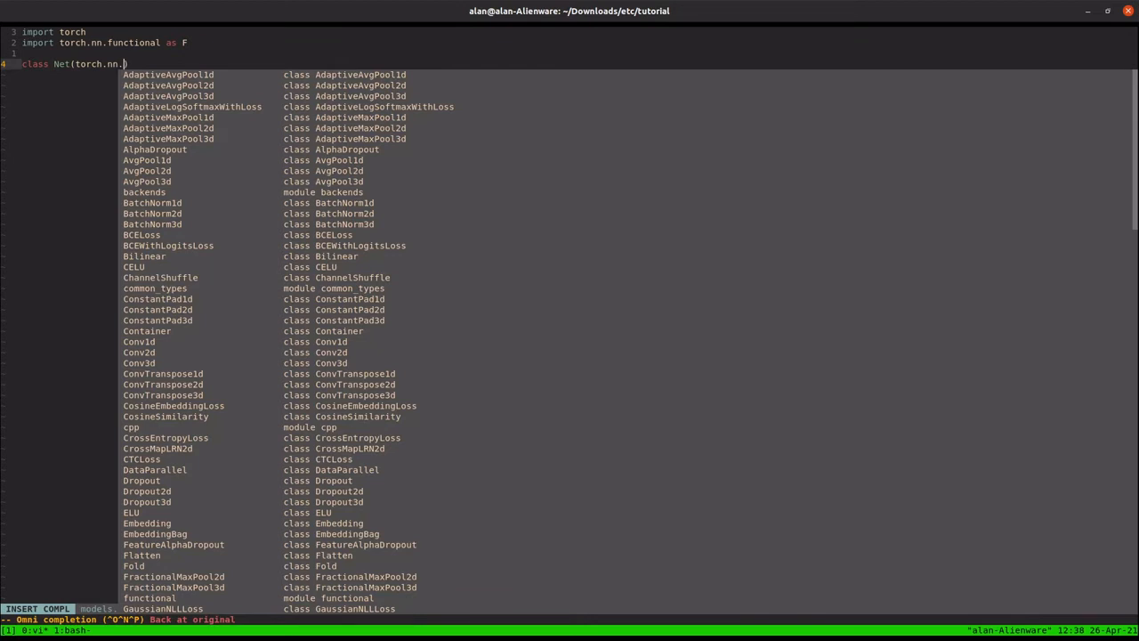
{"action": "type", "text": "Module"}
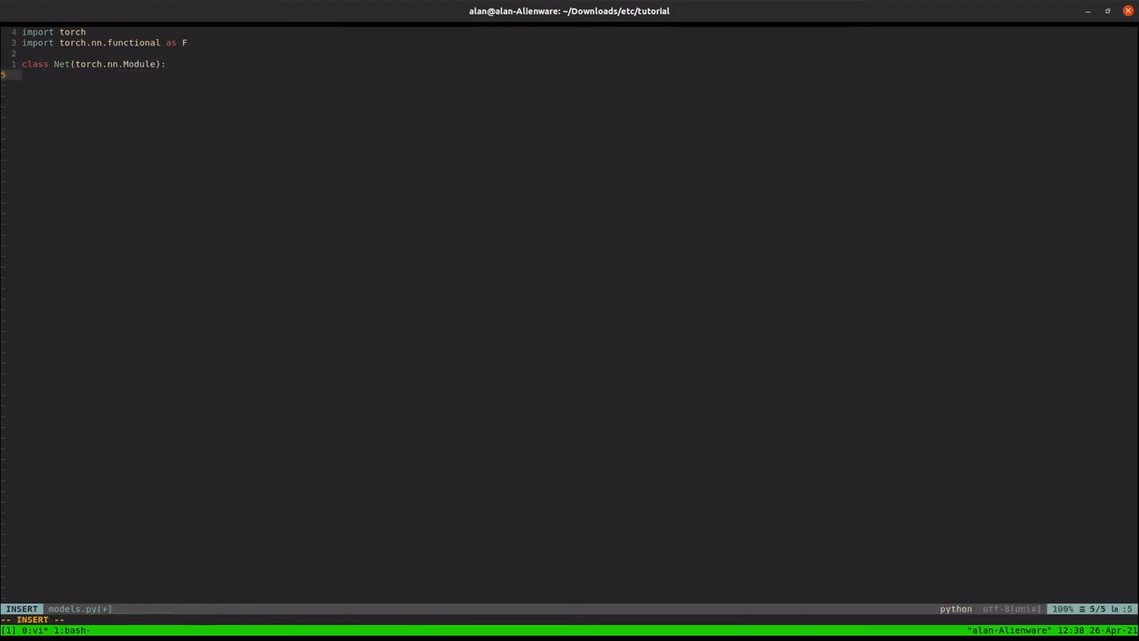
{"action": "type", "text": "def __"}
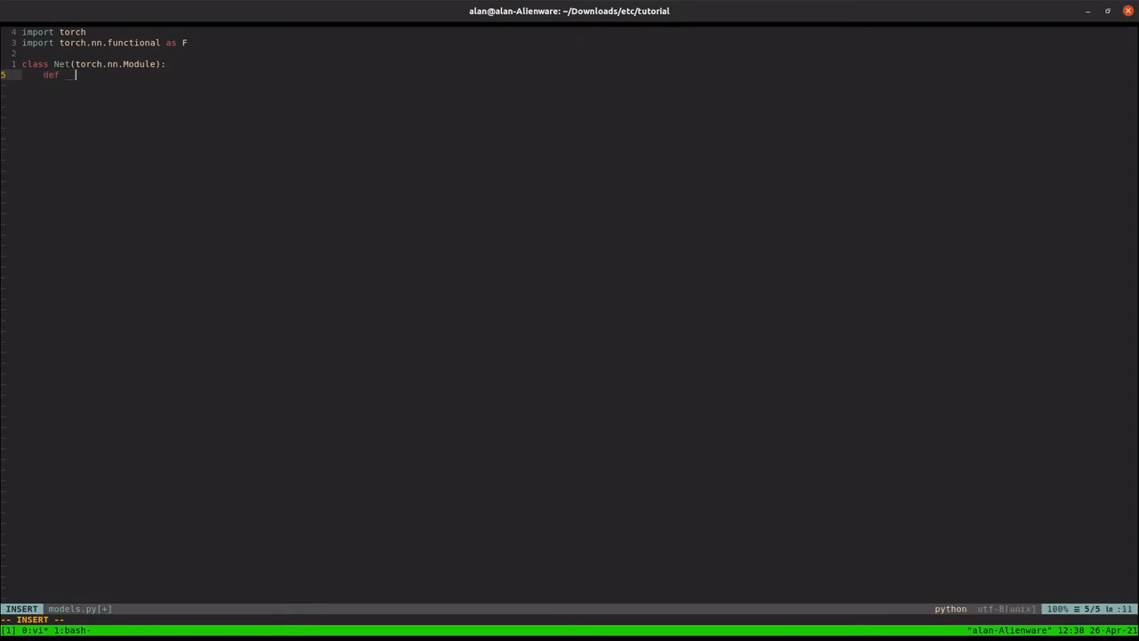
{"action": "type", "text": "_init__(s"}
{"action": "type", "text": "super(Net,"}
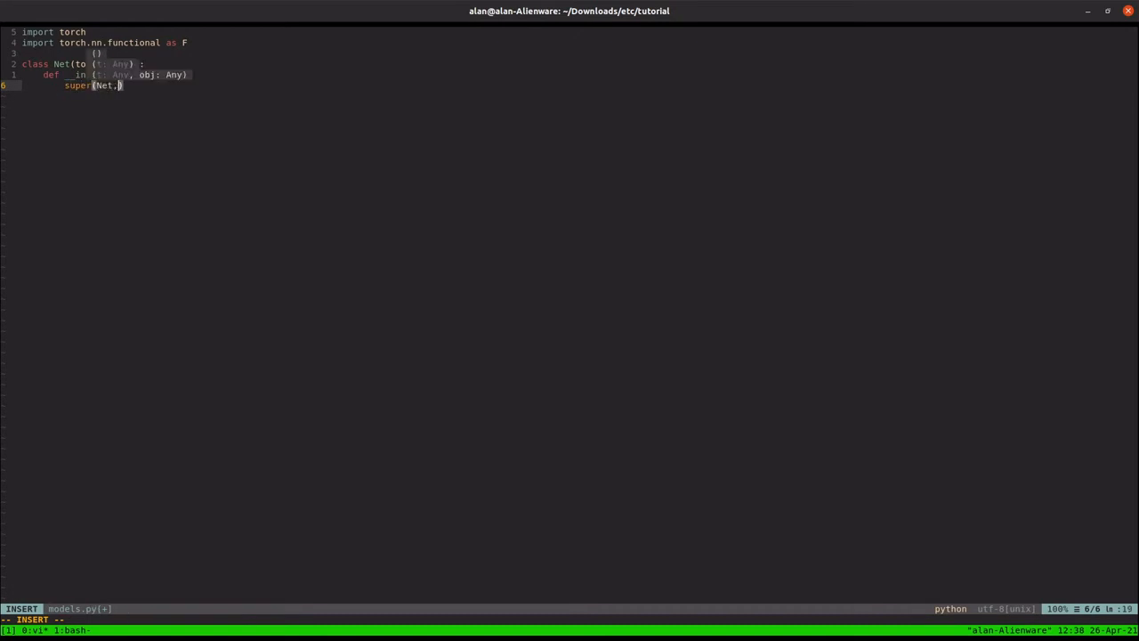
{"action": "type", "text": "."}
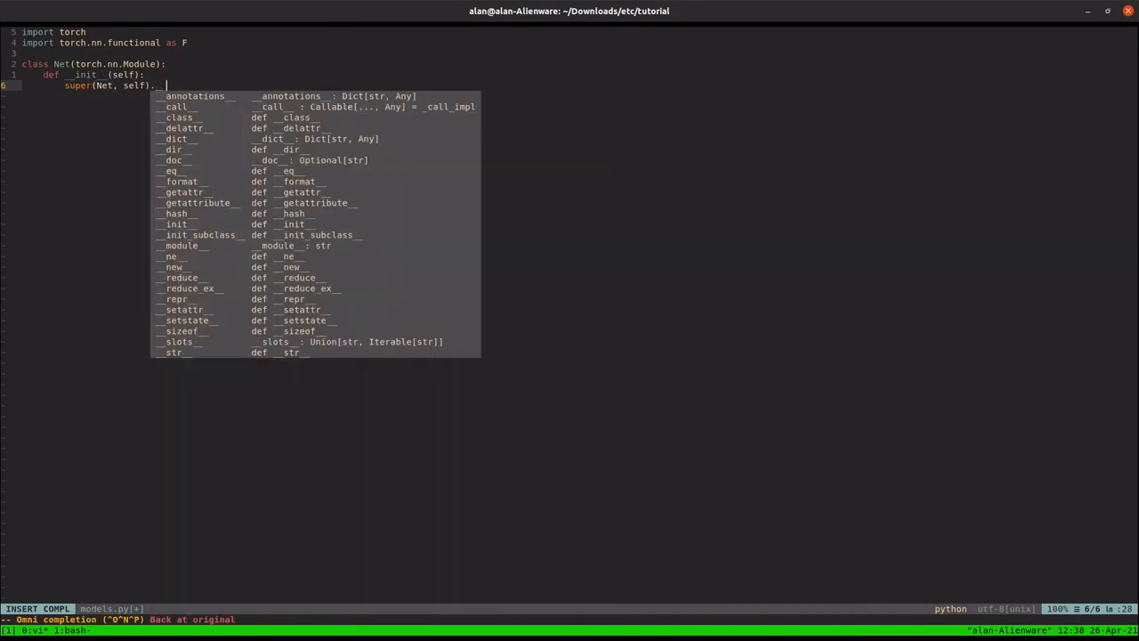
{"action": "type", "text": "__init__()"}
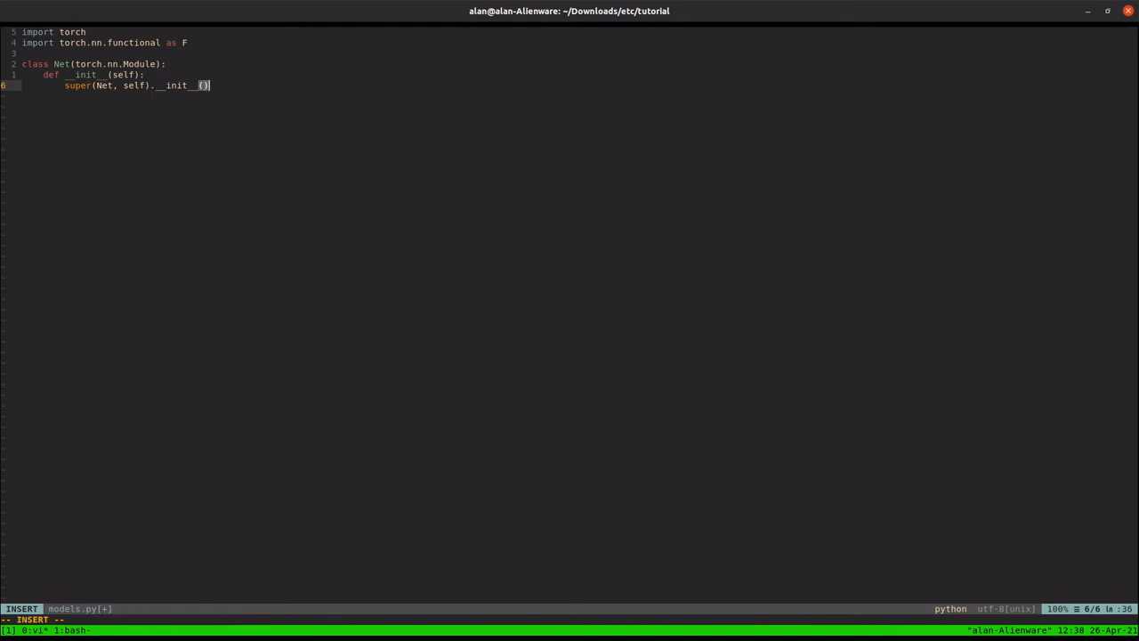
Step: Add layer_1 = torch.nn.Linear(100, 256) and layer_2 = torch.nn.Linear(256, 1)
{"action": "type", "text": "self.la"}
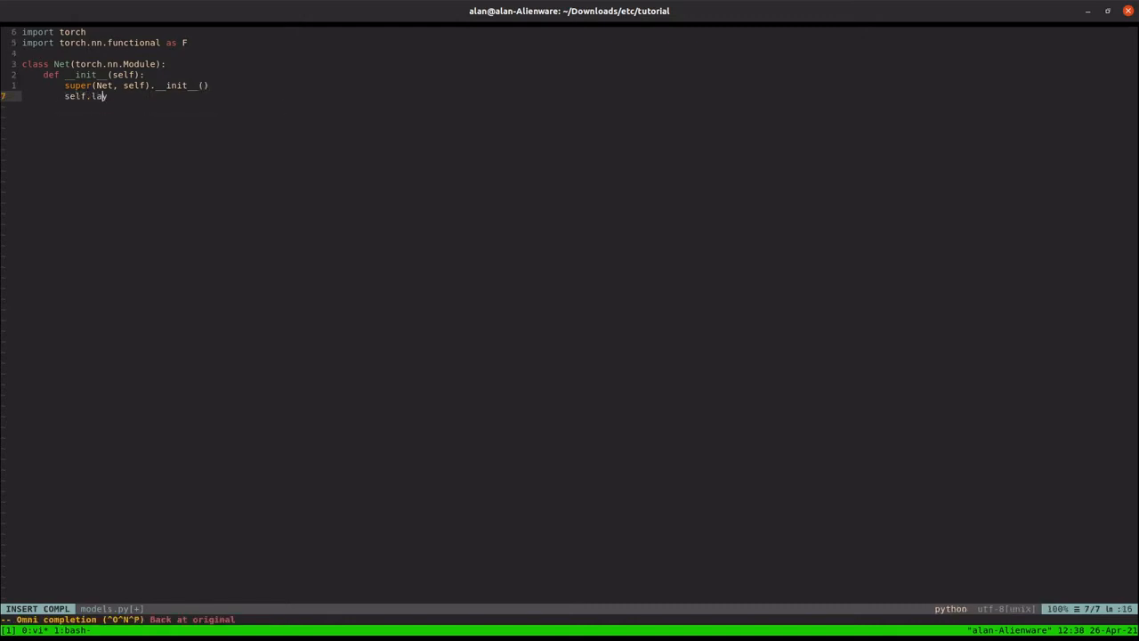
{"action": "type", "text": "yer_1 ="}
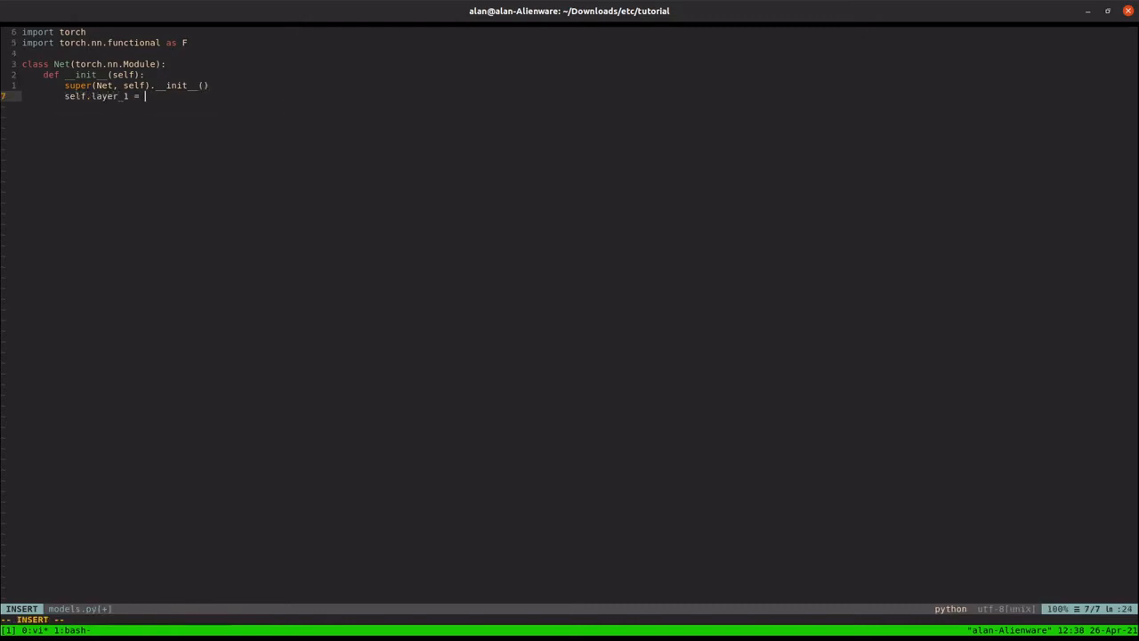
{"action": "type", "text": "torch..nn."}
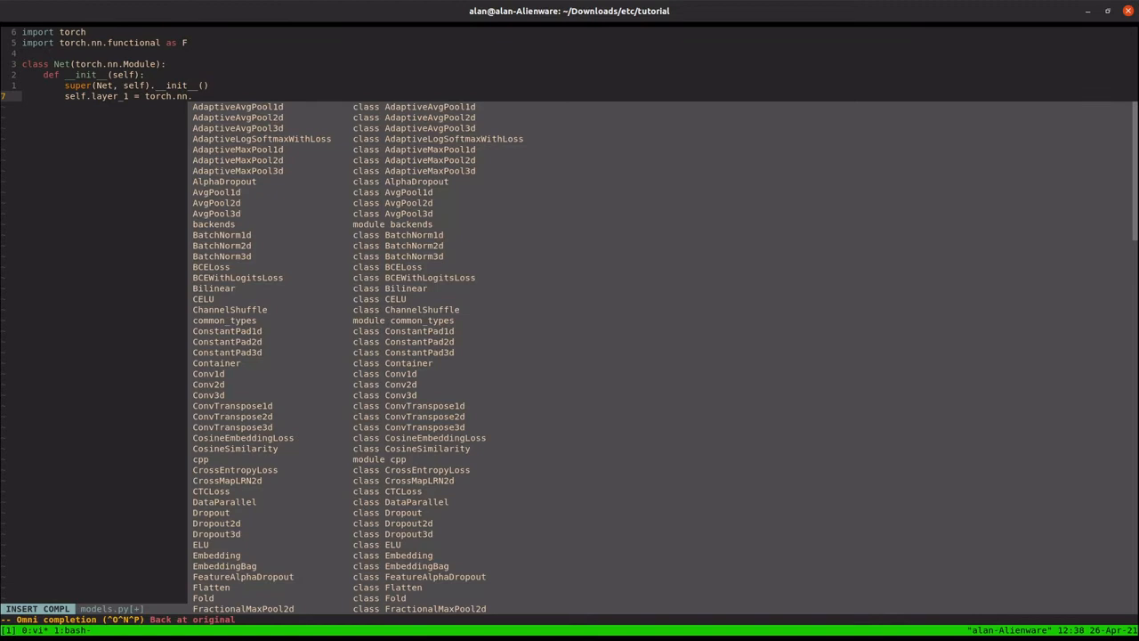
{"action": "type", "text": "Linear("}
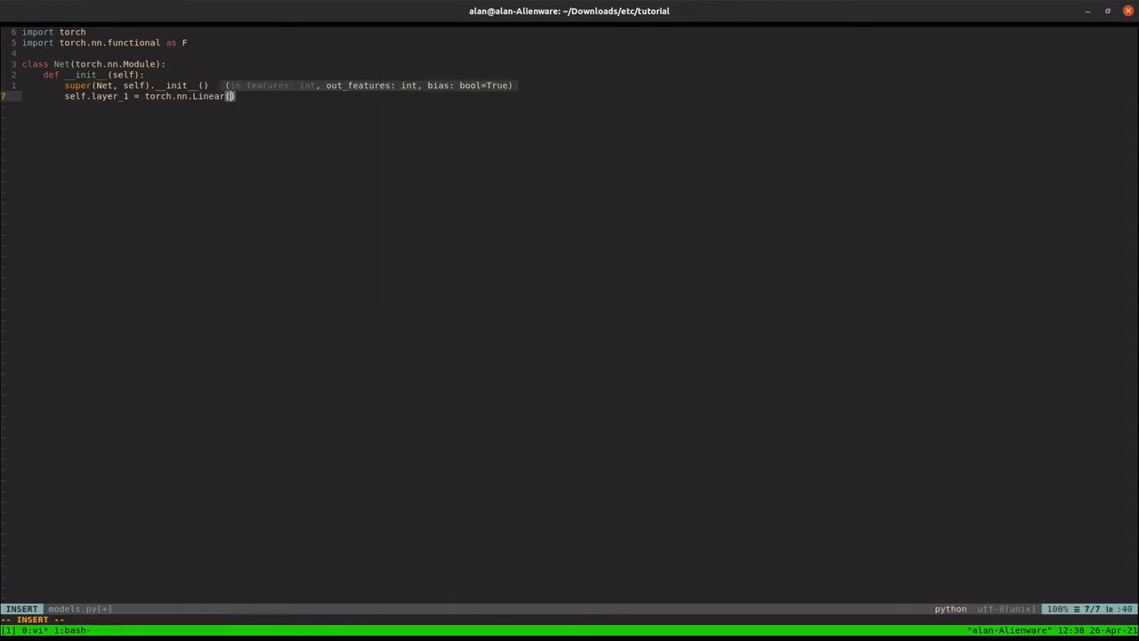
{"action": "type", "text": "108"}
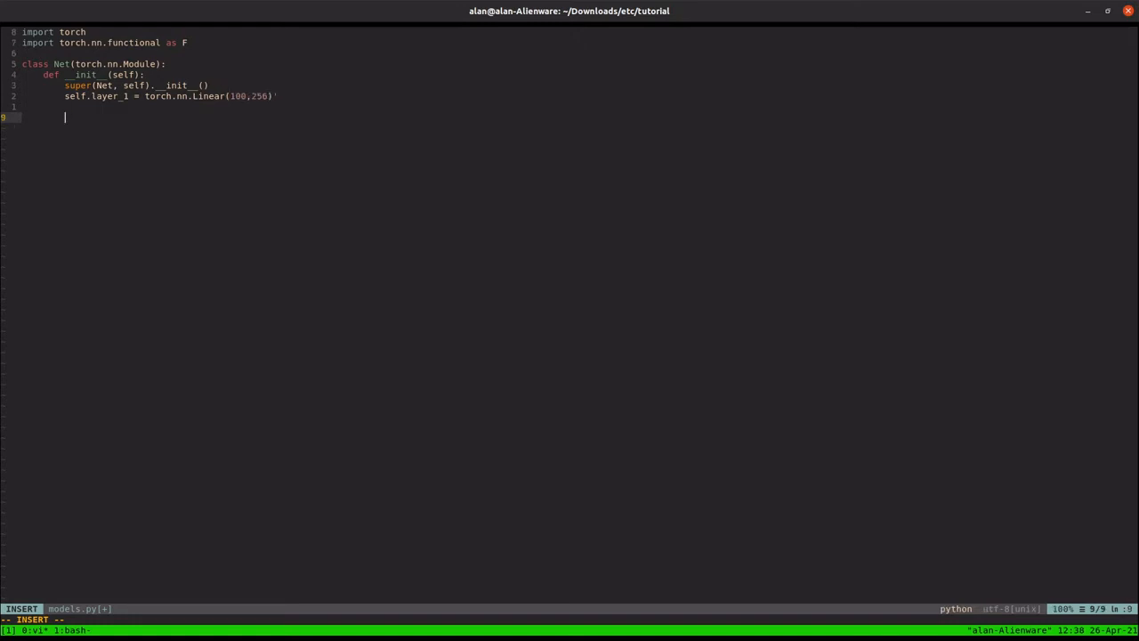
{"action": "type", "text": "self.layer_2 = torch"}
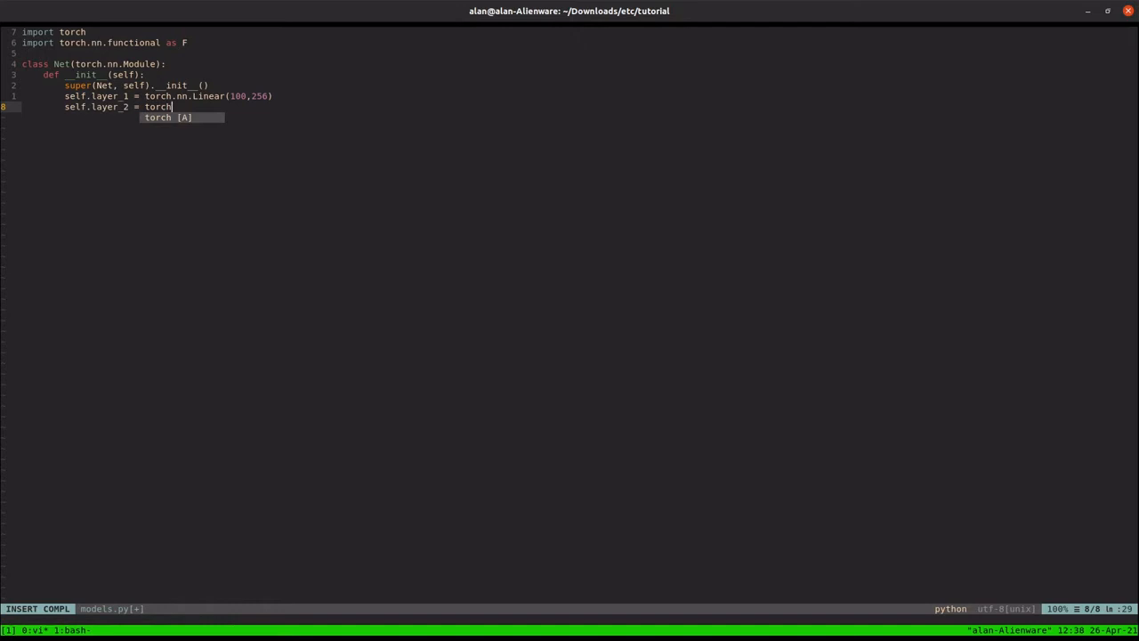
{"action": "type", "text": ".nn."}
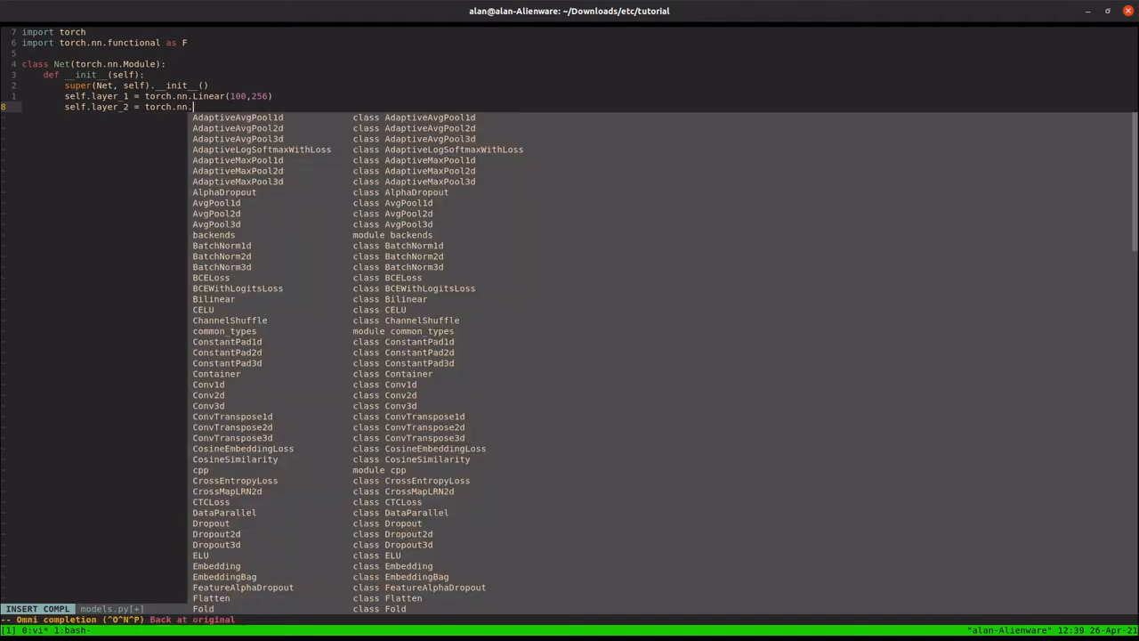
{"action": "type", "text": "Linear(256,1"}
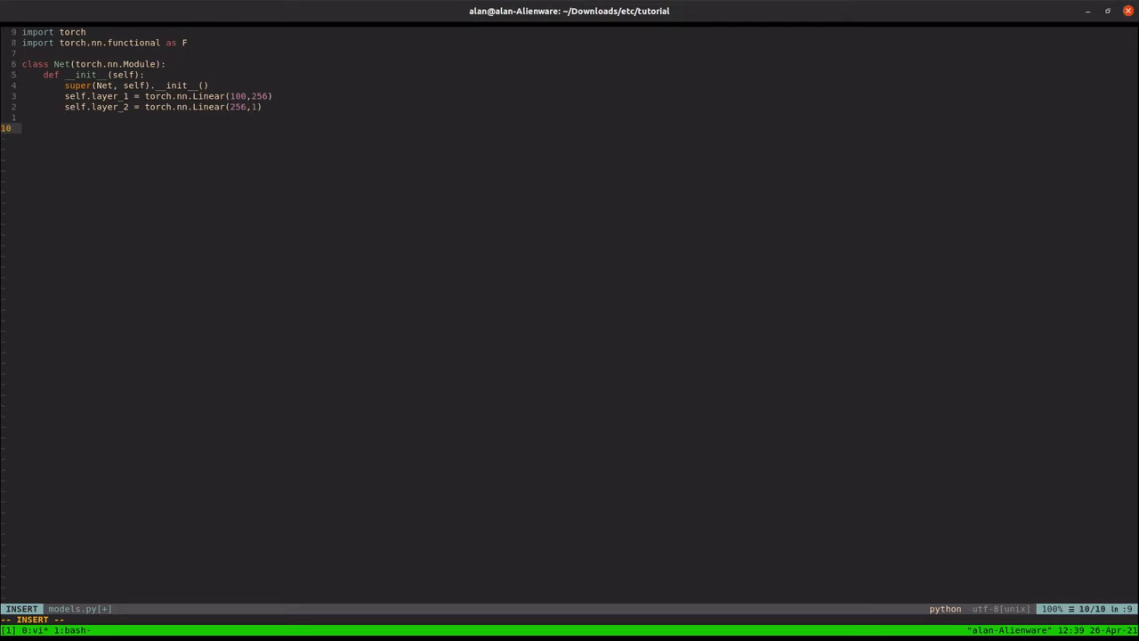
Step: Write forward(self, x) applying F.relu through both layers and returning x, then save
{"action": "type", "text": "d"}
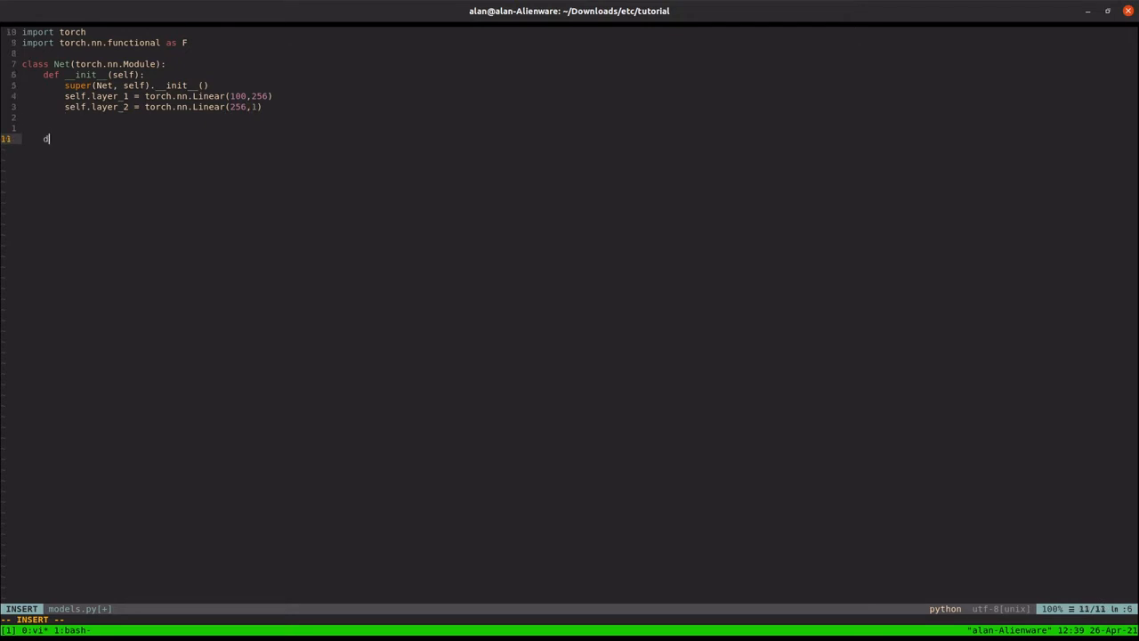
{"action": "type", "text": "ef forward(x)"}
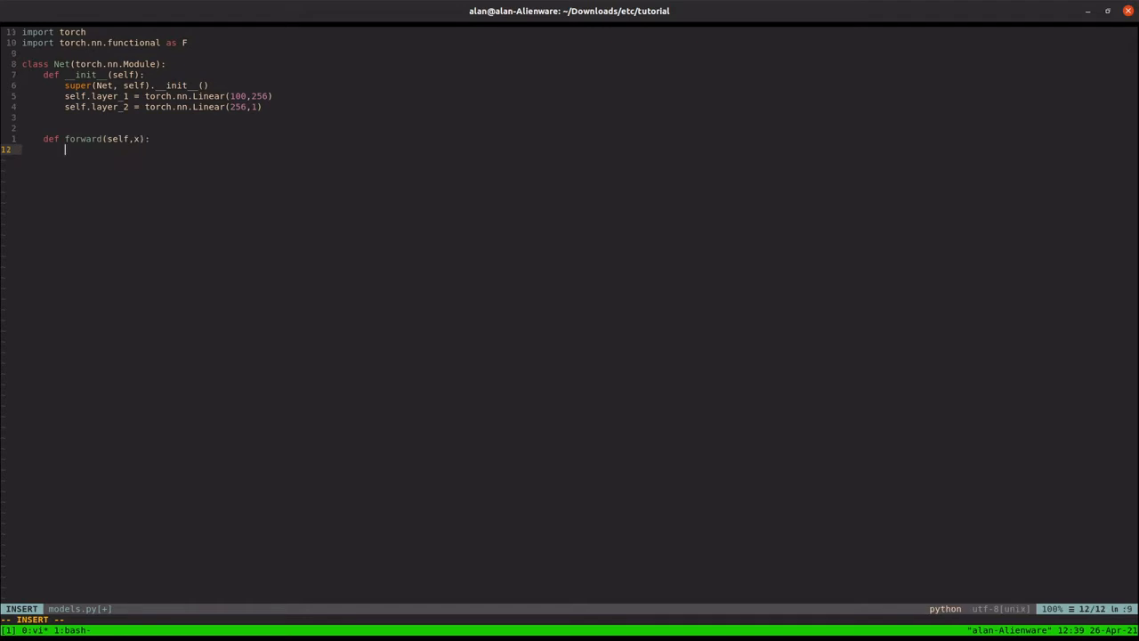
{"action": "type", "text": "x = F.rel"}
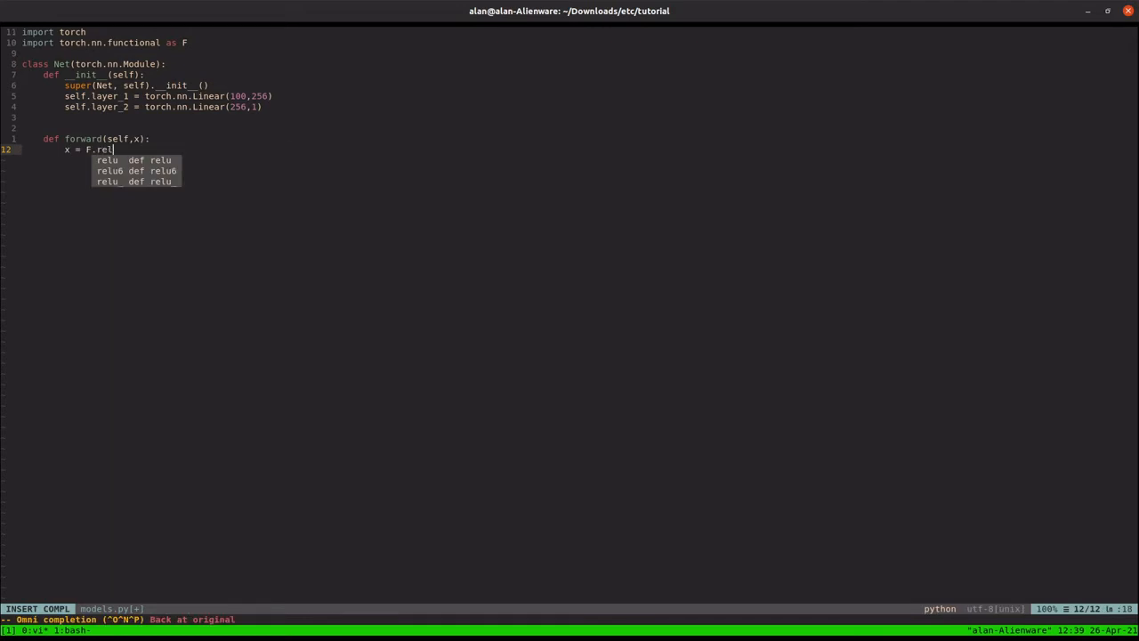
{"action": "type", "text": "u(torch"}
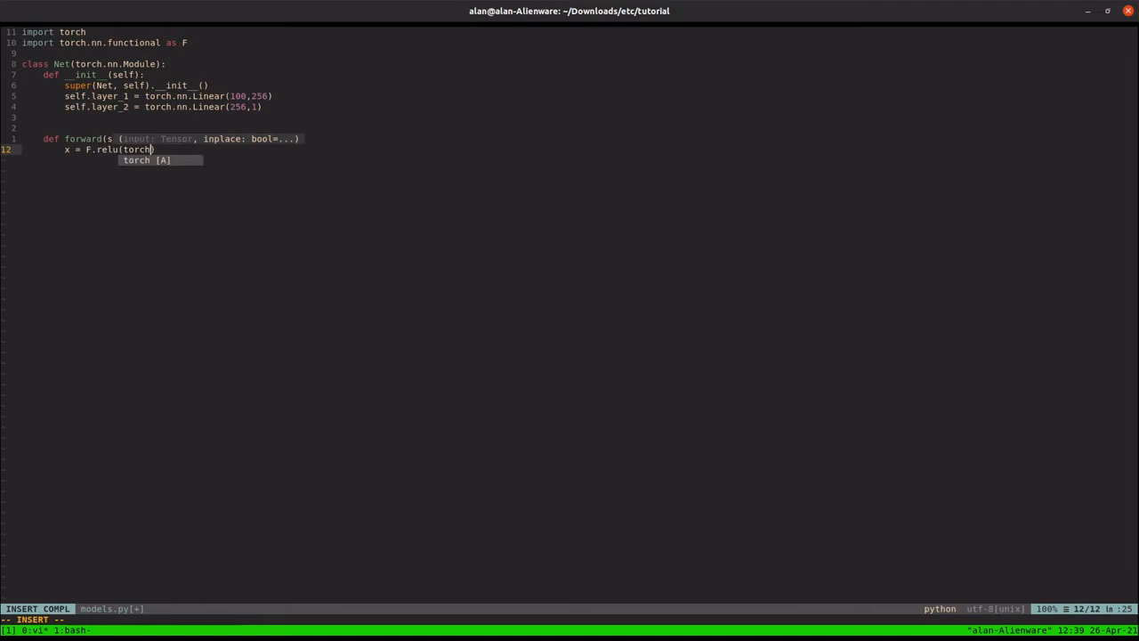
{"action": "type", "text": ".nn."}
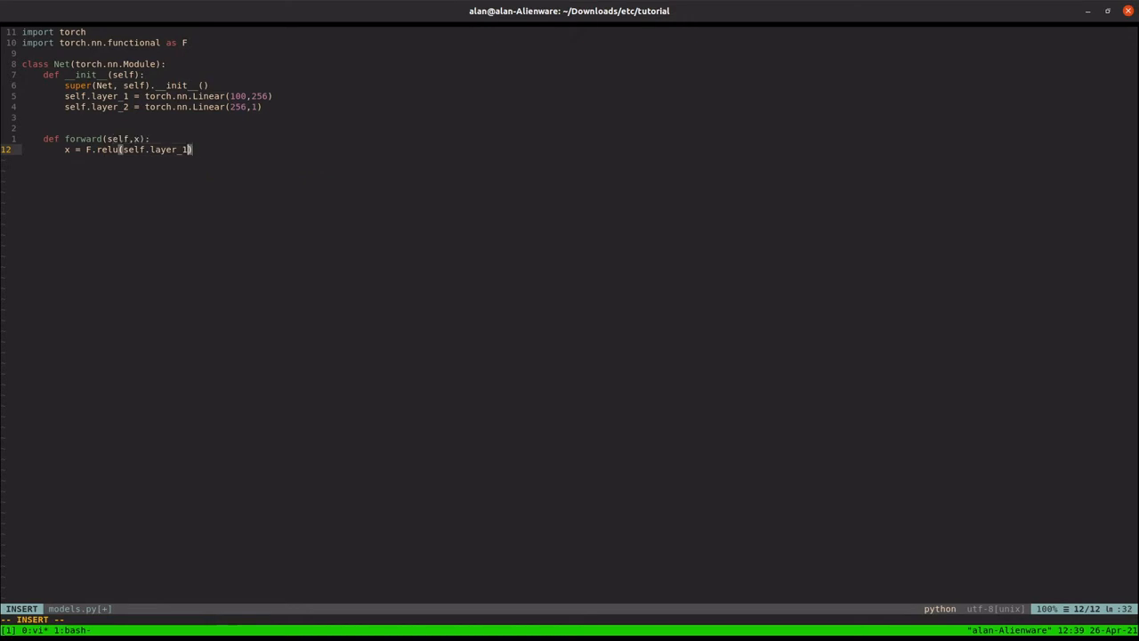
{"action": "type", "text": "(x))"}
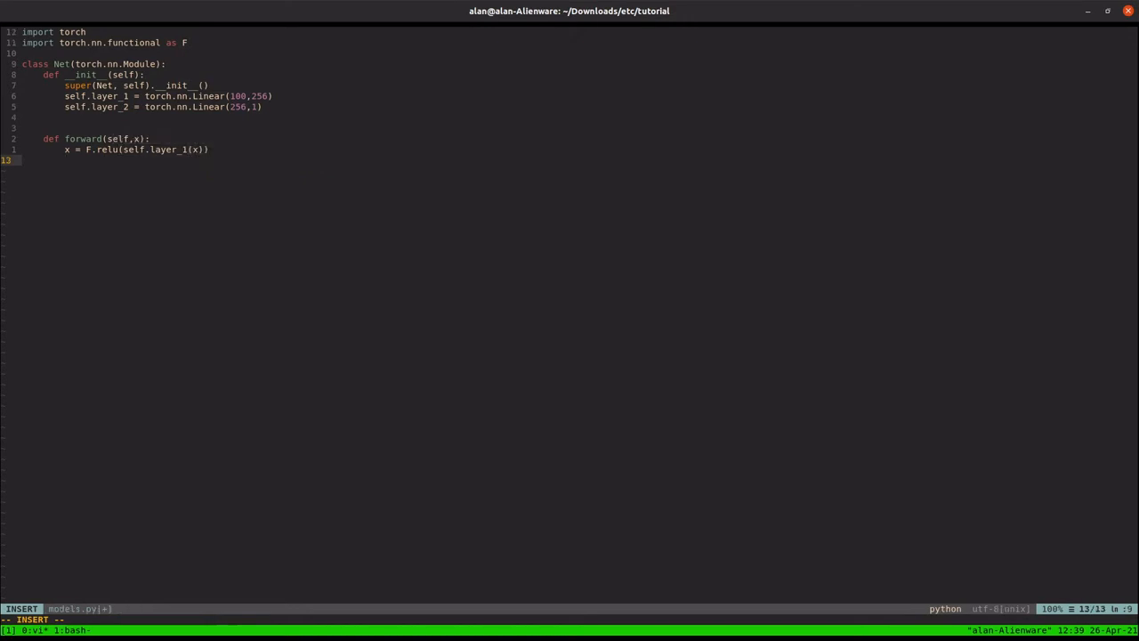
{"action": "type", "text": "x = F.rel"}
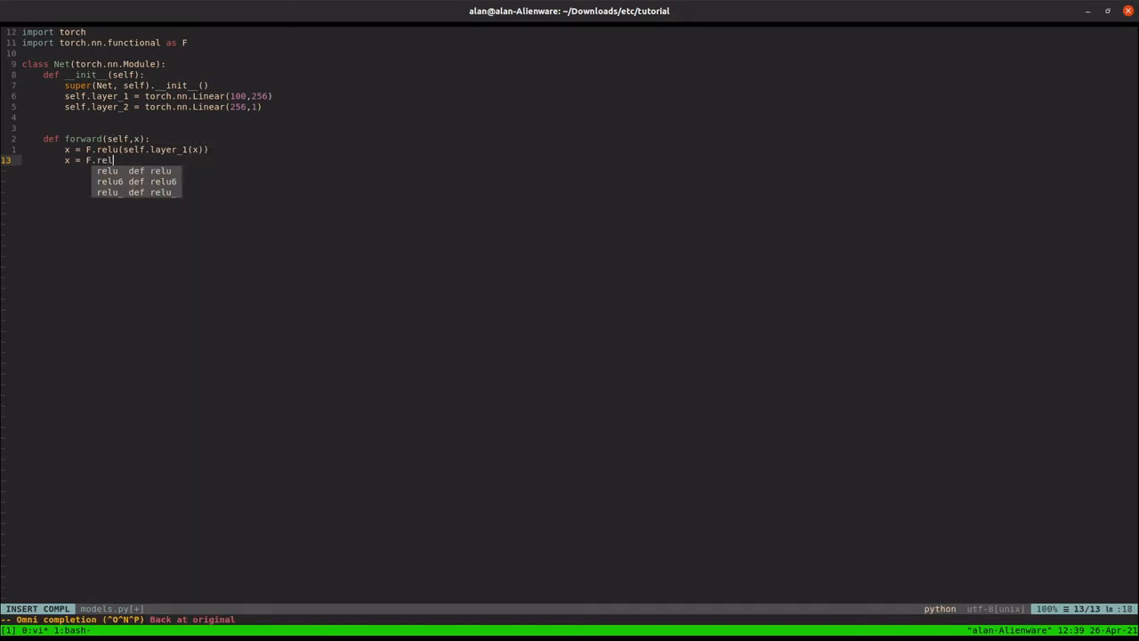
{"action": "type", "text": "u(self.l"}
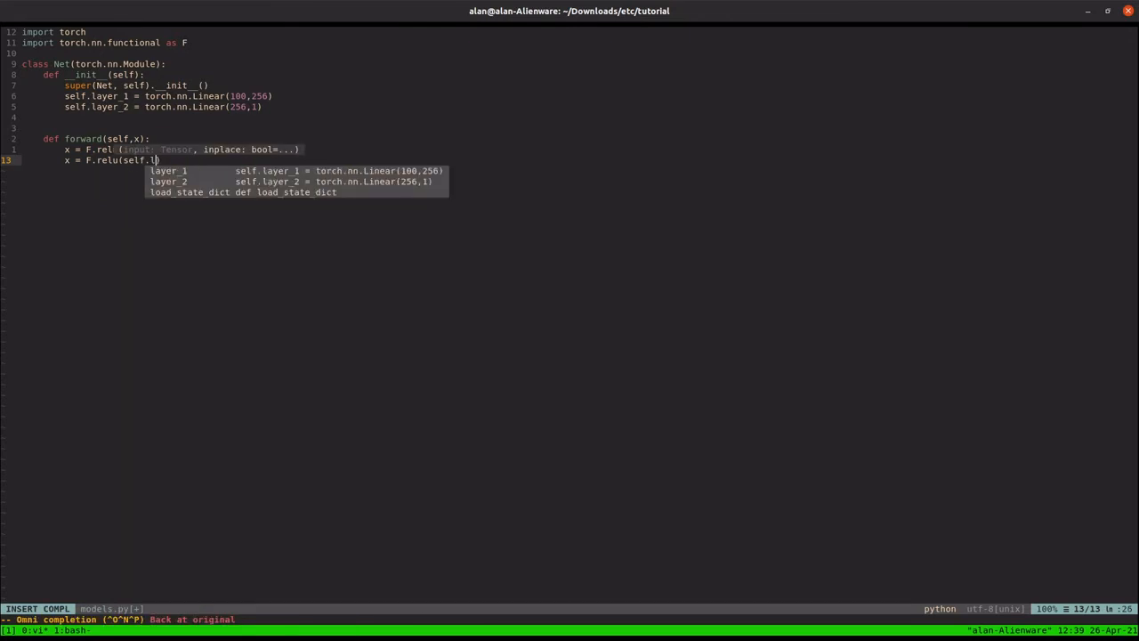
{"action": "type", "text": "ayer_2"}
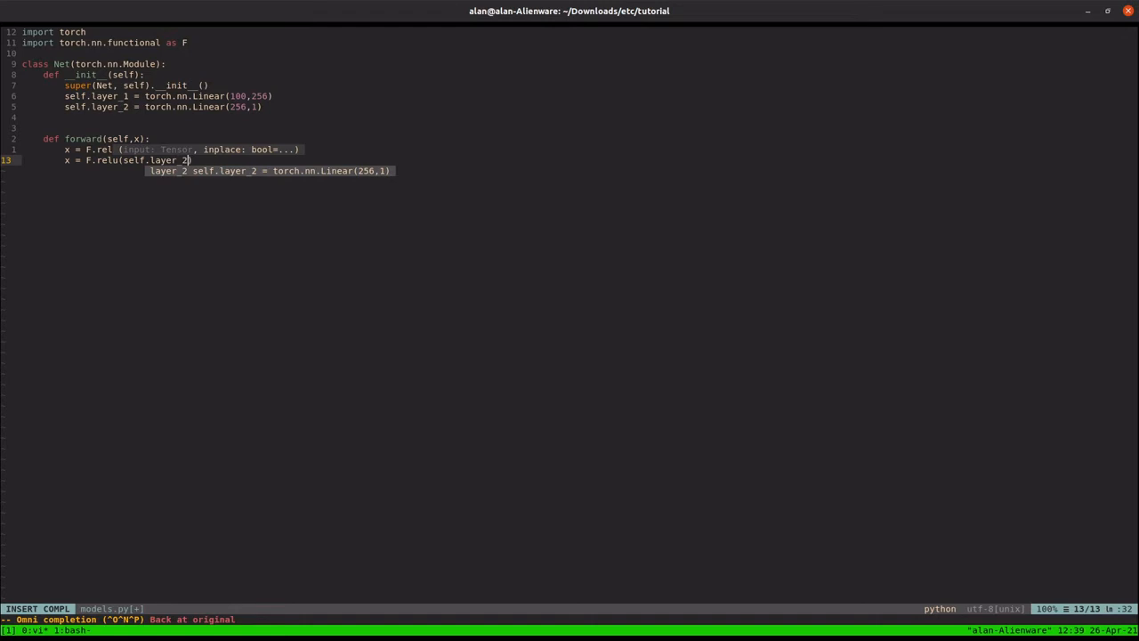
{"action": "type", "text": "return x"}
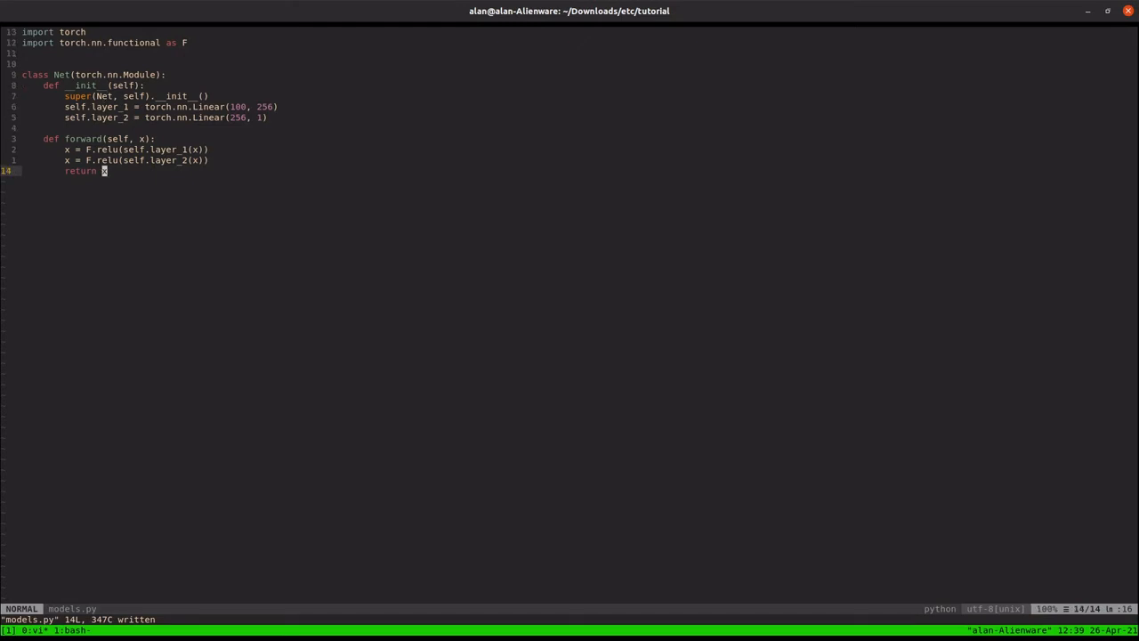
{"action": "key", "text": "o"}
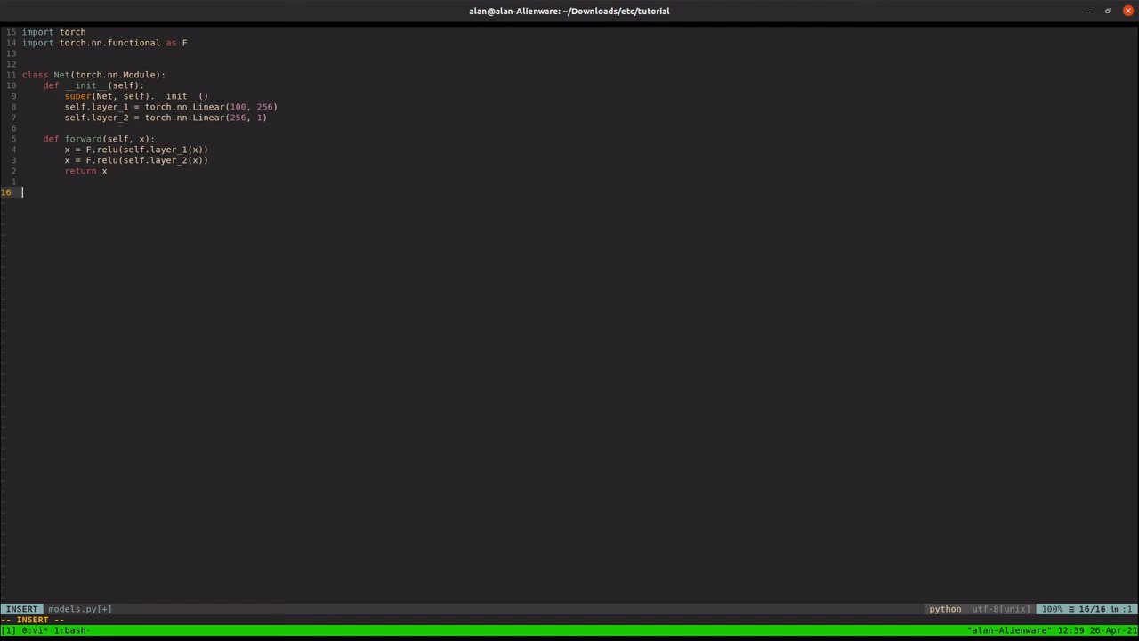
Step: Trace Net with torch.jit.trace on a torch.randn(1, 100) input into traced_net
{"action": "type", "text": "traced_net ="}
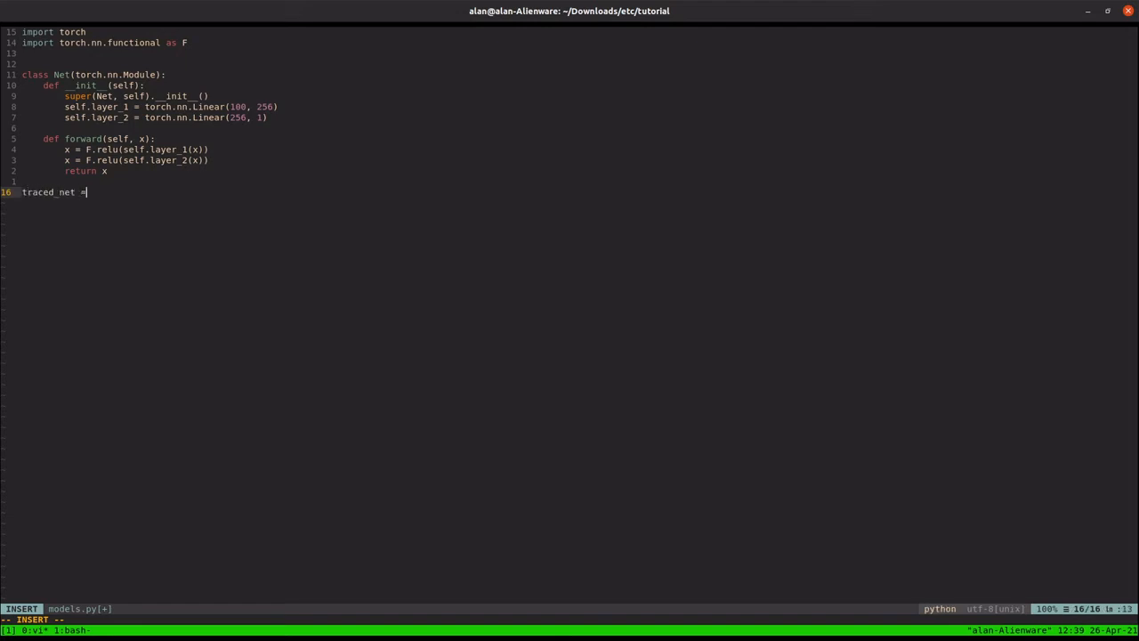
{"action": "type", "text": "torch.jit"}
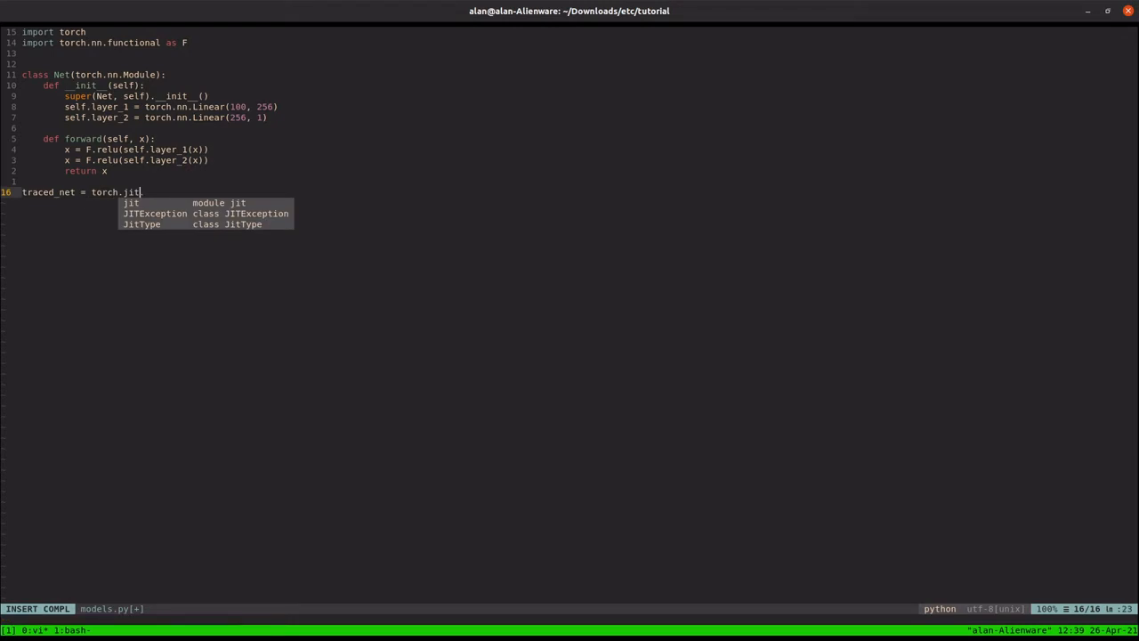
{"action": "type", "text": ".trace(Net(),"}
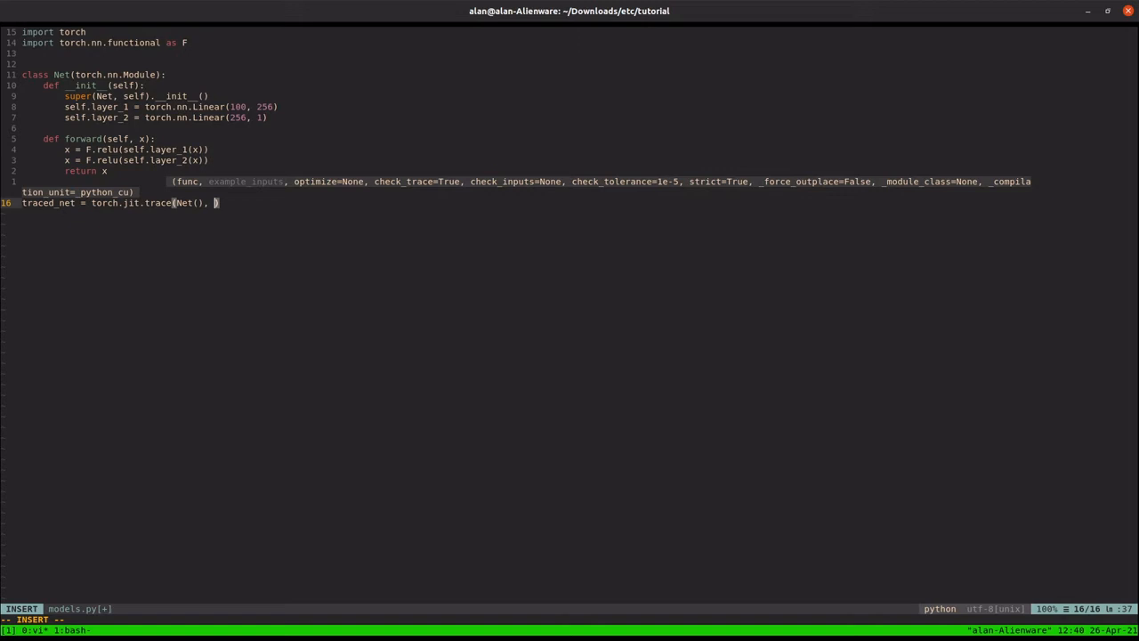
{"action": "type", "text": "torch."}
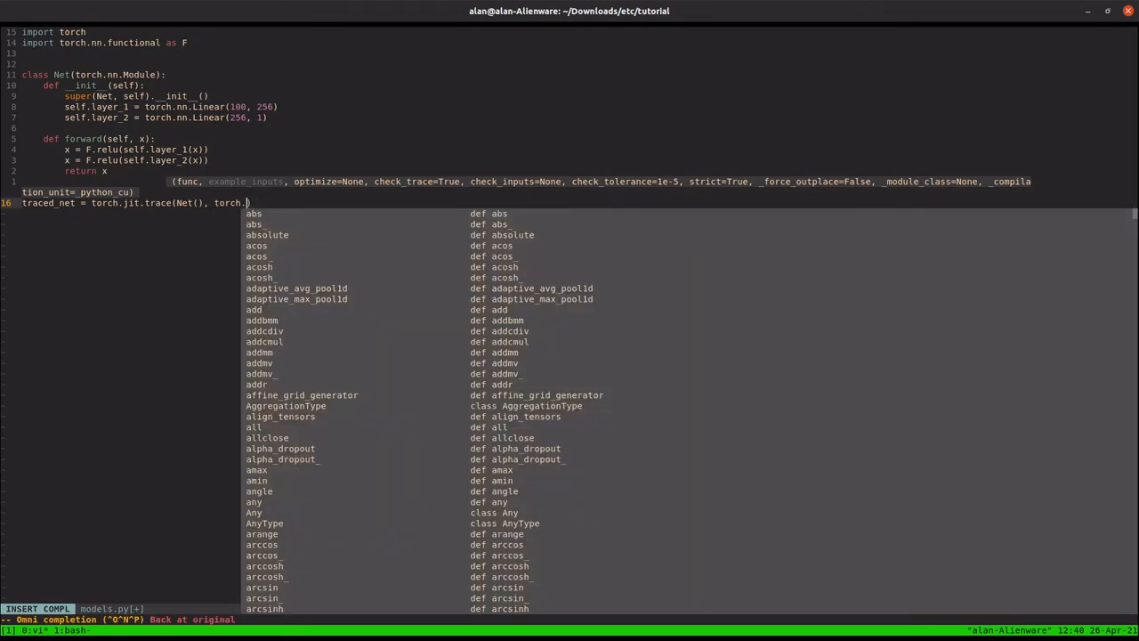
{"action": "type", "text": "randn"}
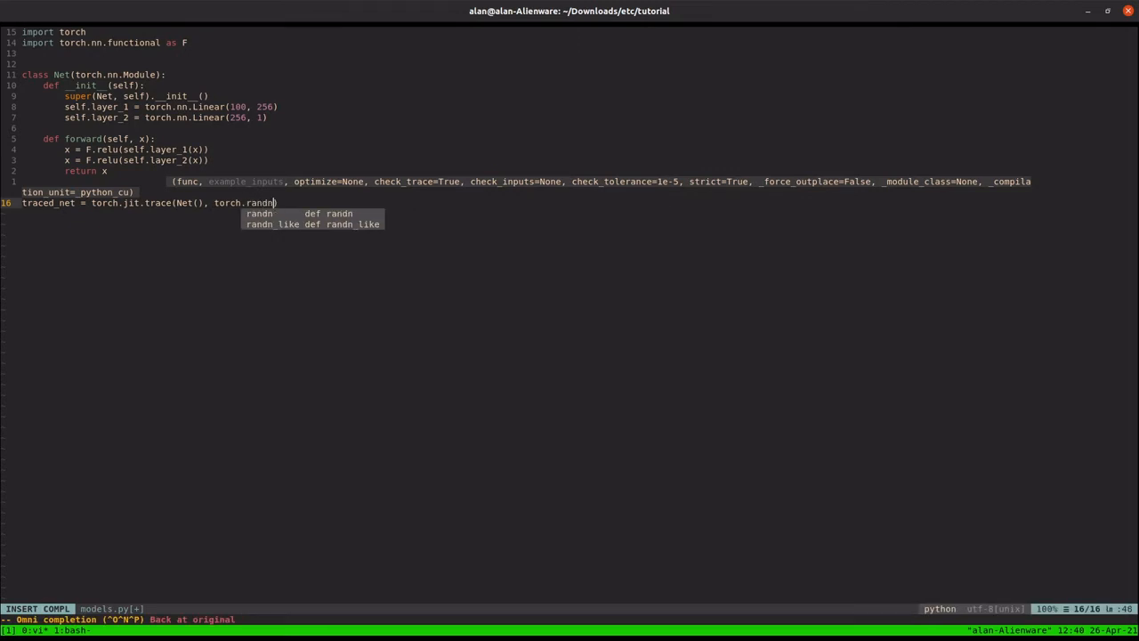
{"action": "type", "text": "(1,"}
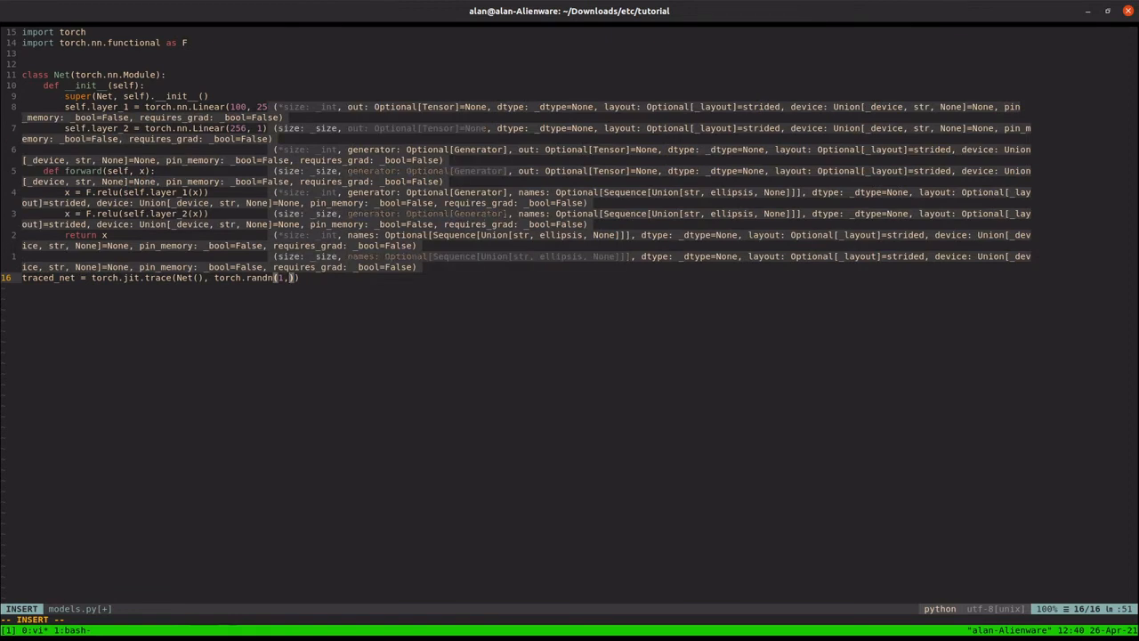
{"action": "type", "text": "100"}
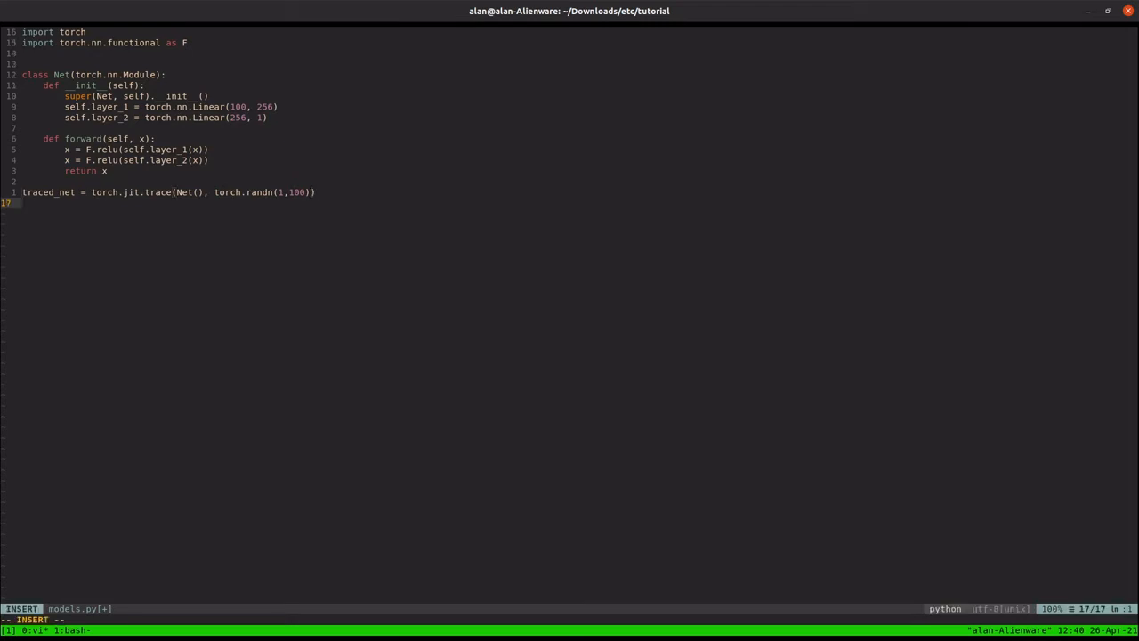
Step: Save traced_net to models/net.pt with torch.jit.save and run python models.py
{"action": "type", "text": "torch.jit.save("}
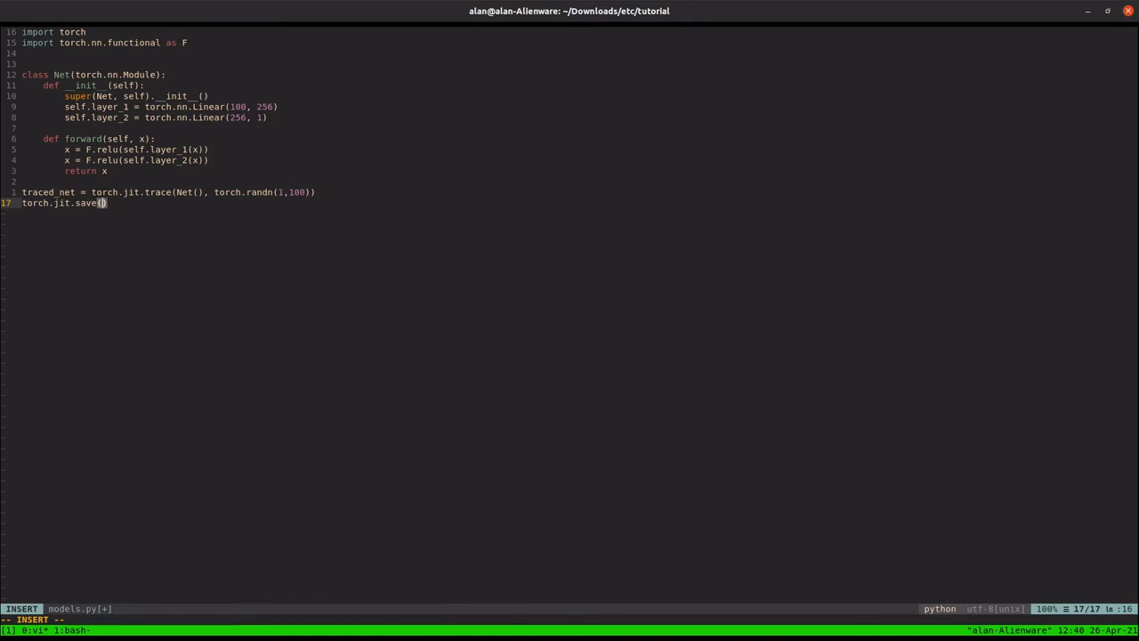
{"action": "type", "text": "tra"}
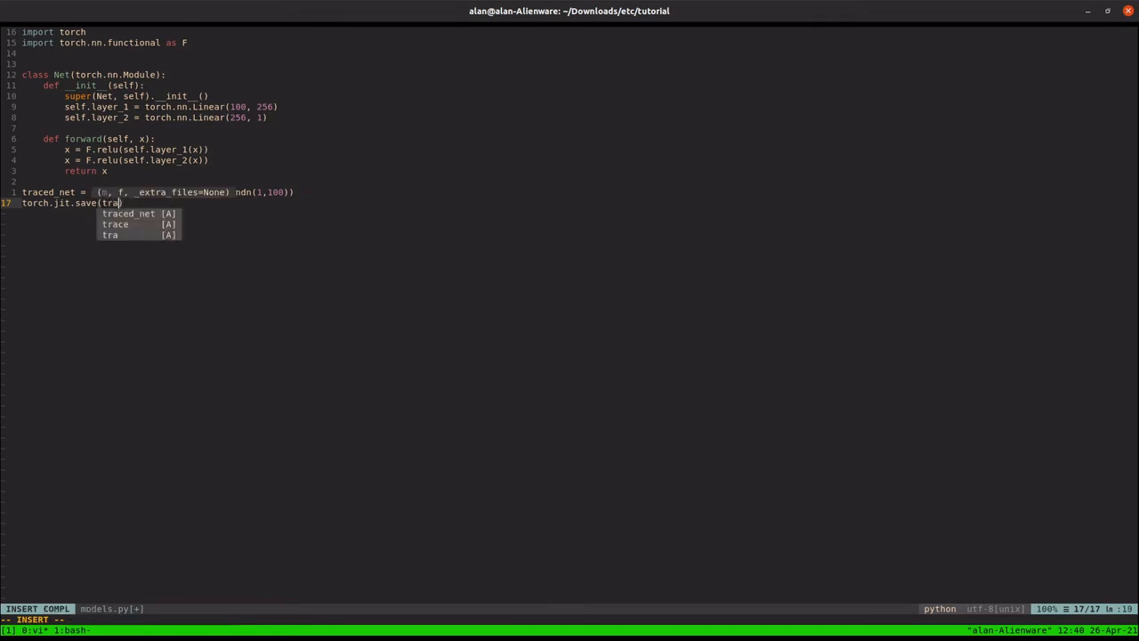
{"action": "type", "text": "traced_net,"}
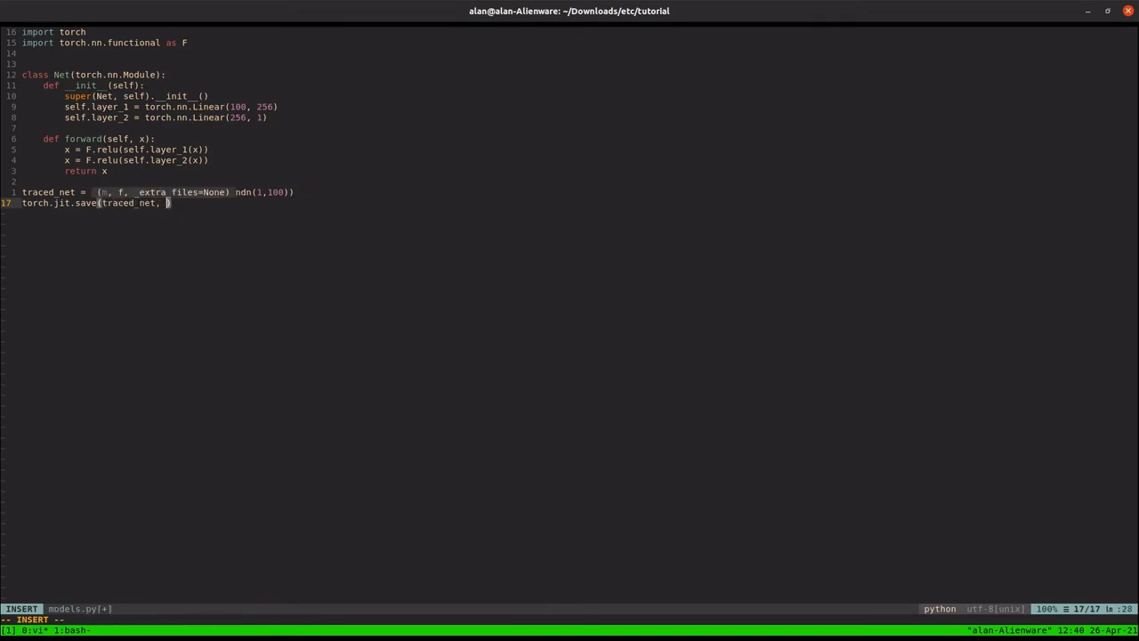
{"action": "type", "text": "\"models/net.py"}
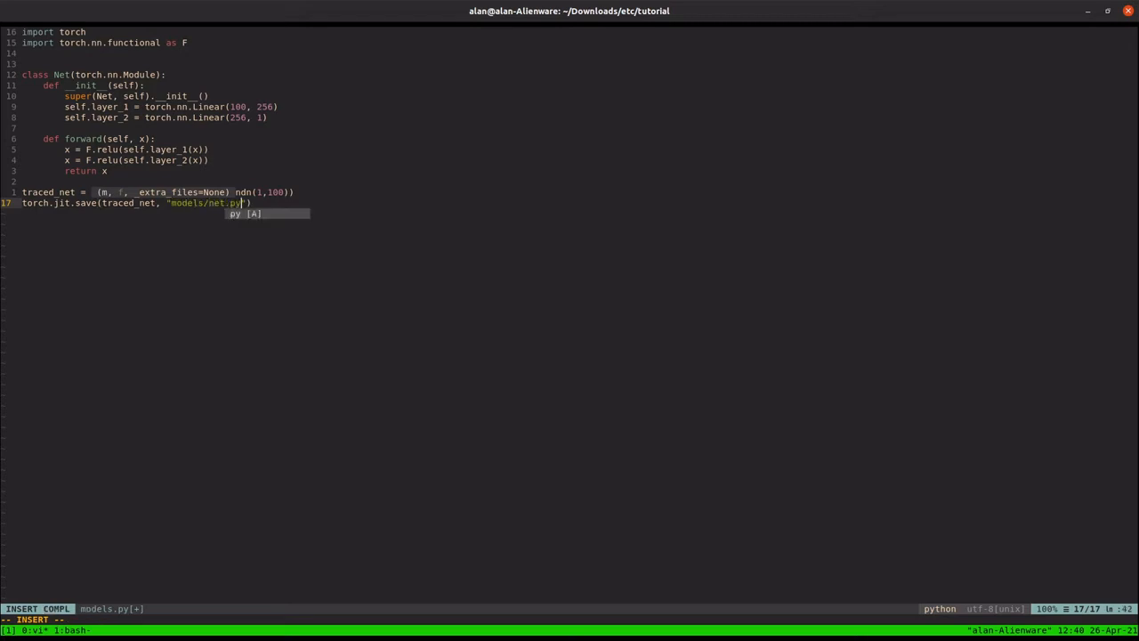
{"action": "key", "text": "Escape"}
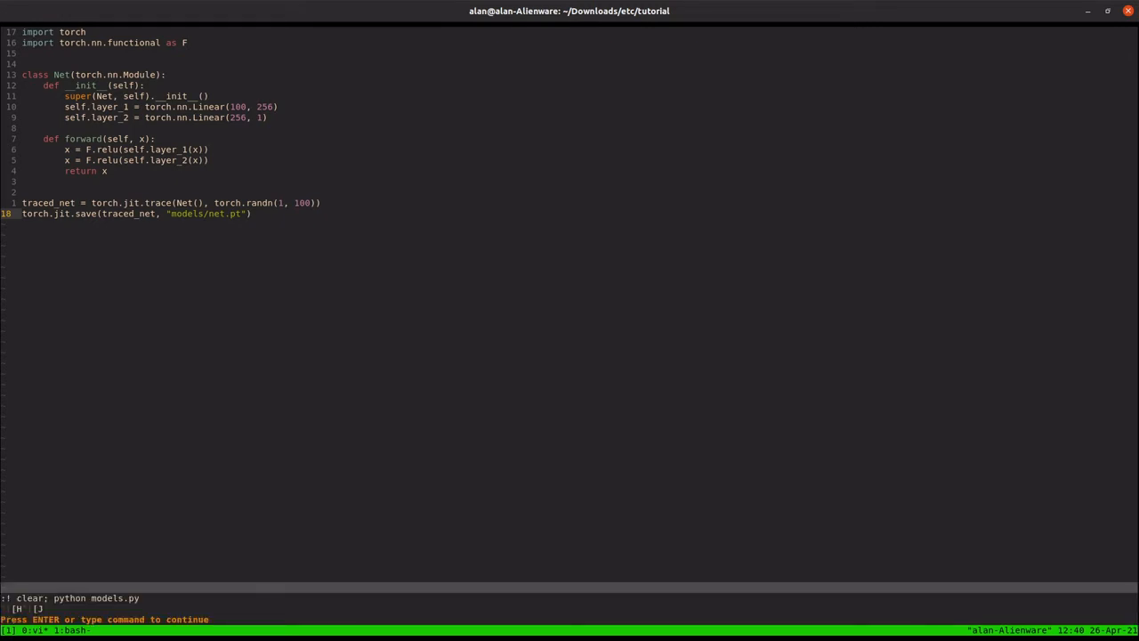
Step: Return to the shell, confirm net.pt inside models, and edit main.cpp beside models.py
{"action": "key", "text": "Return"}
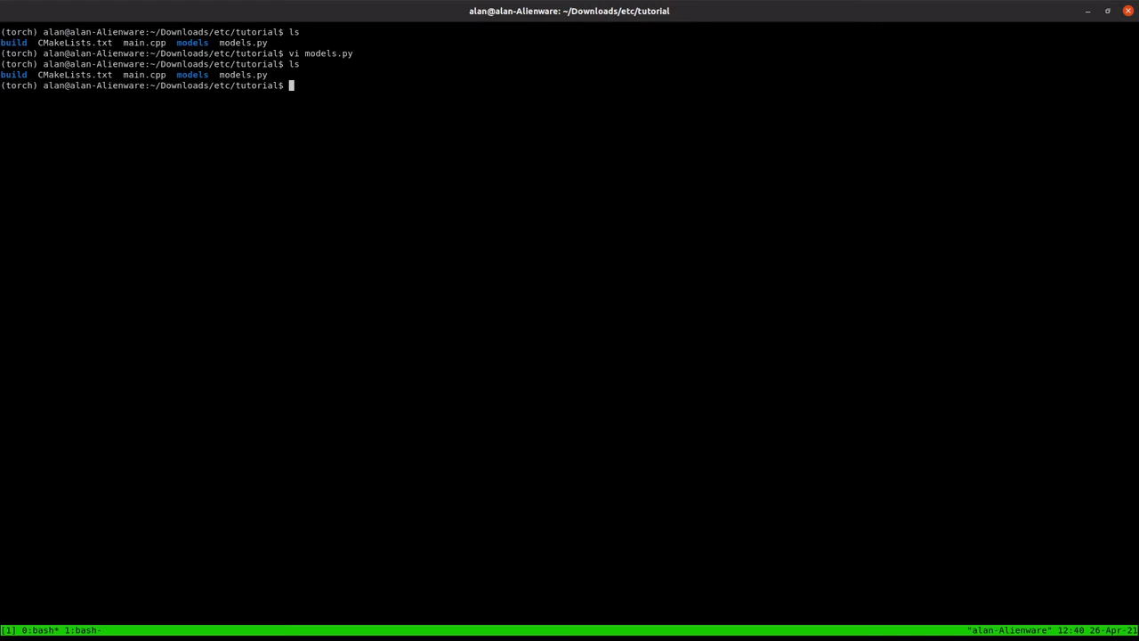
{"action": "type", "text": "cd models"}
{"action": "type", "text": "cd .."}
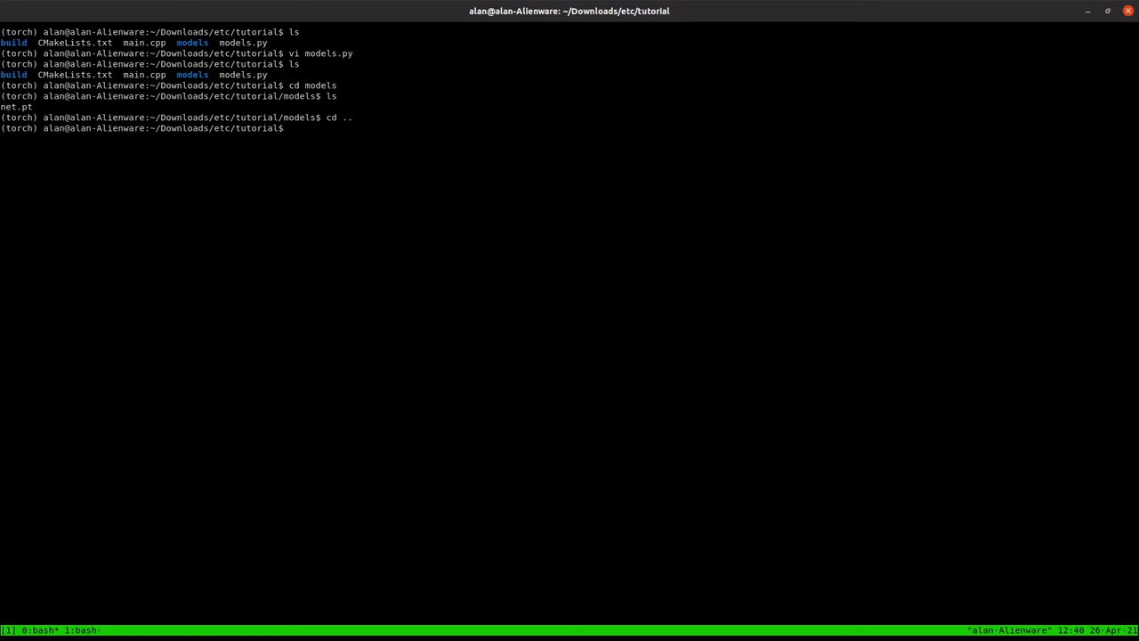
{"action": "type", "text": "vi"}
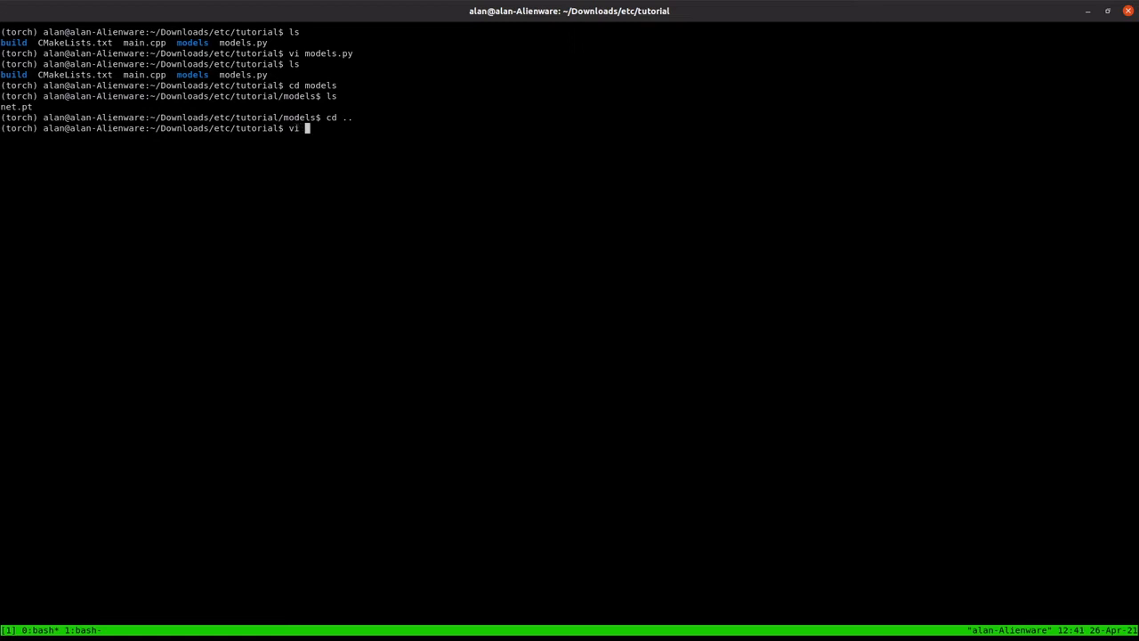
{"action": "type", "text": "mauin"}
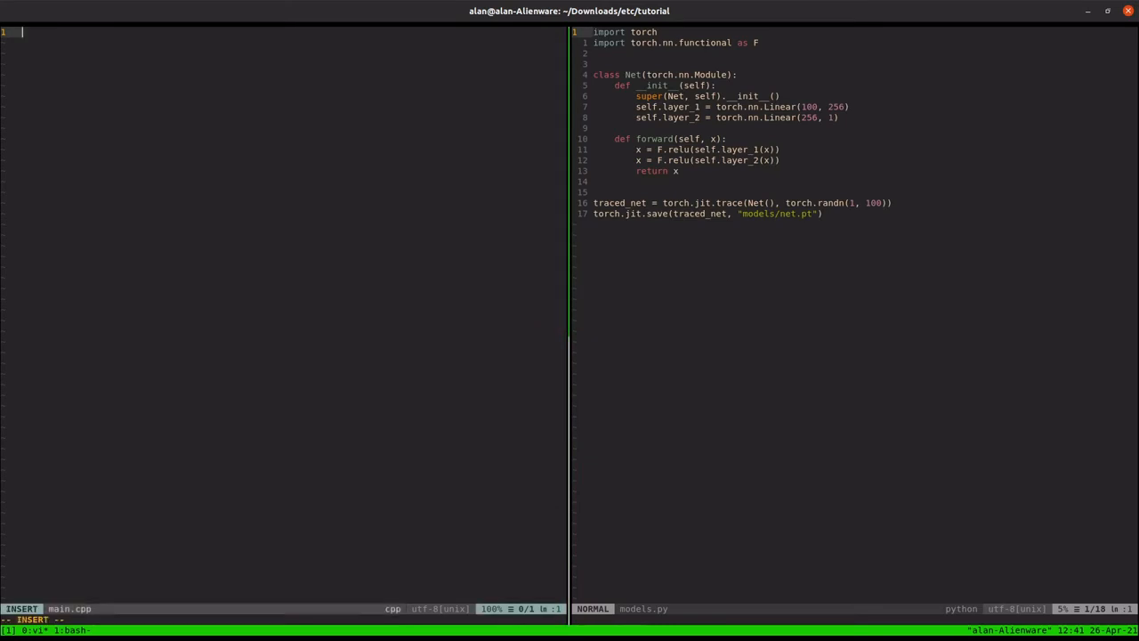
Step: Include iostream and torch/script.h and start int main() { }
{"action": "type", "text": "#include <"}
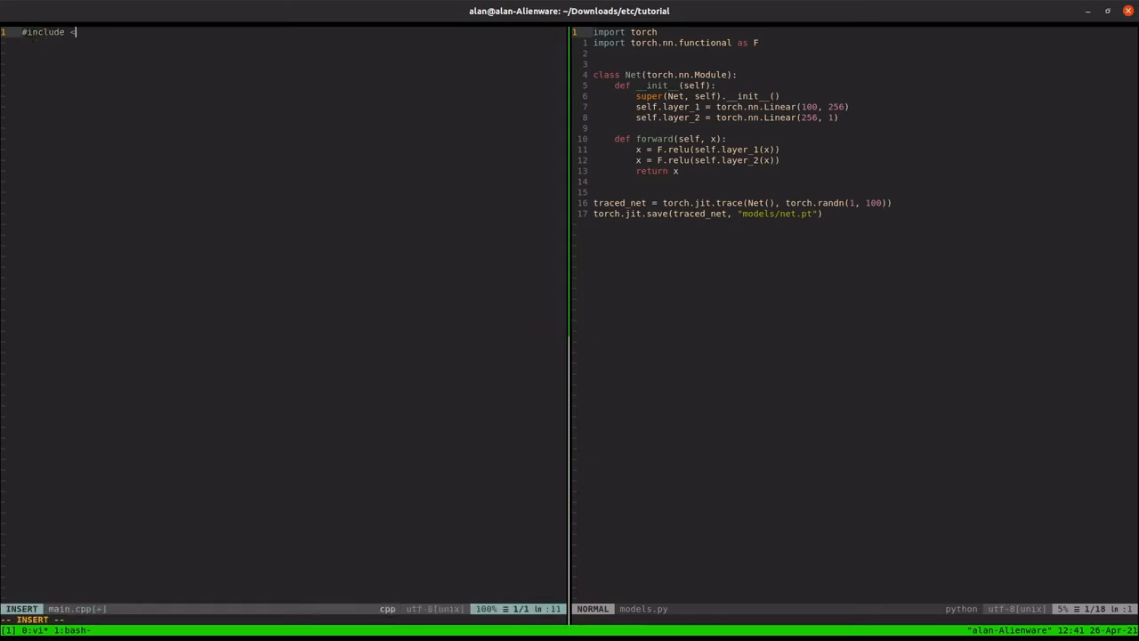
{"action": "type", "text": "\"iosteram\""}
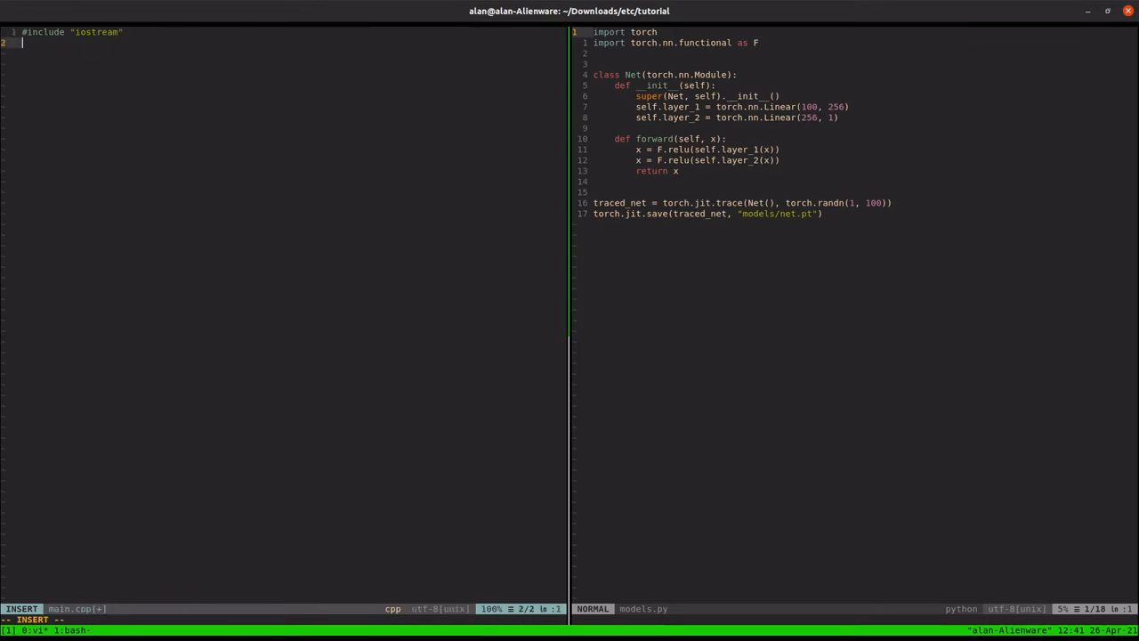
{"action": "type", "text": "#include \"torch"}
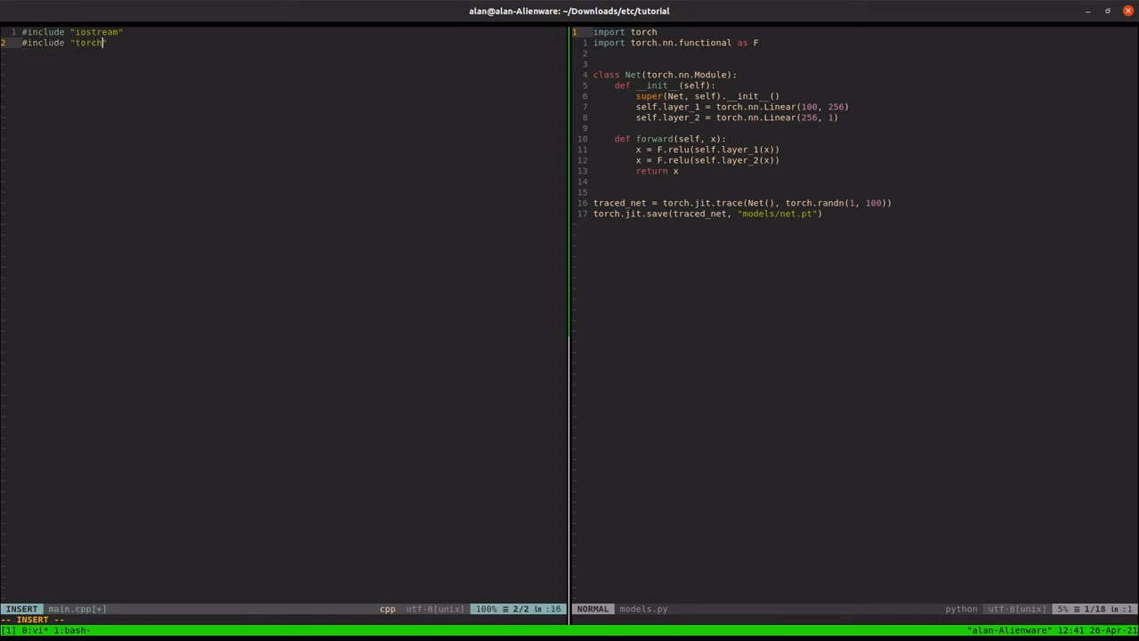
{"action": "type", "text": "/script.h"}
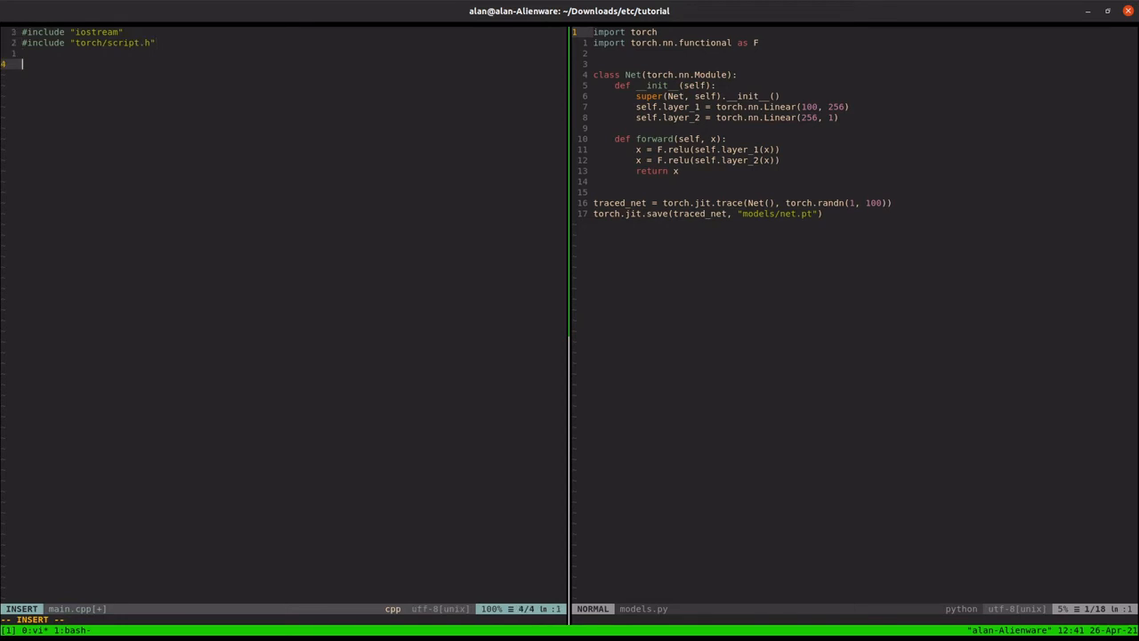
{"action": "type", "text": "int main()"}
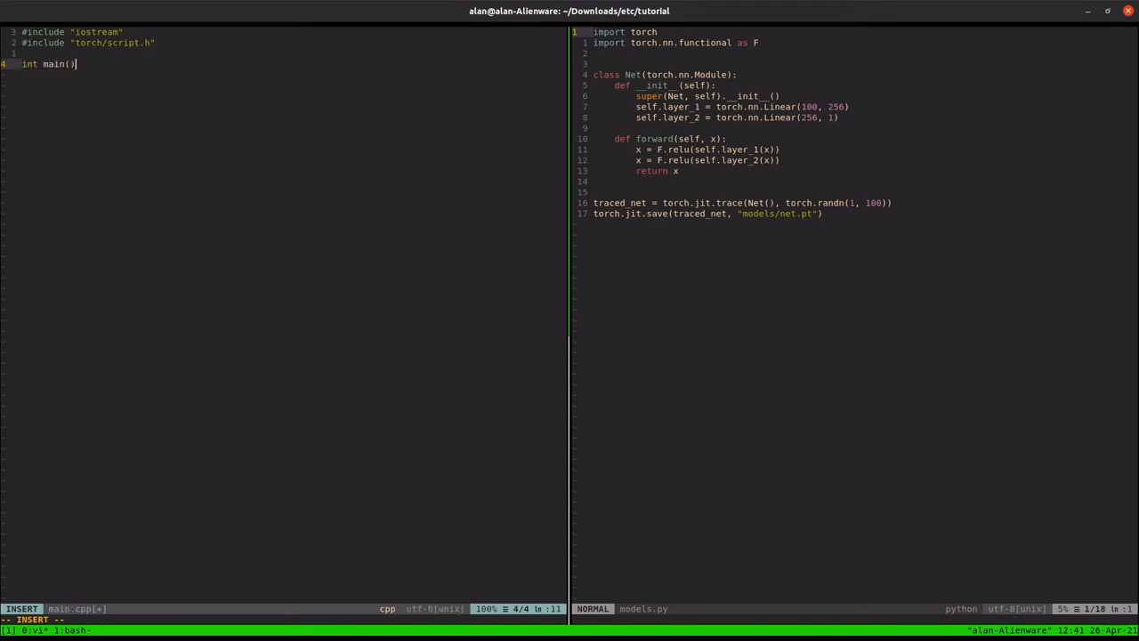
{"action": "type", "text": "{"}
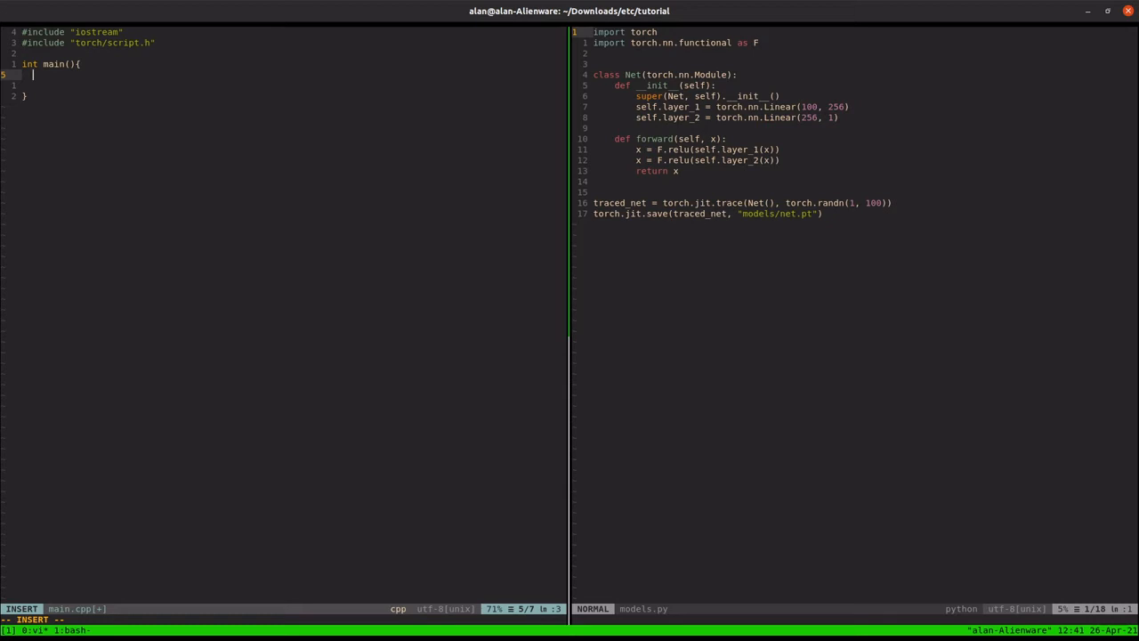
Step: Begin torch::jit::script::Module net = torch::jit::load inside main
{"action": "type", "text": "torc"}
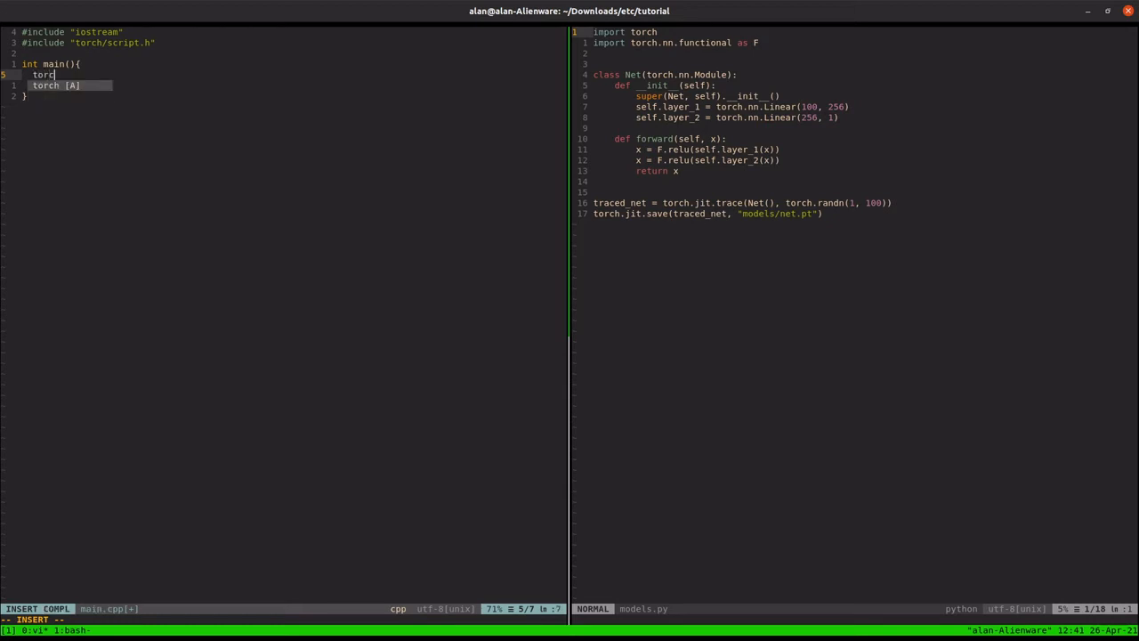
{"action": "type", "text": "h::jit::"}
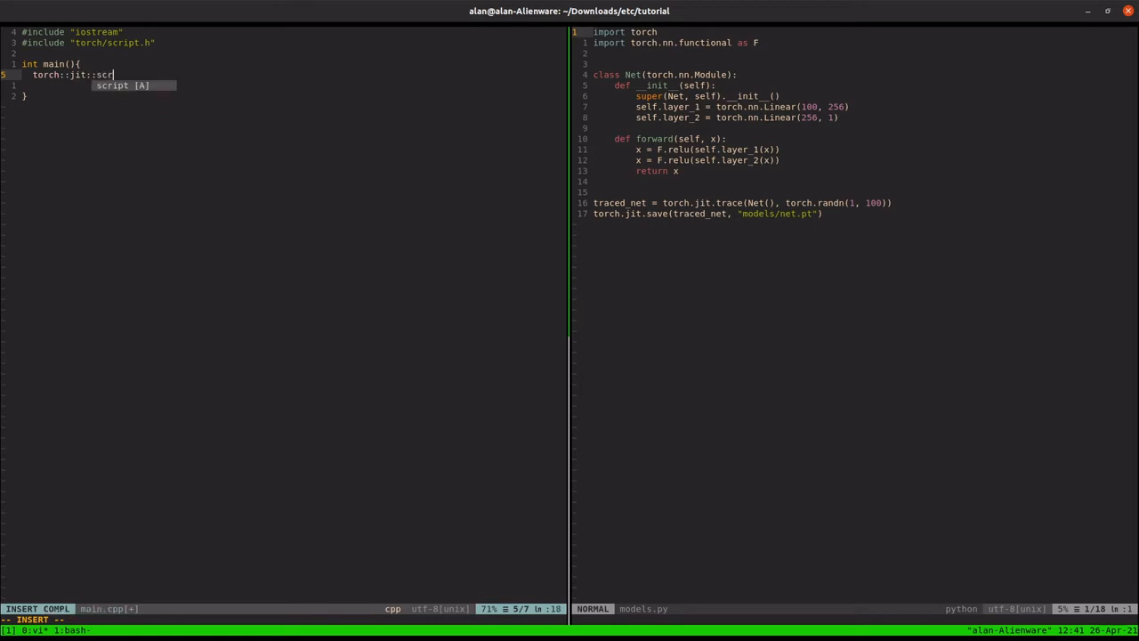
{"action": "type", "text": "script::M"}
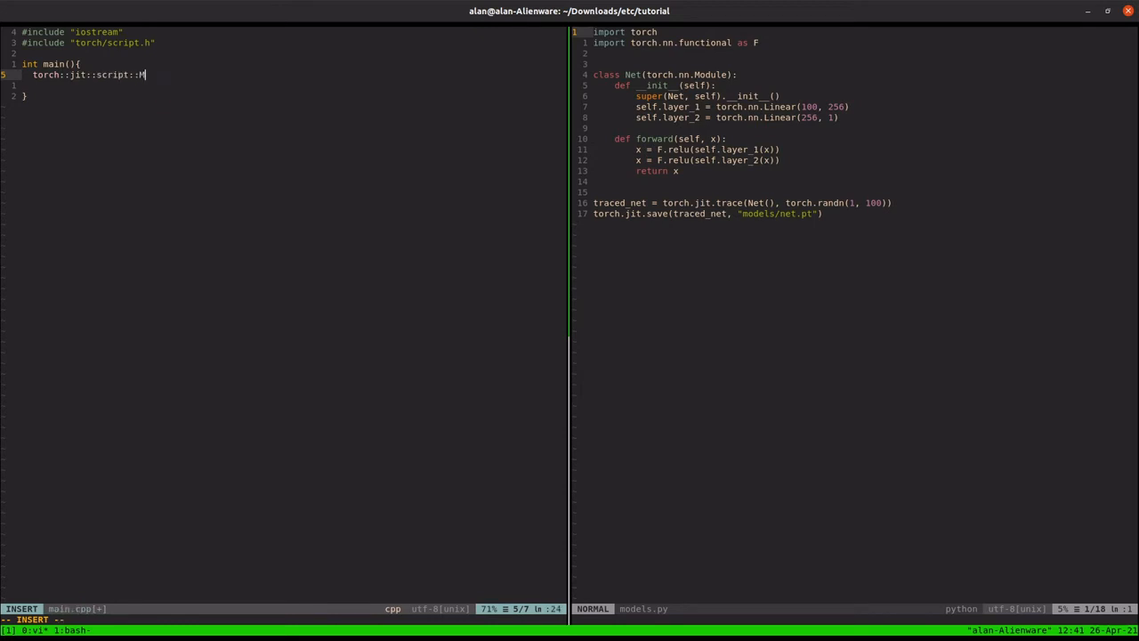
{"action": "type", "text": "odule n"}
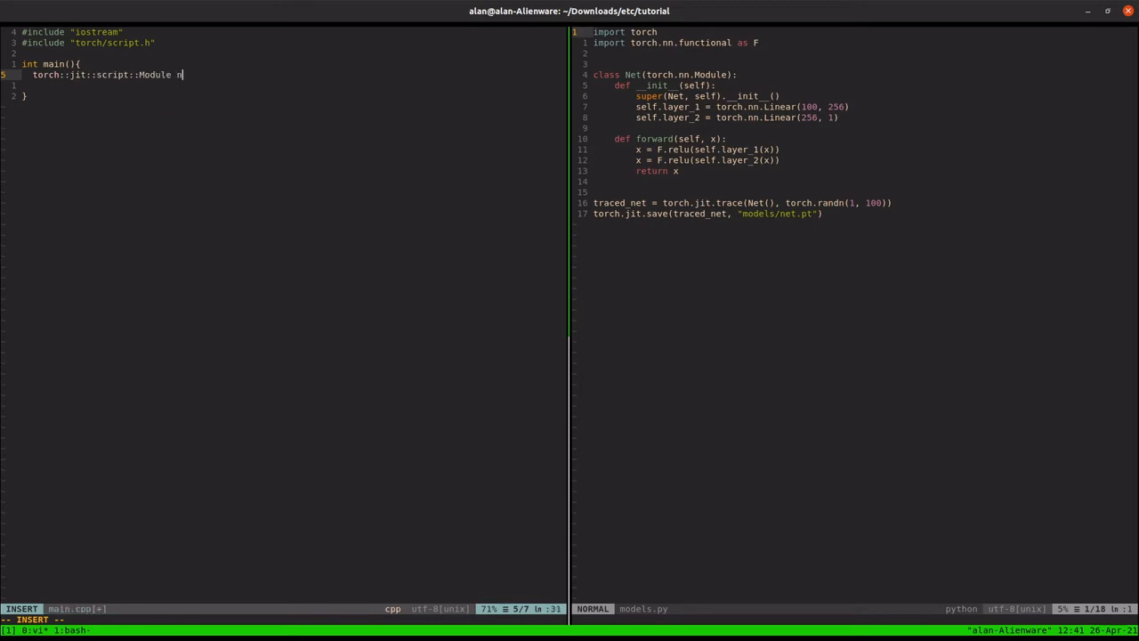
{"action": "type", "text": "et = torc"}
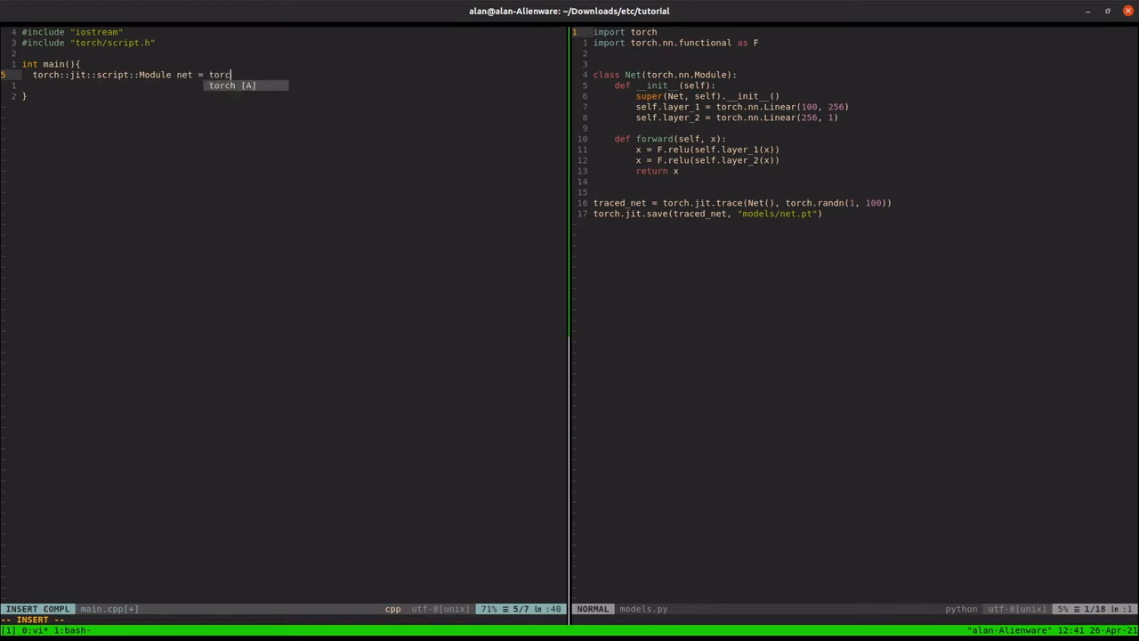
{"action": "type", "text": "h::jit"}
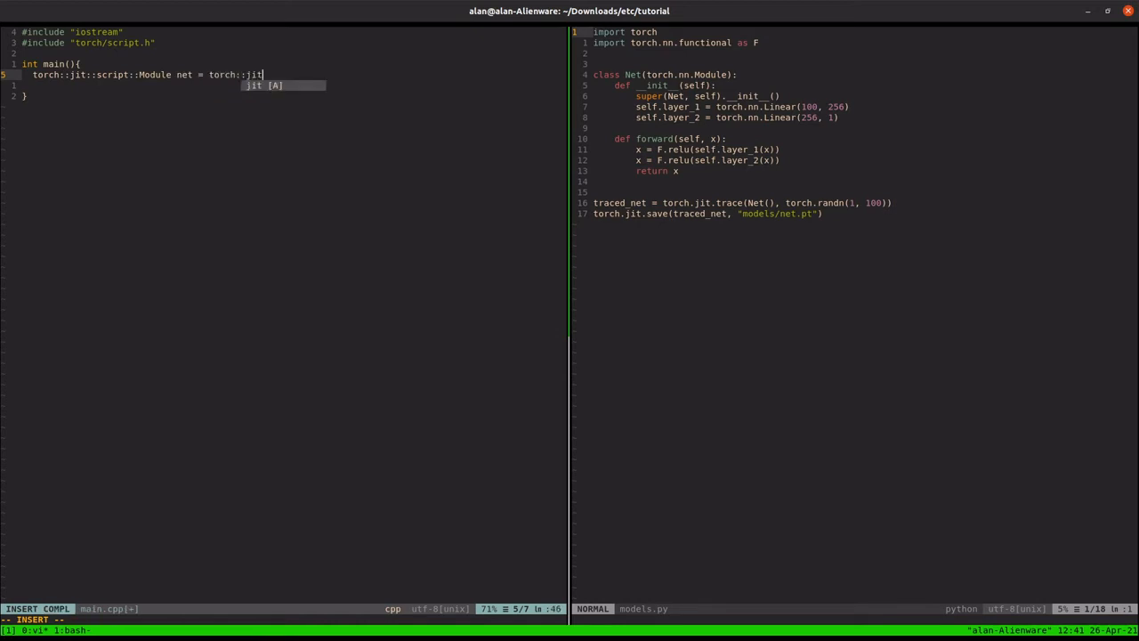
{"action": "type", "text": "::load(\""}
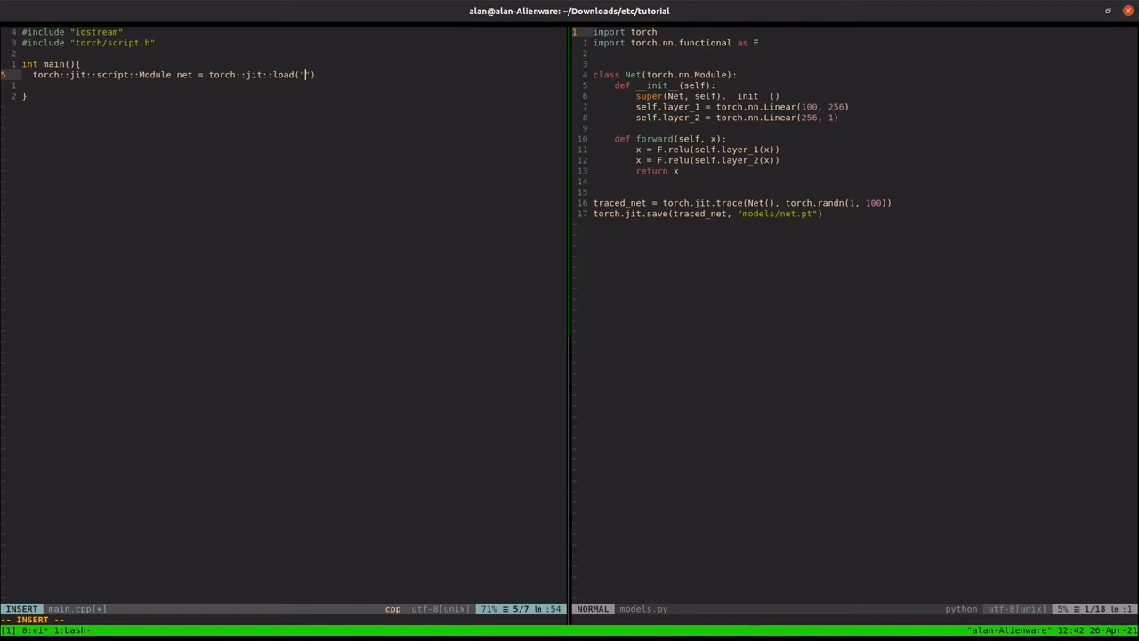
Step: Point the load call at "../models/net.pt", end it with a semicolon, and start a new line
{"action": "type", "text": "../"}
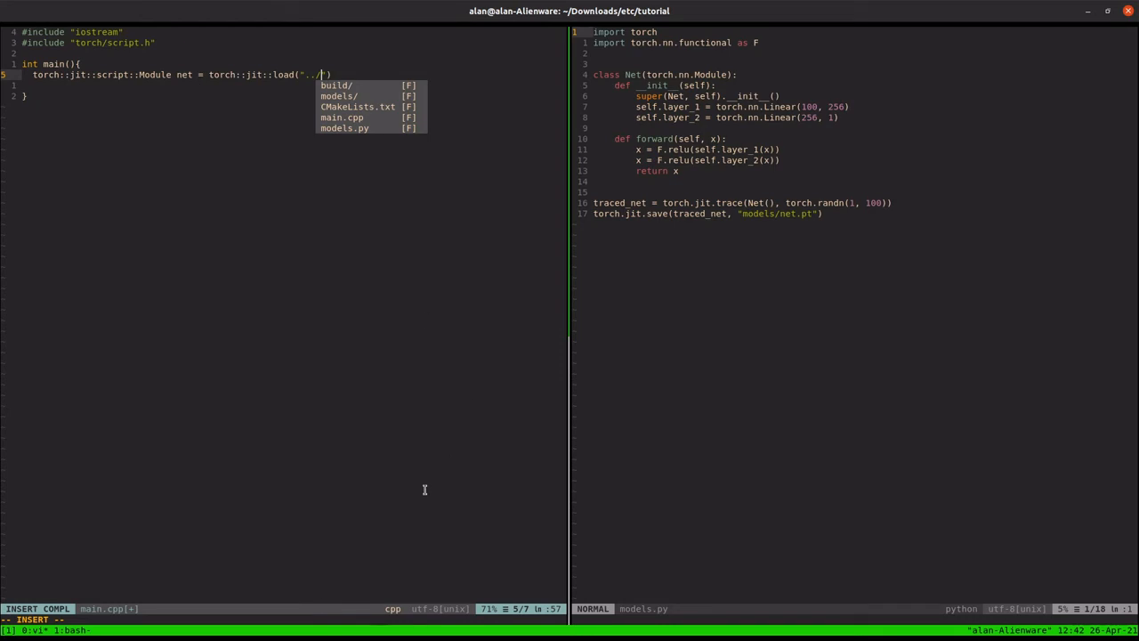
{"action": "type", "text": "models/net.pt"}
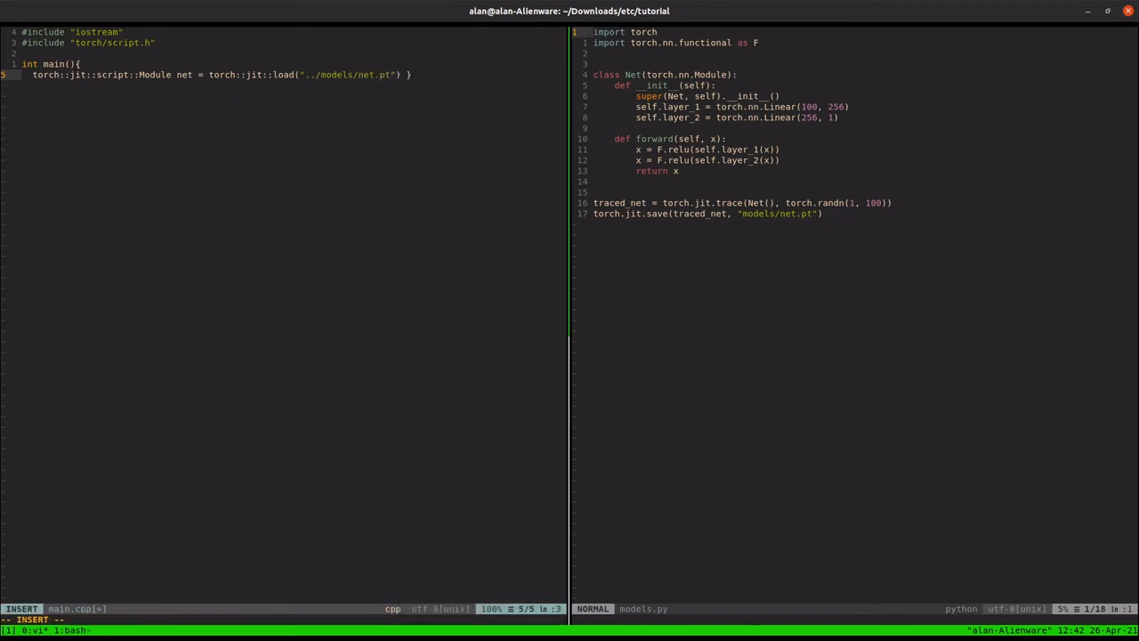
{"action": "key", "text": "Escape"}
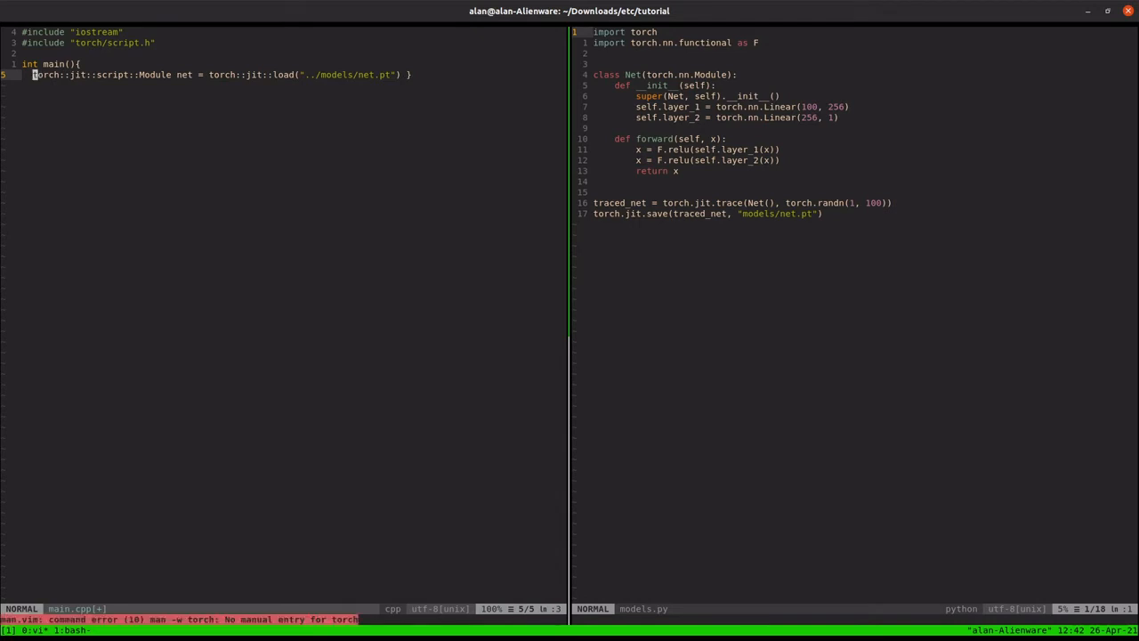
{"action": "mouse_move", "coordinate": [381, 313]}
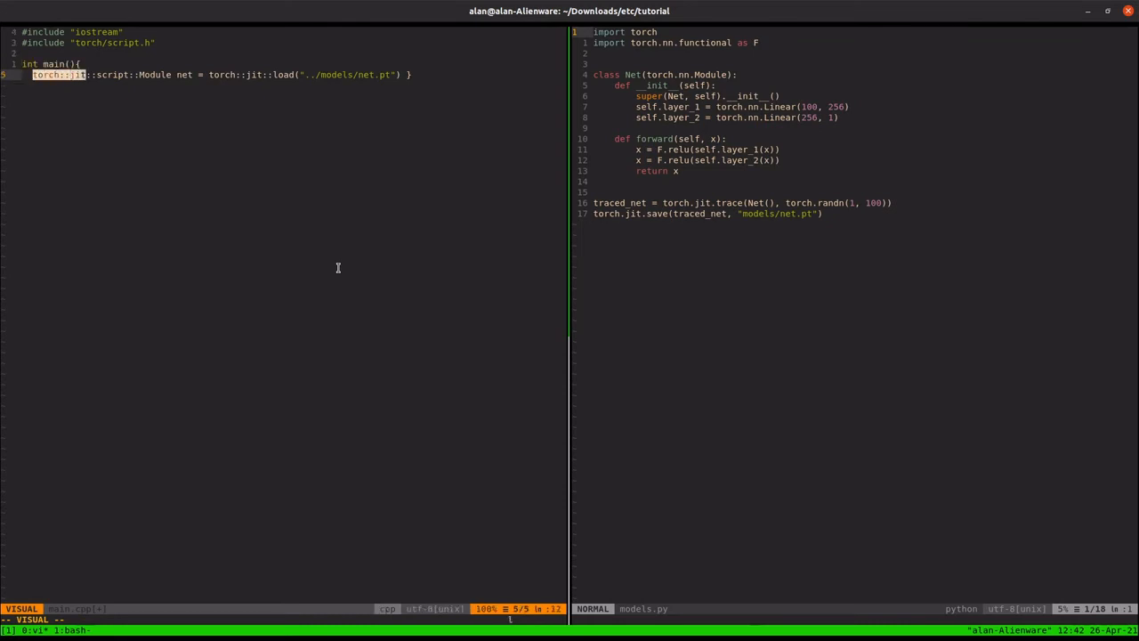
{"action": "key", "text": "Escape"}
{"action": "type", "text": ";"}
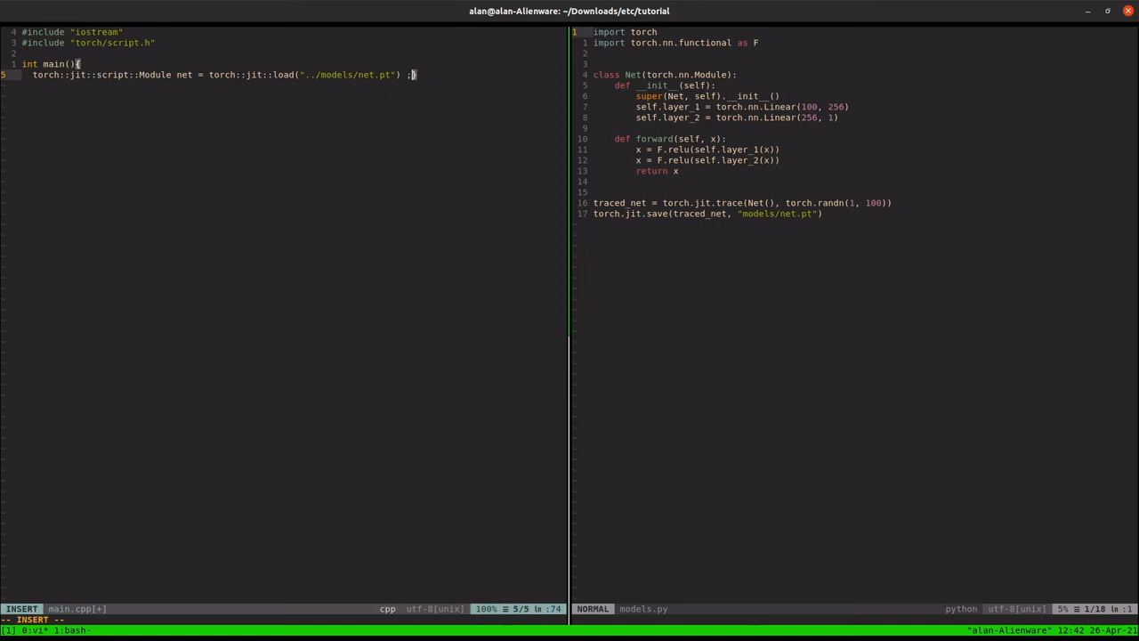
{"action": "key", "text": "BackSpace"}
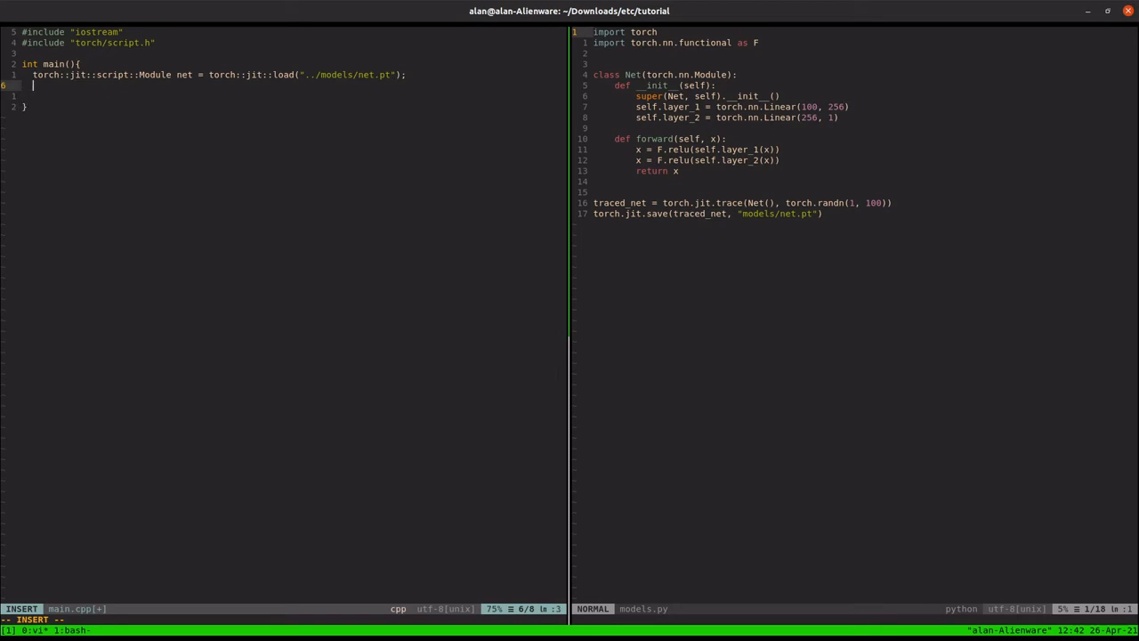
Step: Declare torch::Tensor x and add #include "torch/torch.h" via completion
{"action": "type", "text": "torch::"}
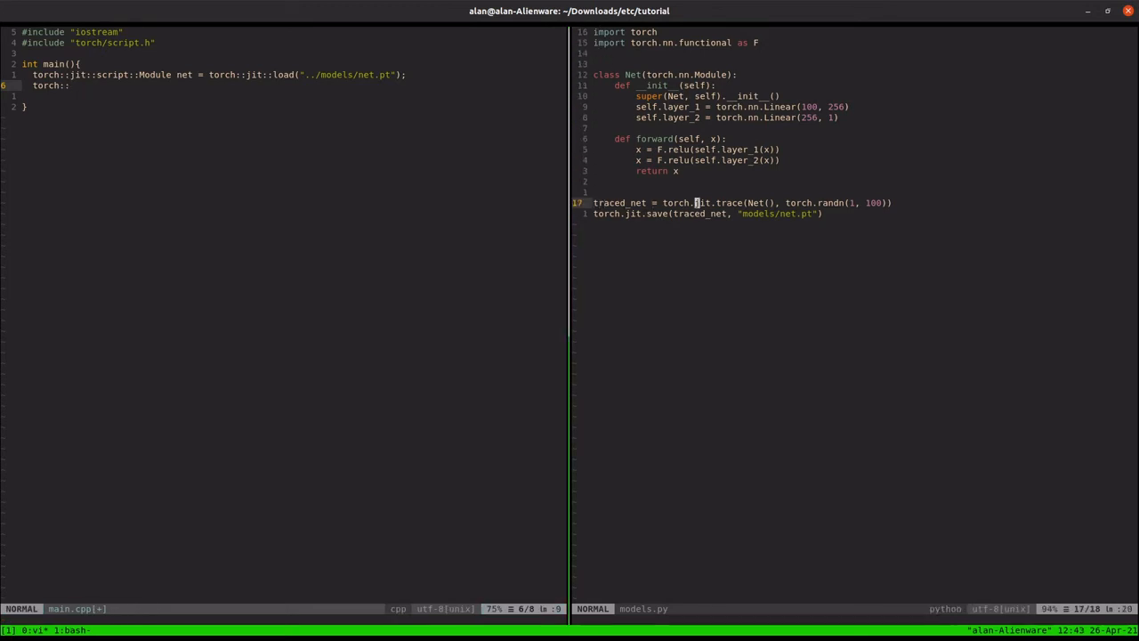
{"action": "key", "text": "i"}
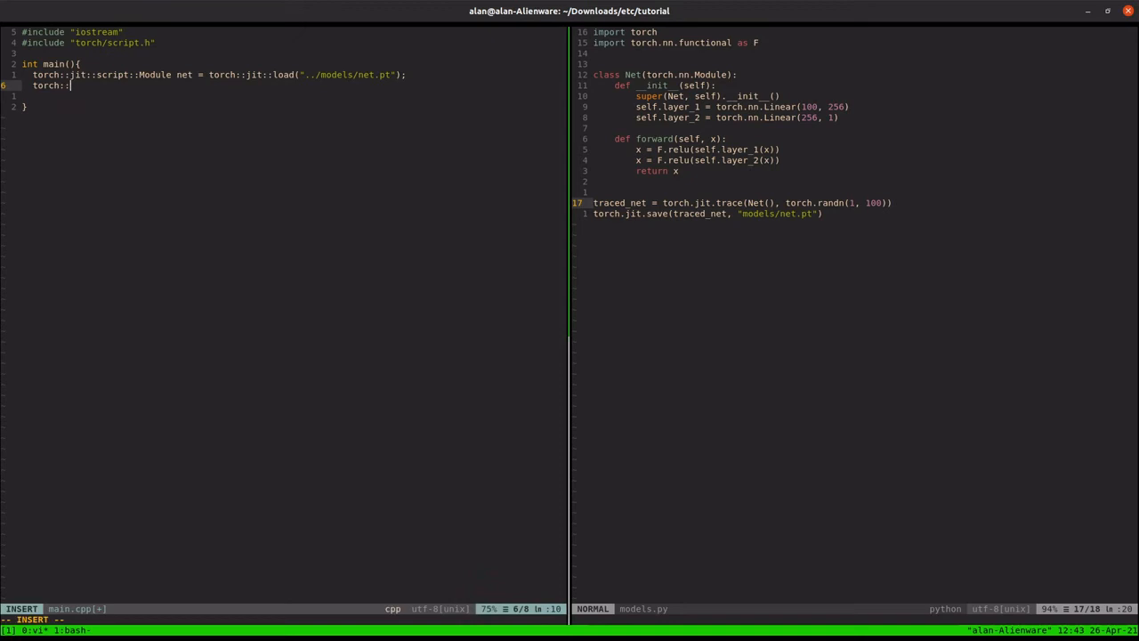
{"action": "type", "text": "Tensor"}
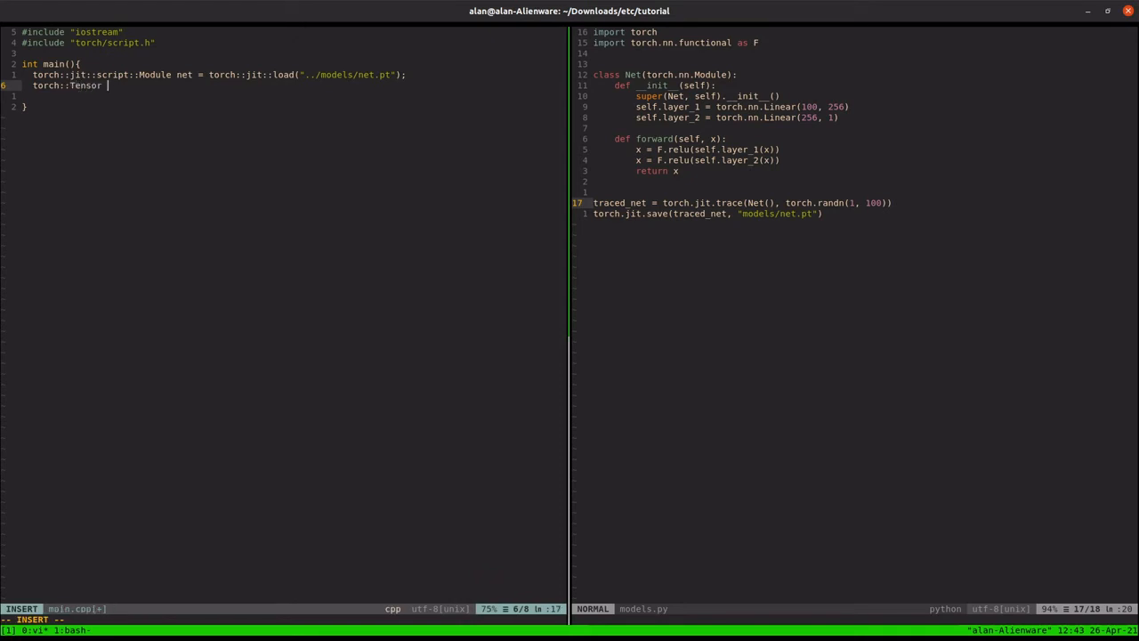
{"action": "type", "text": "x"}
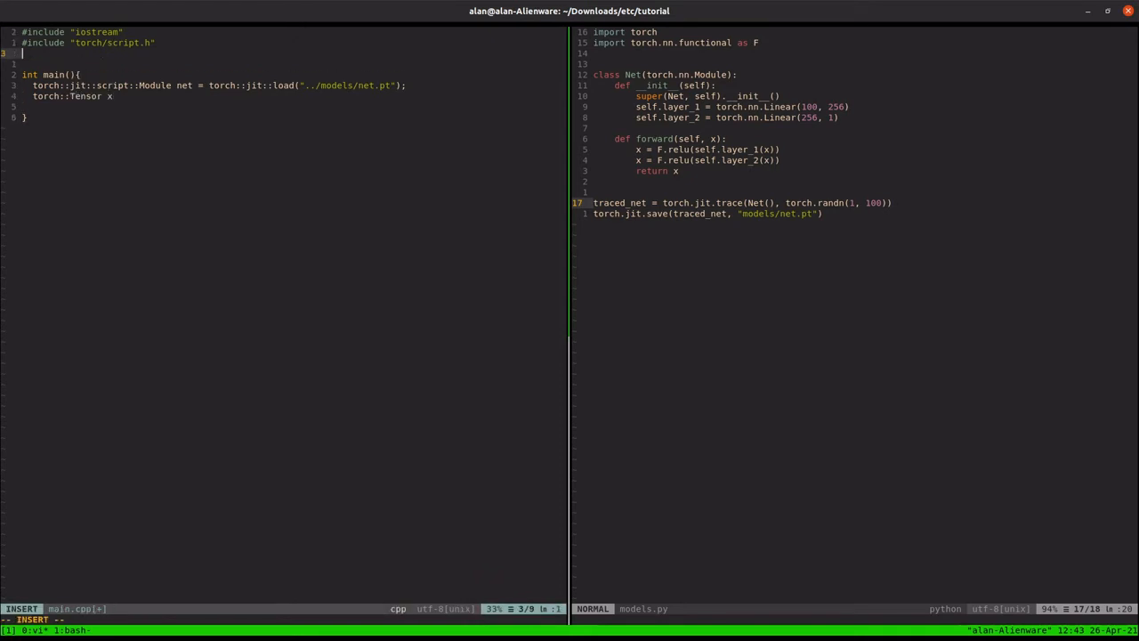
{"action": "type", "text": "#include \""}
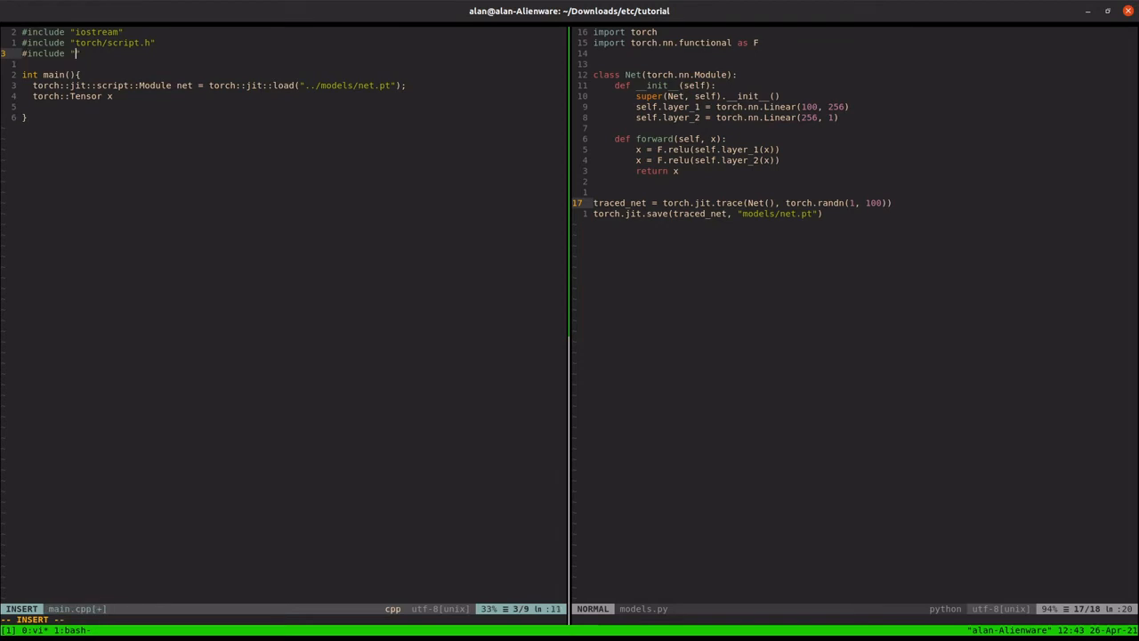
{"action": "type", "text": "torch/tp"}
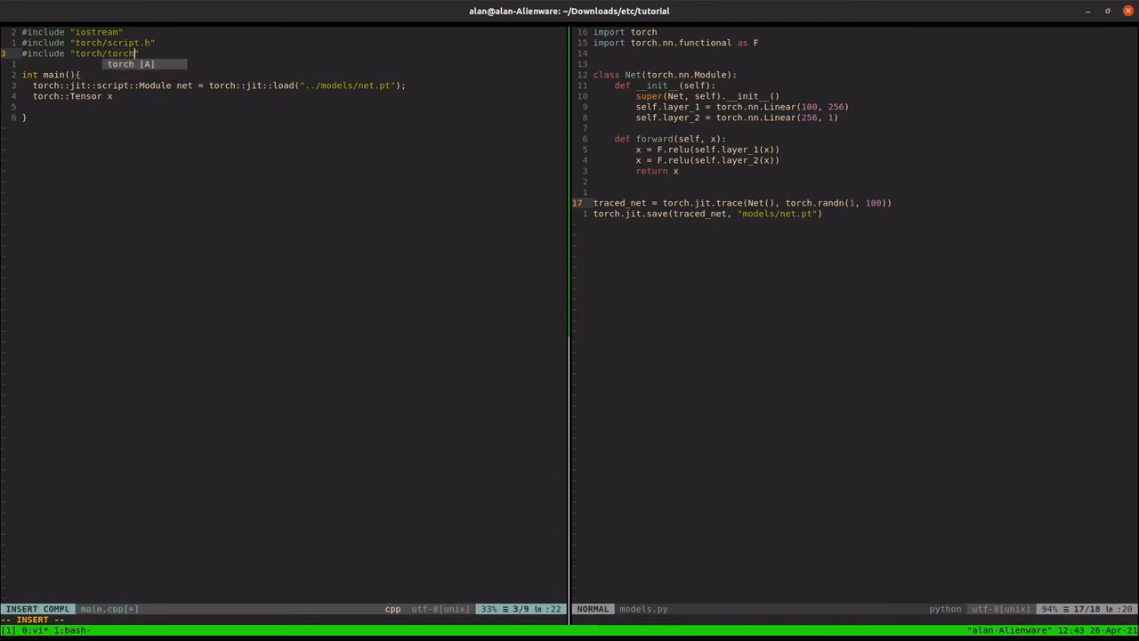
{"action": "key", "text": "Escape"}
{"action": "type", "text": " ="}
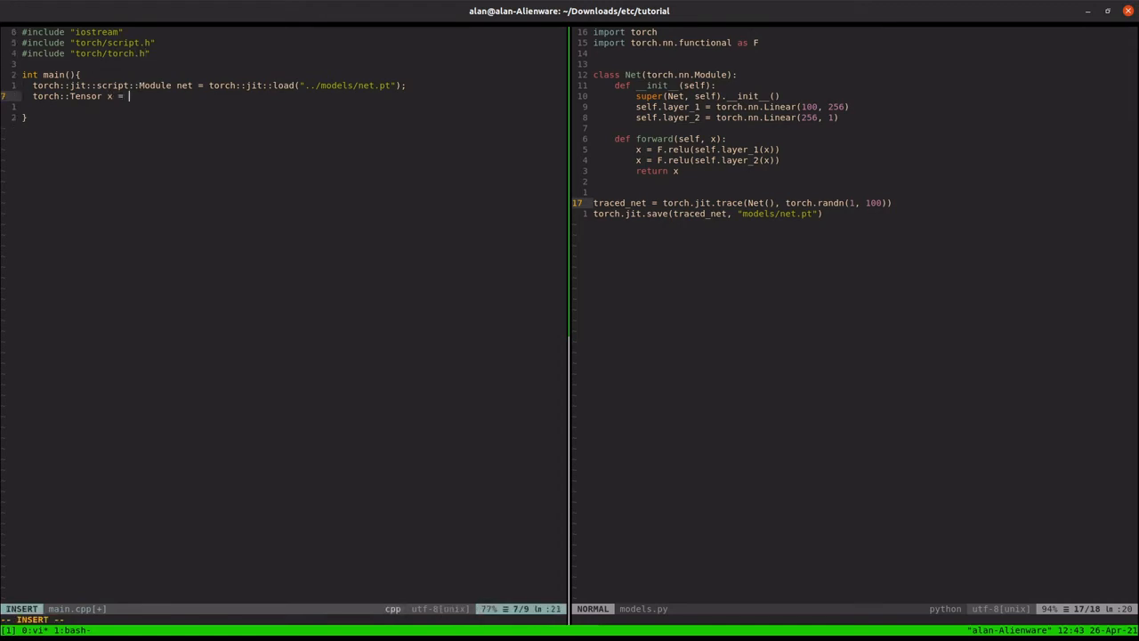
Step: Initialise x with torch::randn({1, 100}) and print it with std::cout << x;
{"action": "type", "text": "torch.rand"}
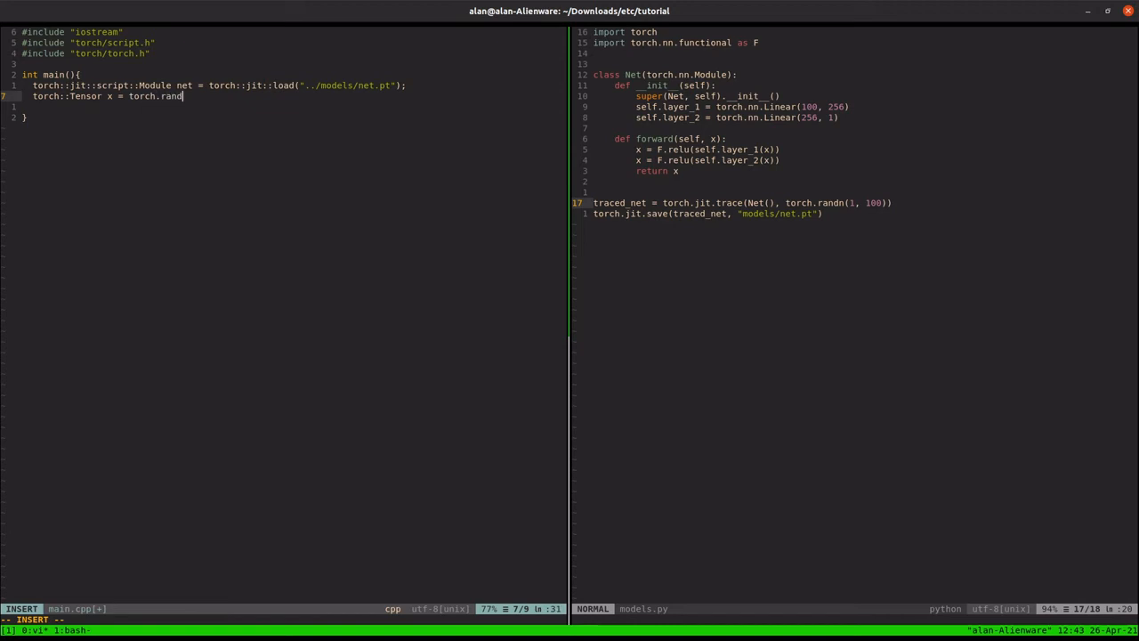
{"action": "type", "text": "n({1, 100});"}
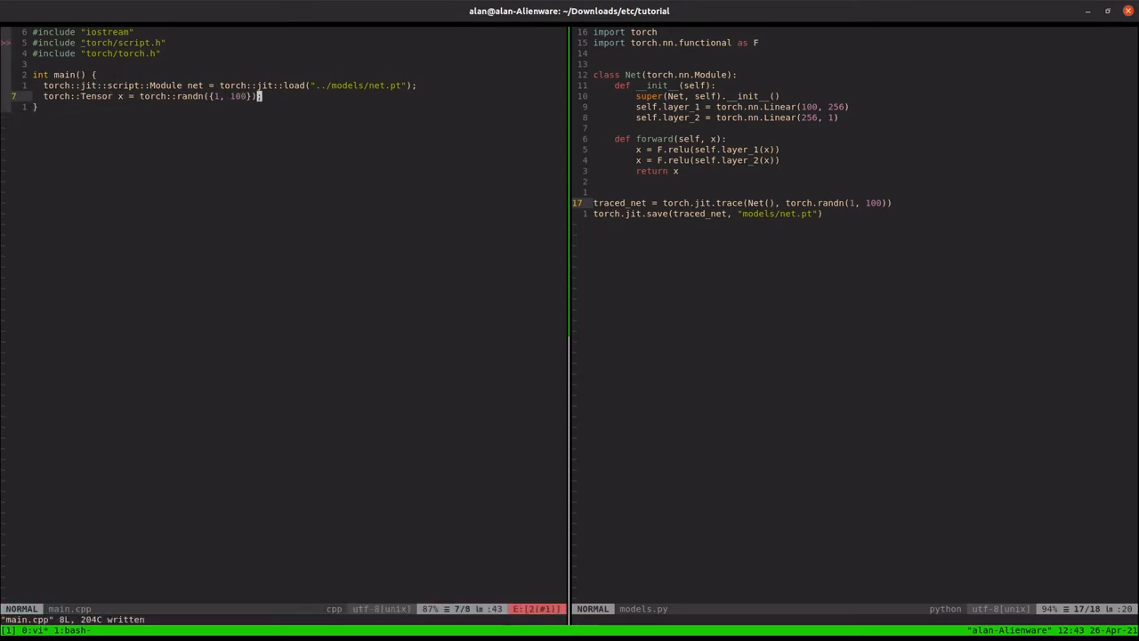
{"action": "key", "text": "o"}
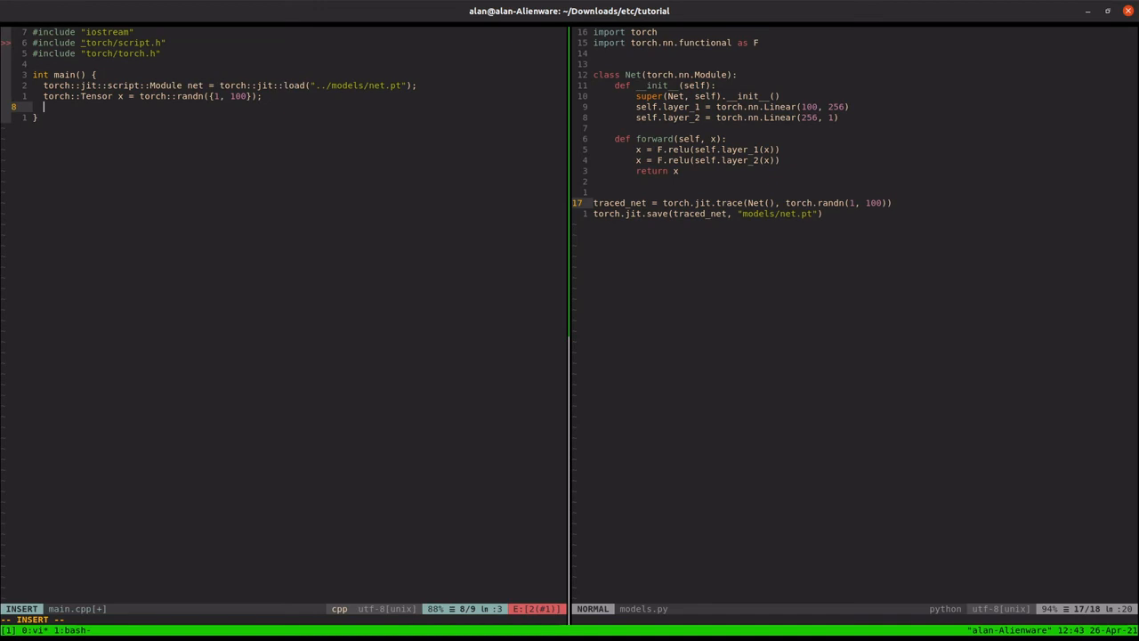
{"action": "type", "text": "std::cout <<"}
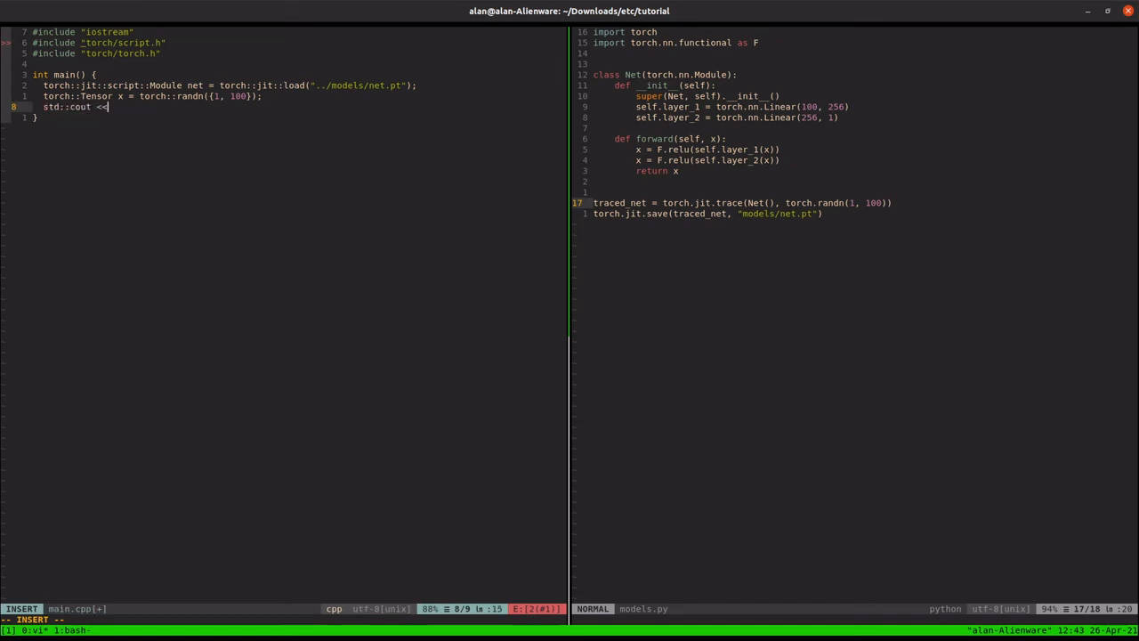
{"action": "type", "text": "x;"}
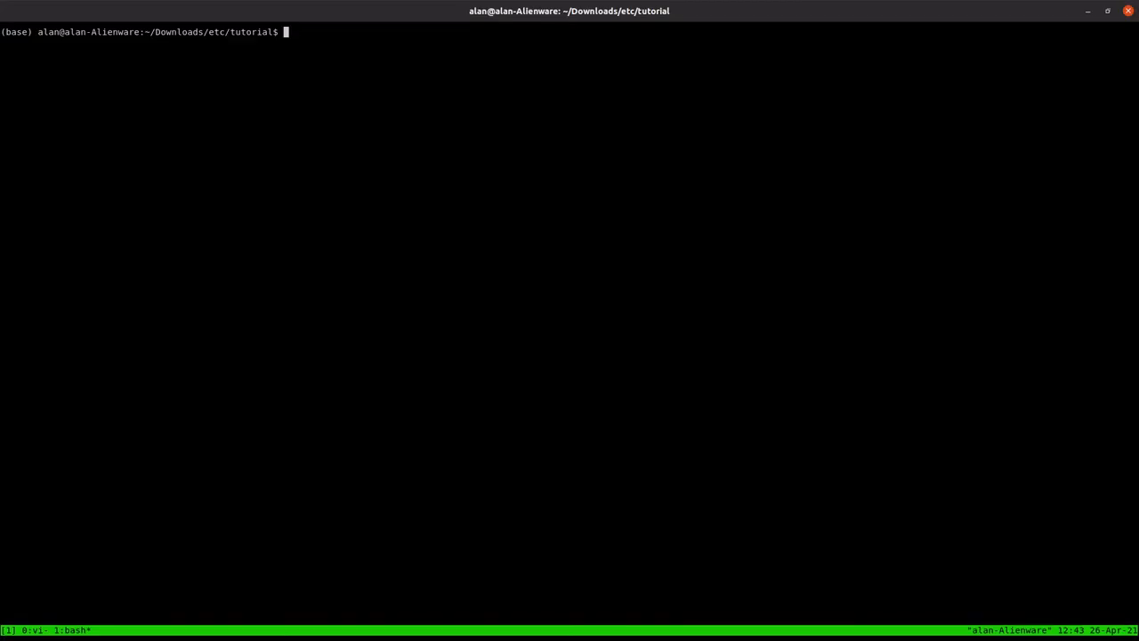
Step: From the build folder run cmake .., then make and launch the executable
{"action": "type", "text": "cd"}
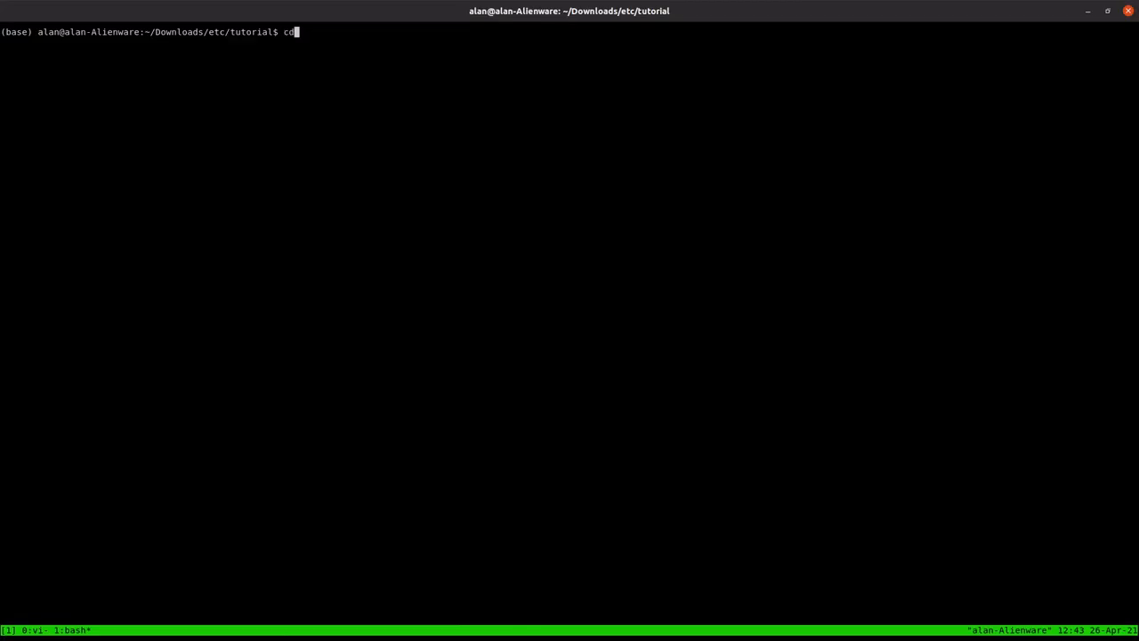
{"action": "type", "text": "bu"}
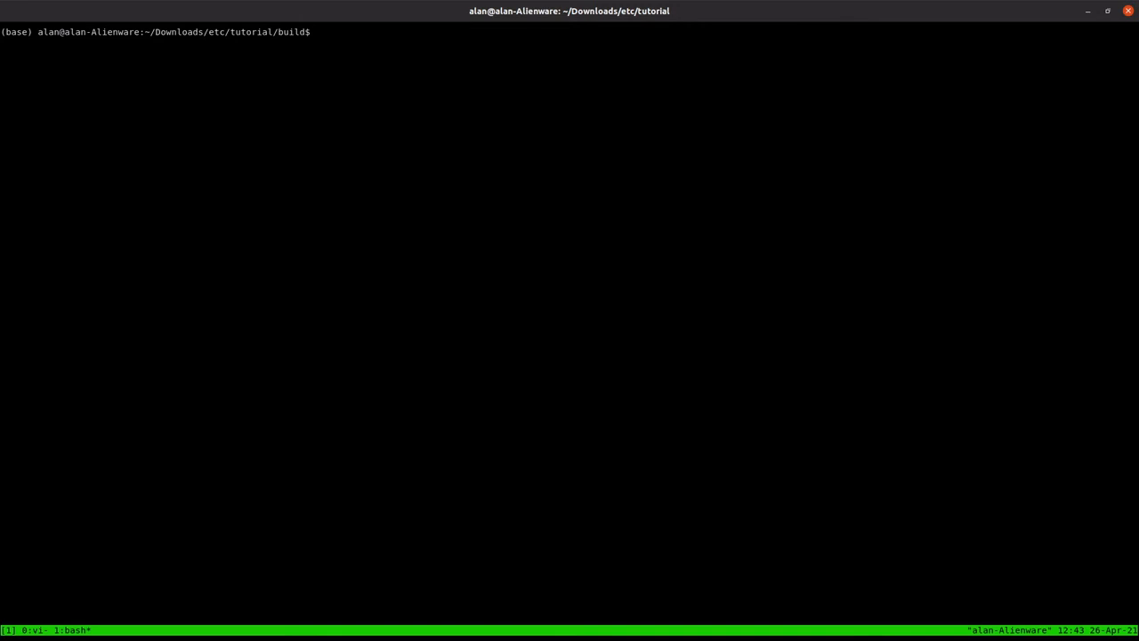
{"action": "type", "text": "cmake .."}
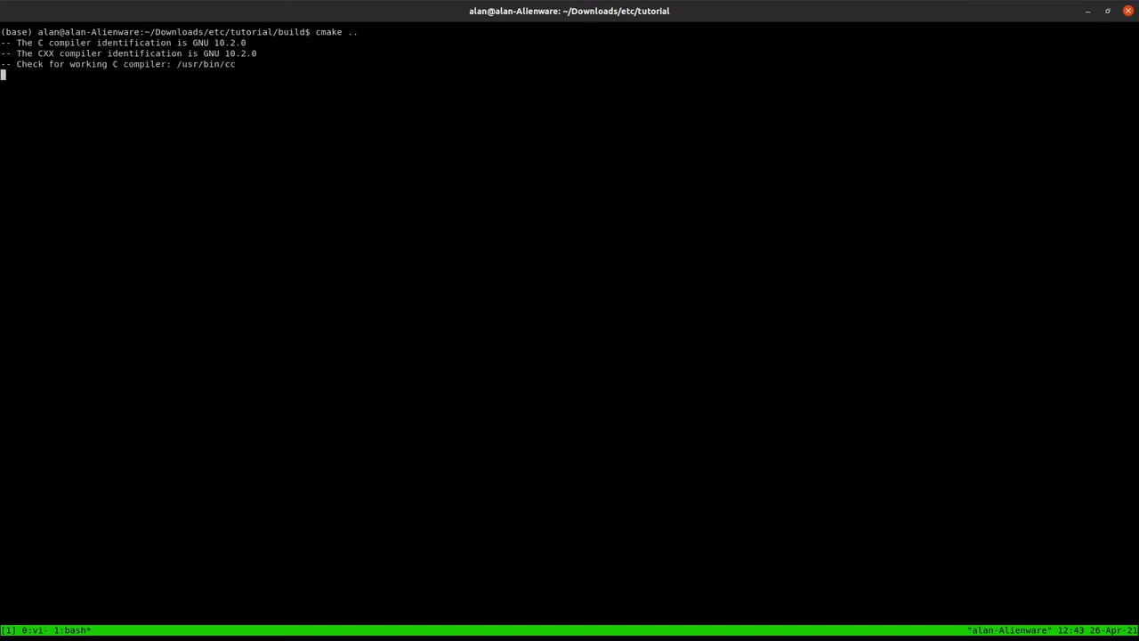
{"action": "type", "text": "make &&"}
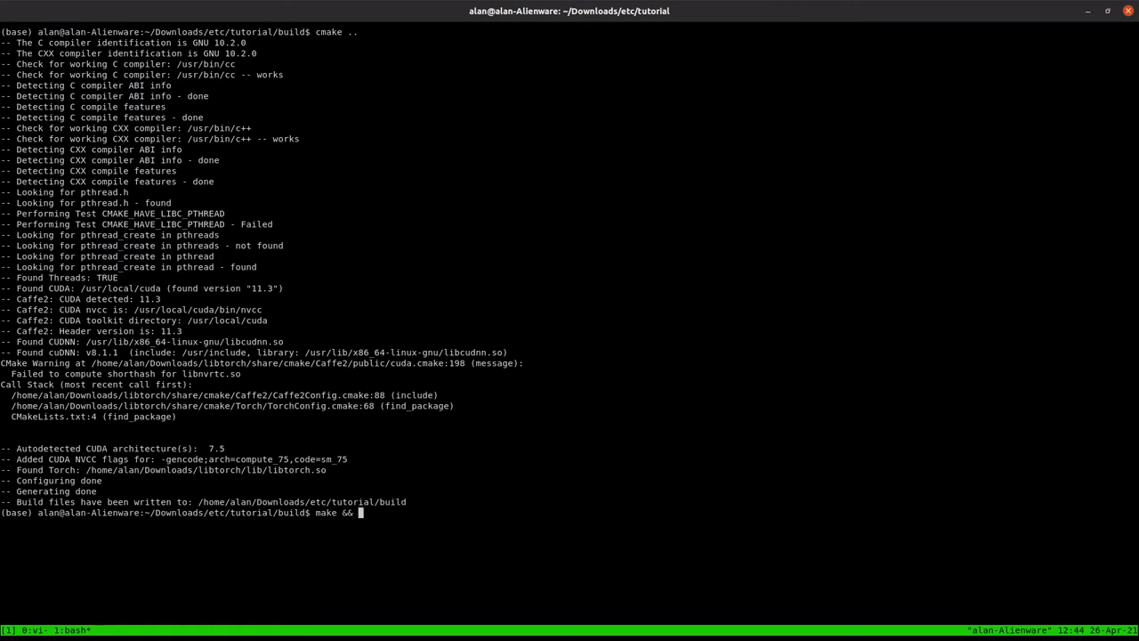
{"action": "type", "text": "./"}
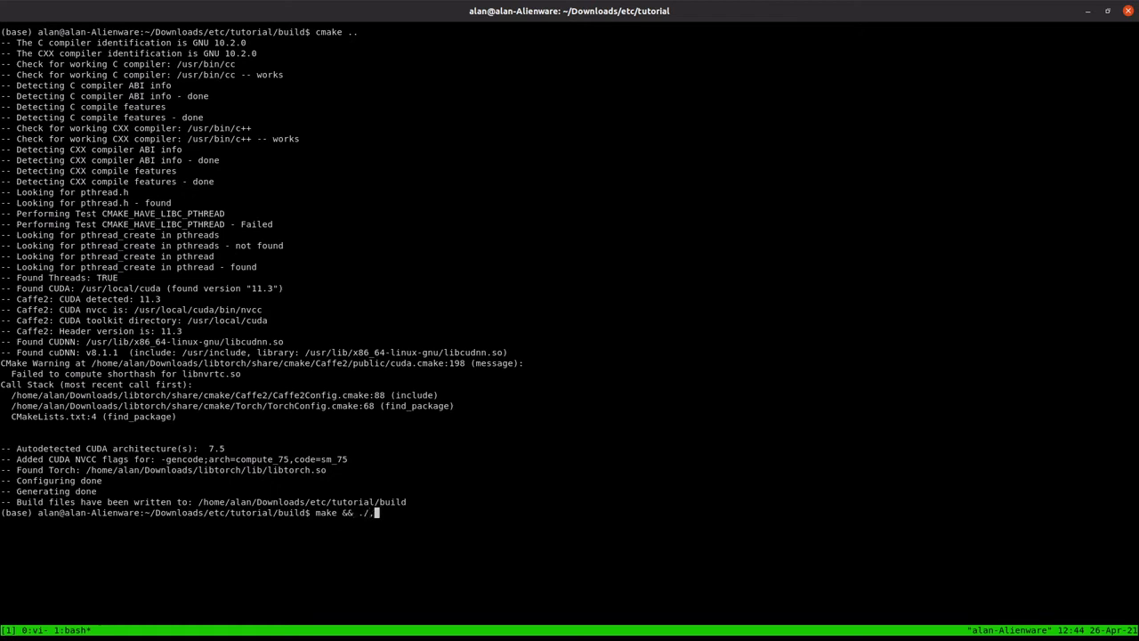
{"action": "key", "text": "Return"}
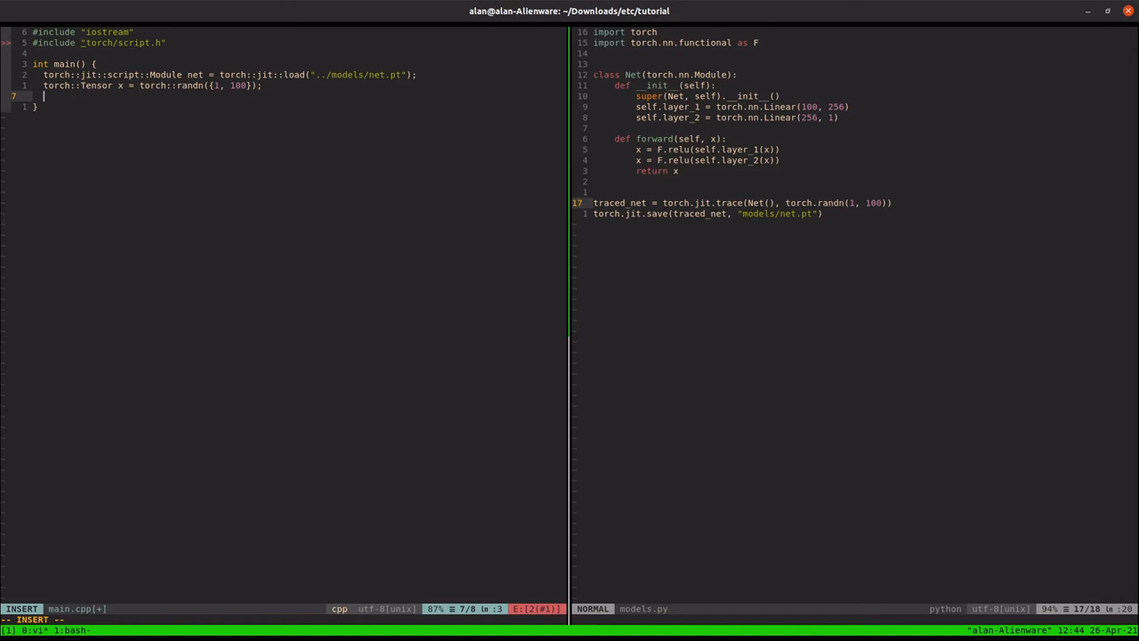
Step: Declare std::vector<torch::jit::IValue> input and push_back x into it
{"action": "type", "text": "std::"}
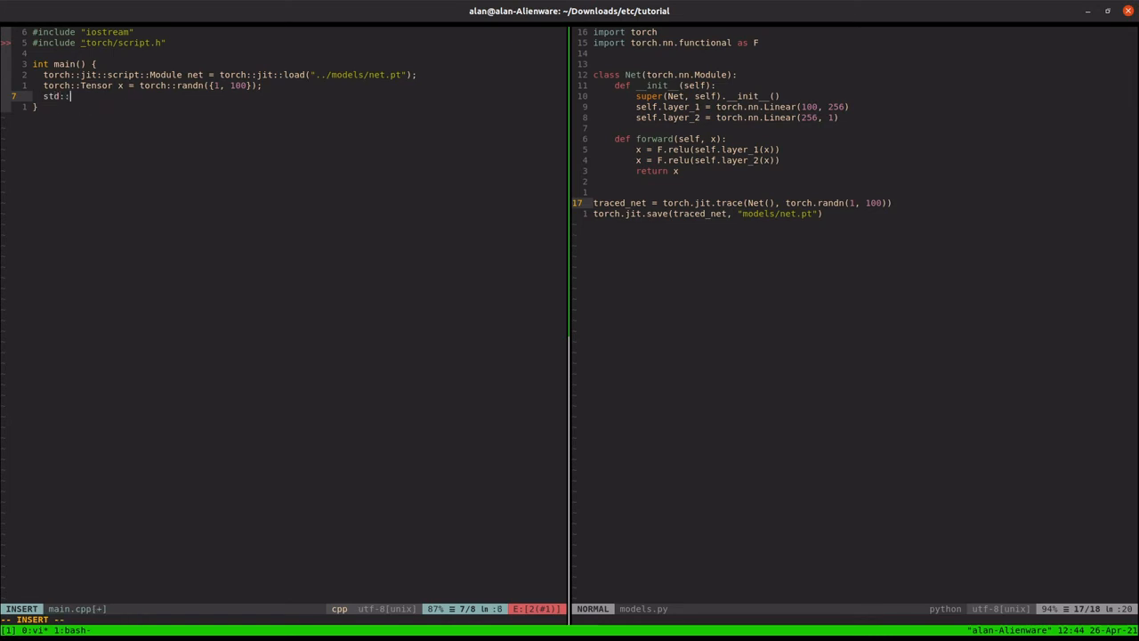
{"action": "type", "text": "vecto"}
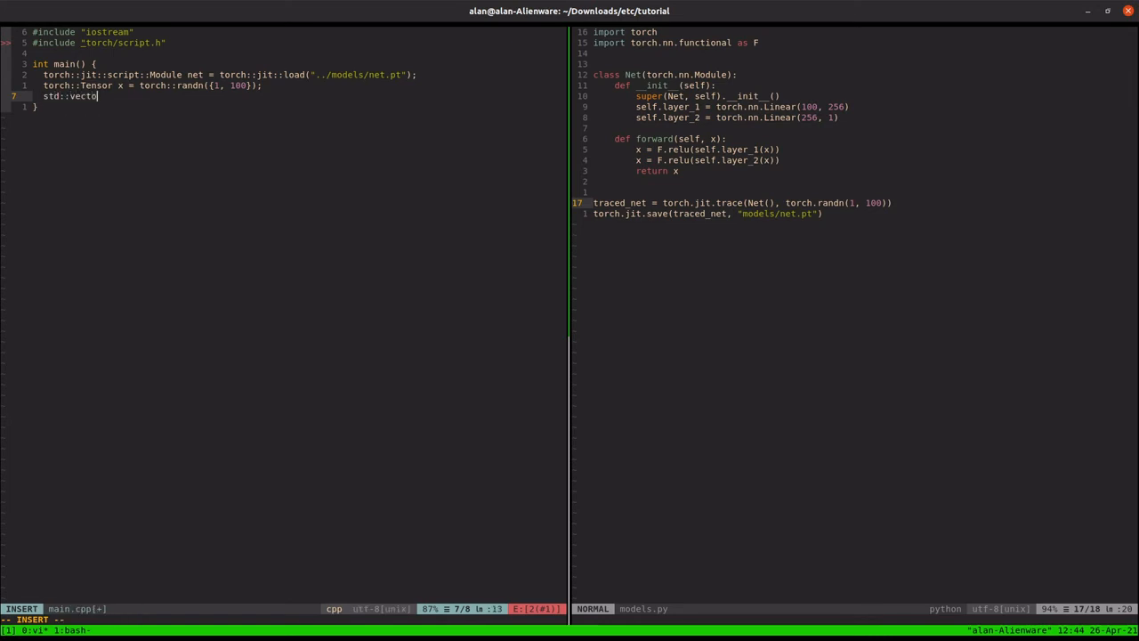
{"action": "type", "text": "r<"}
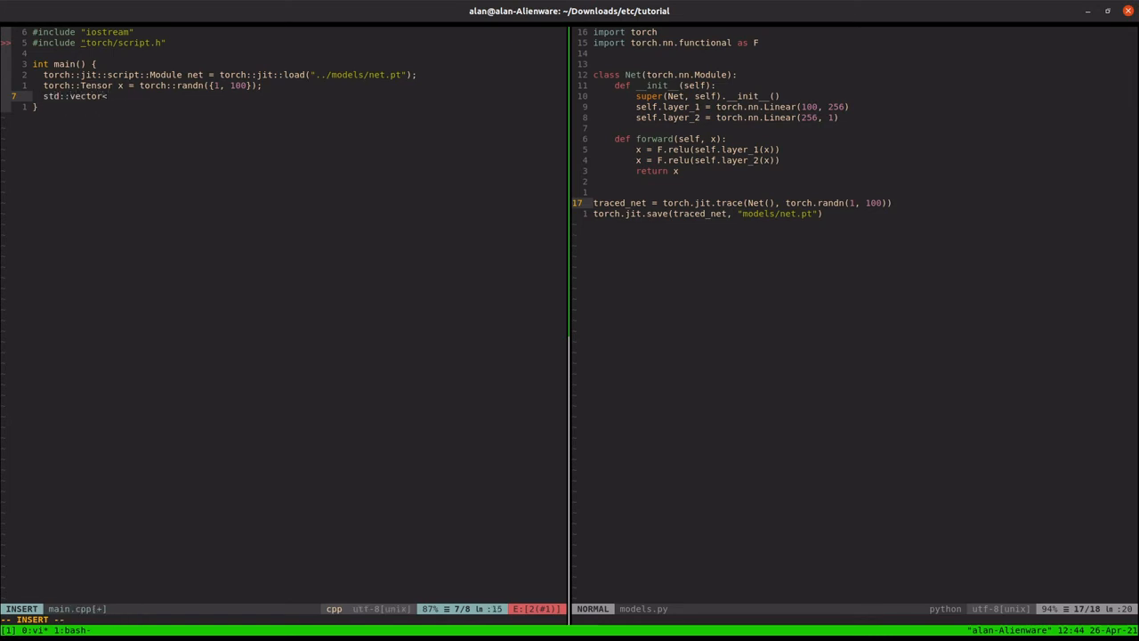
{"action": "type", "text": "torch::jit"}
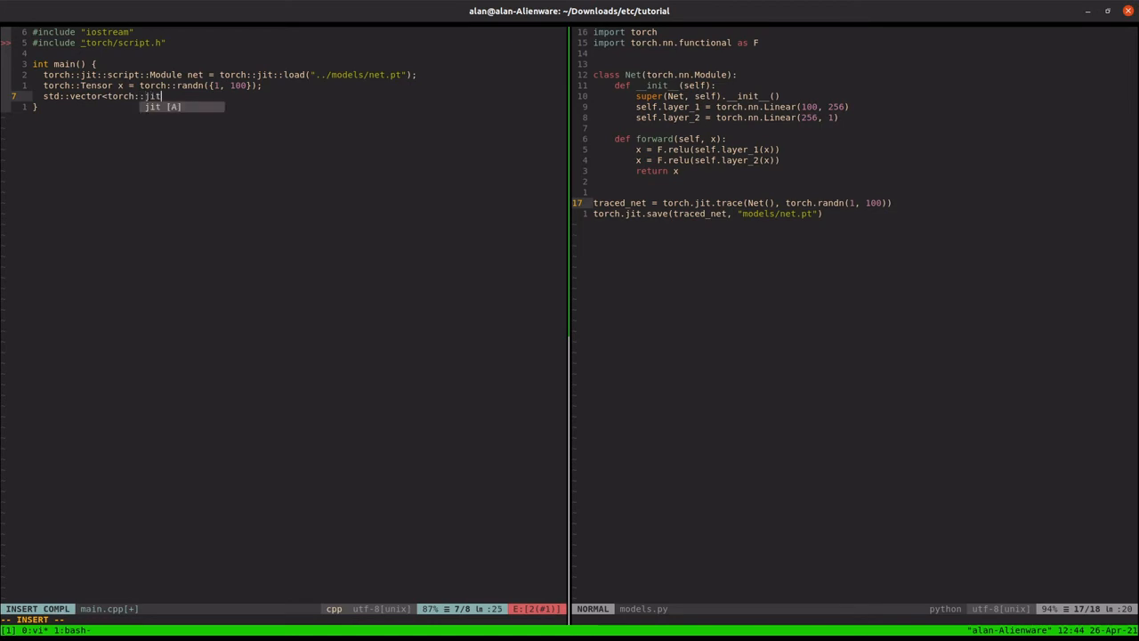
{"action": "type", "text": "::IValue> in"}
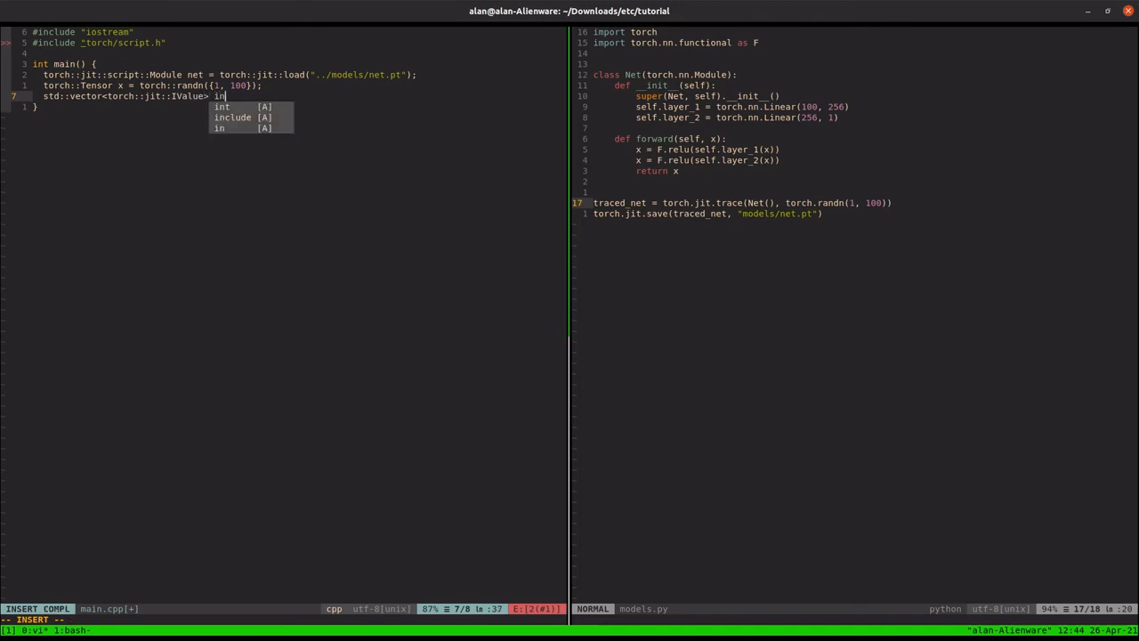
{"action": "type", "text": "put;"}
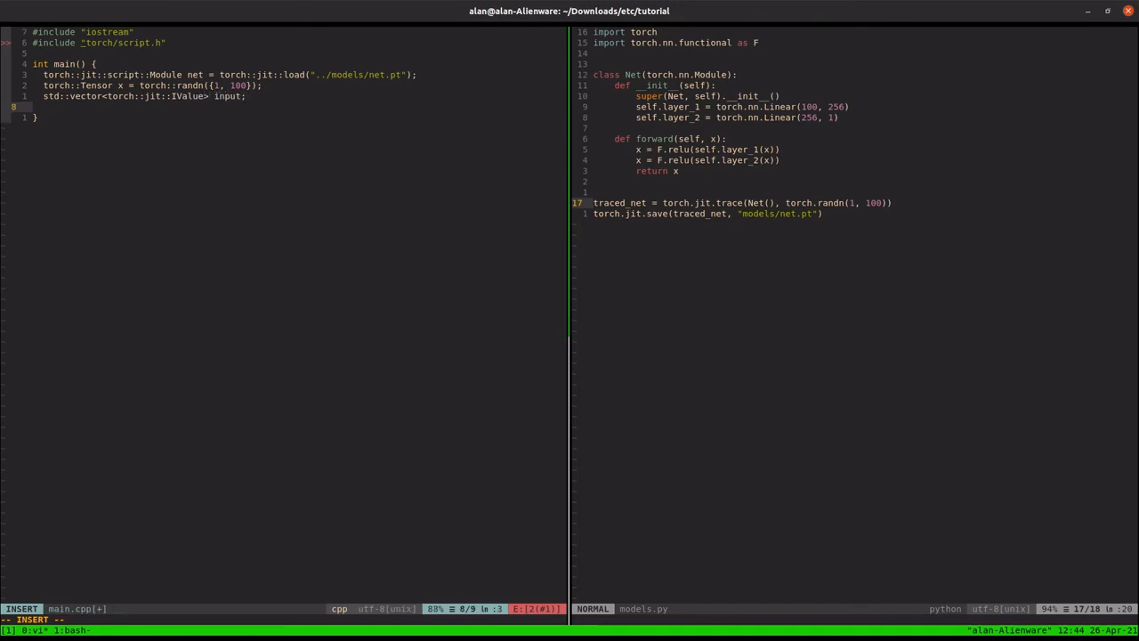
{"action": "type", "text": "input.p"}
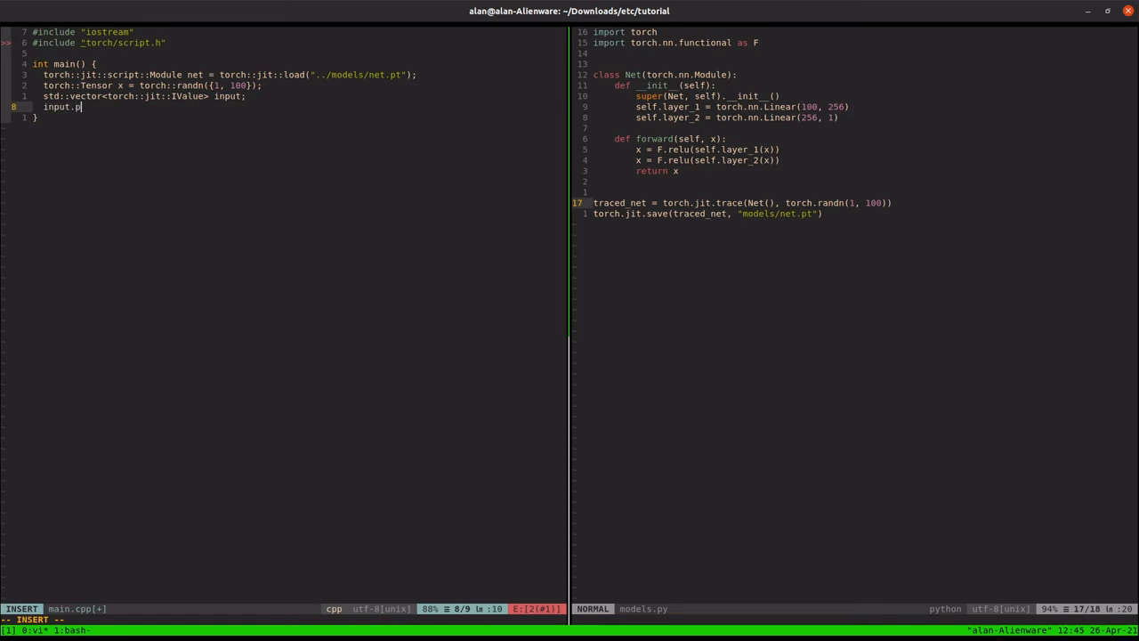
{"action": "type", "text": "ush_back()"}
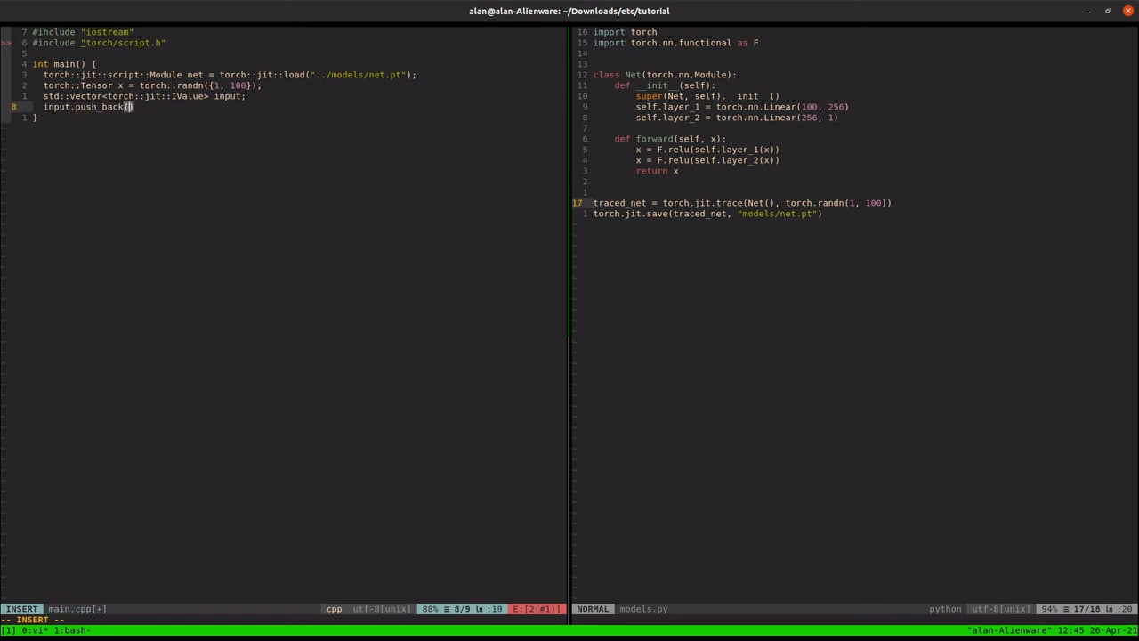
{"action": "key", "text": "Escape"}
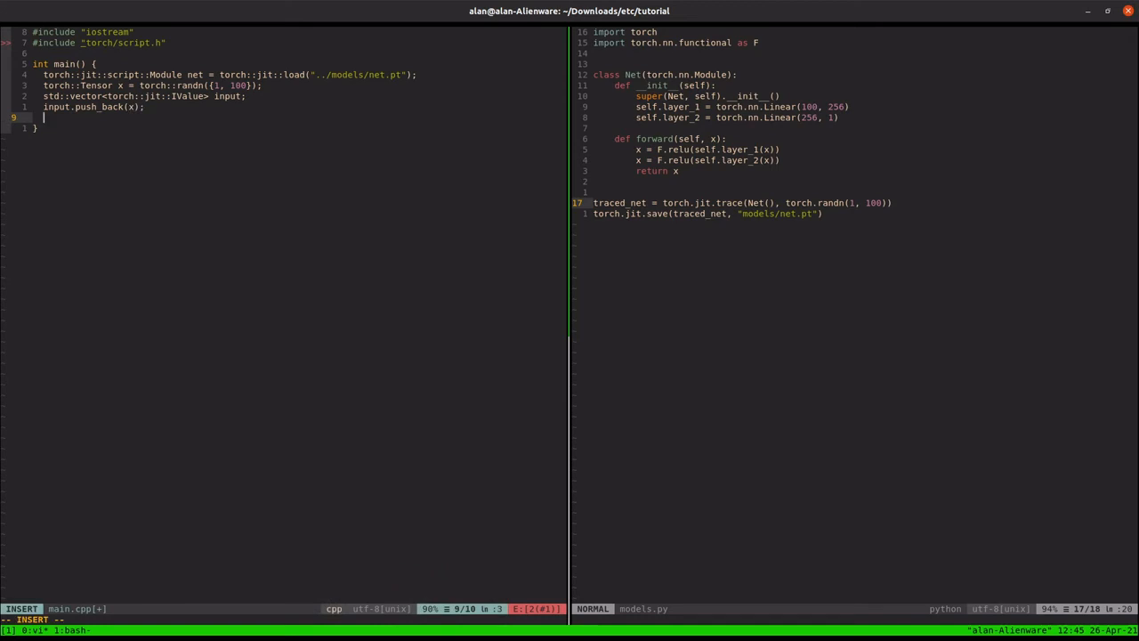
Step: Add auto out = net.forward(input); and start a new line below it
{"action": "type", "text": "auto ou"}
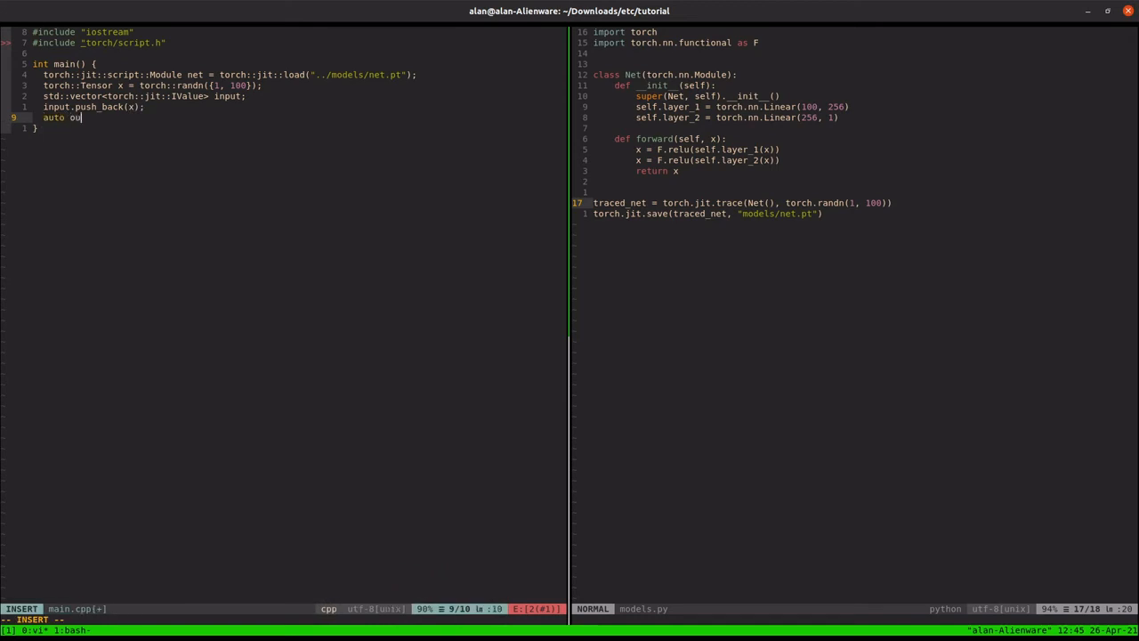
{"action": "type", "text": "t = net.forward("}
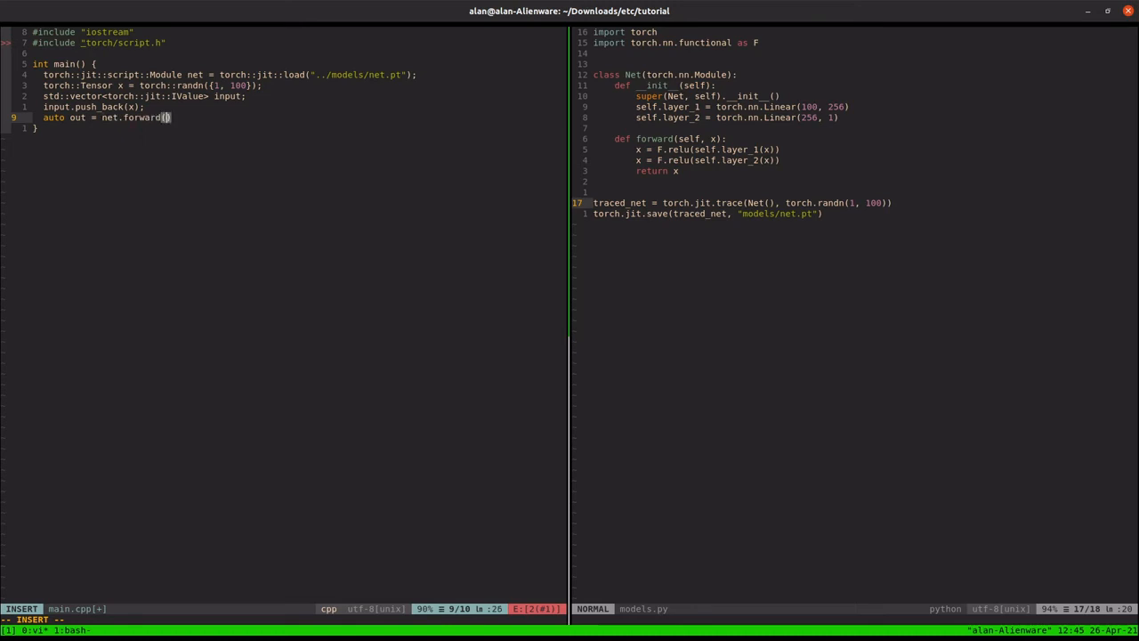
{"action": "type", "text": "input"}
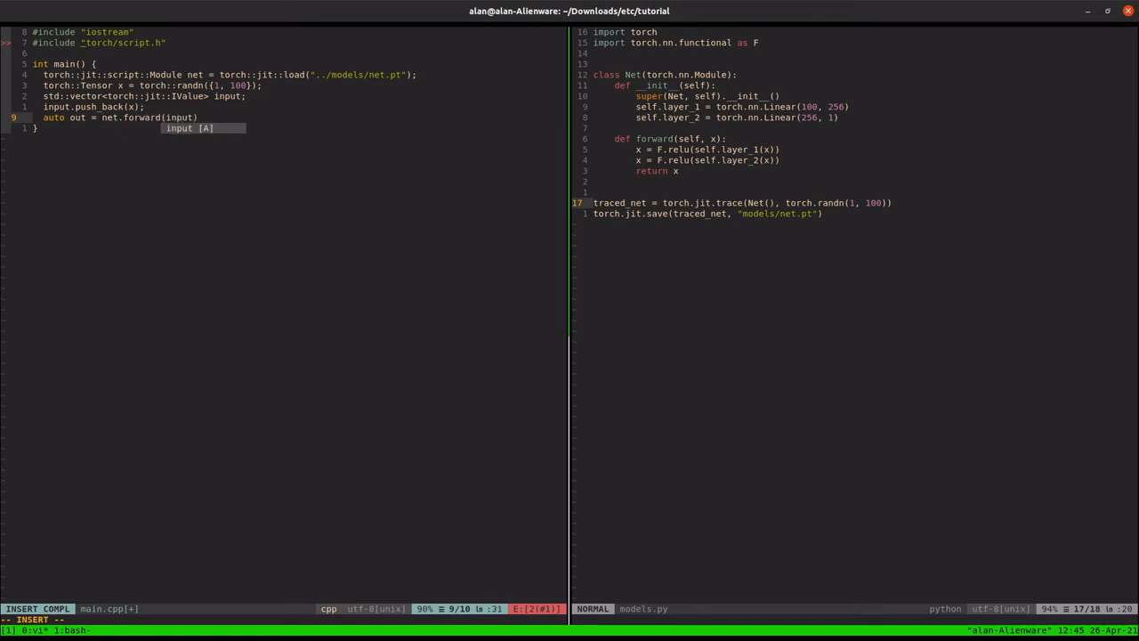
{"action": "key", "text": "Escape"}
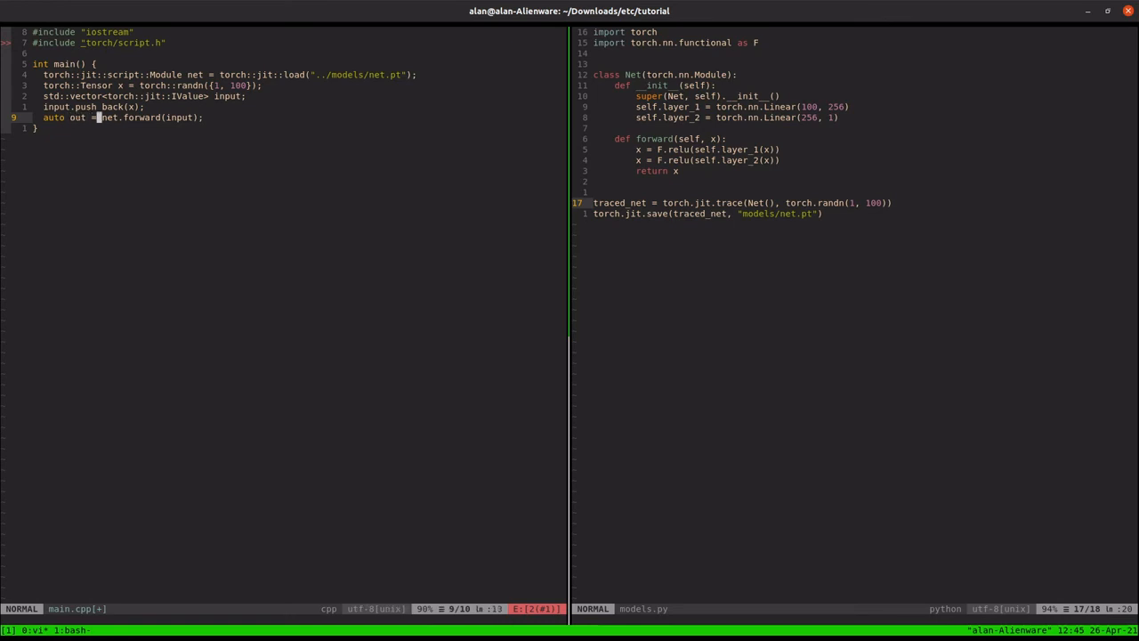
{"action": "key", "text": "o"}
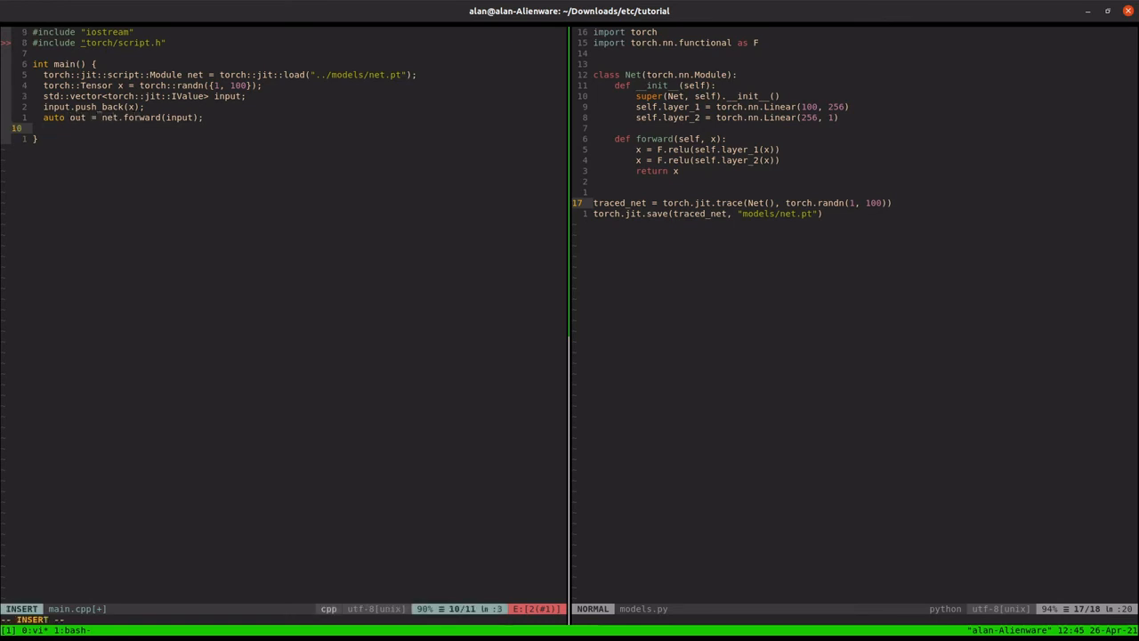
Step: Write std::cout << out << std::endl; replacing the typeid test output
{"action": "type", "text": "stdi::"}
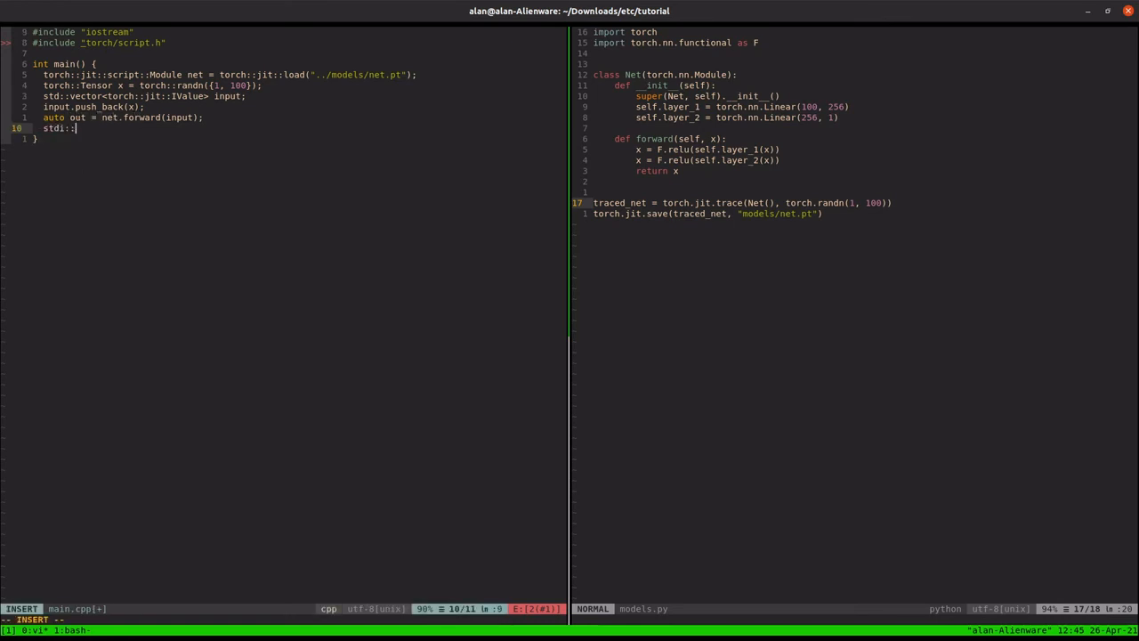
{"action": "type", "text": "cout << out"}
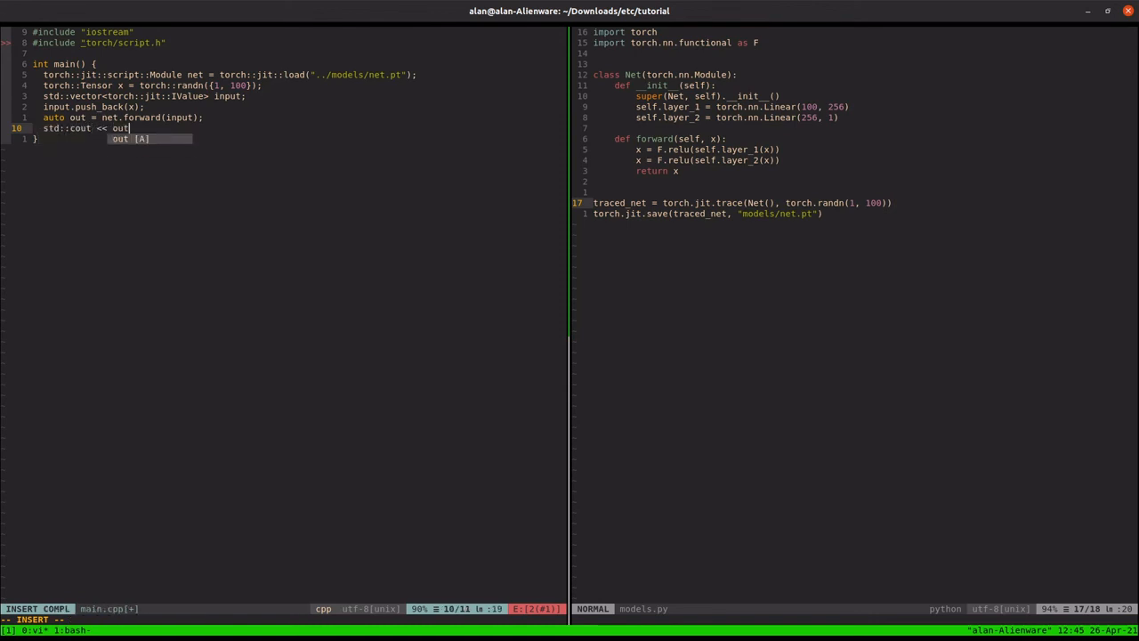
{"action": "type", "text": ";"}
{"action": "type", "text": "std::cout <"}
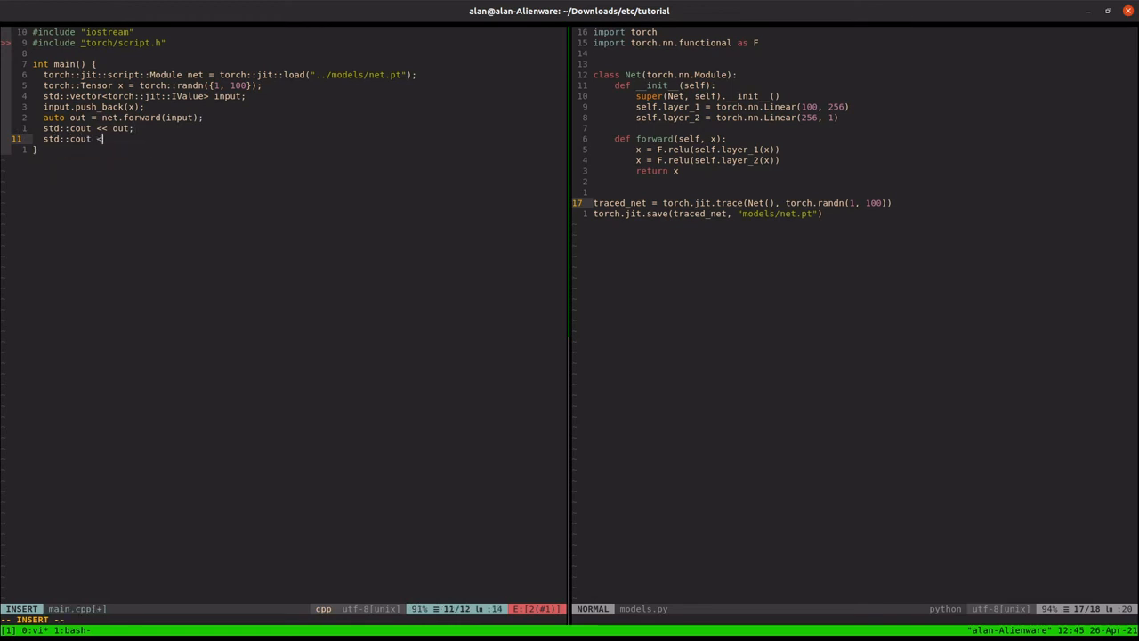
{"action": "type", "text": "ty"}
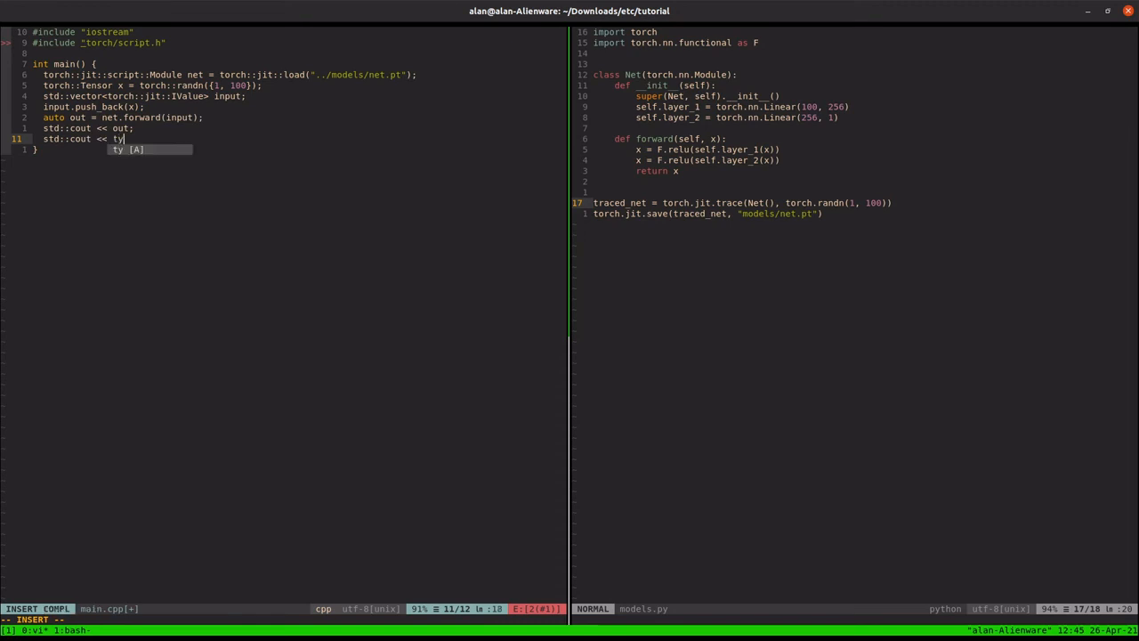
{"action": "type", "text": "peid("}
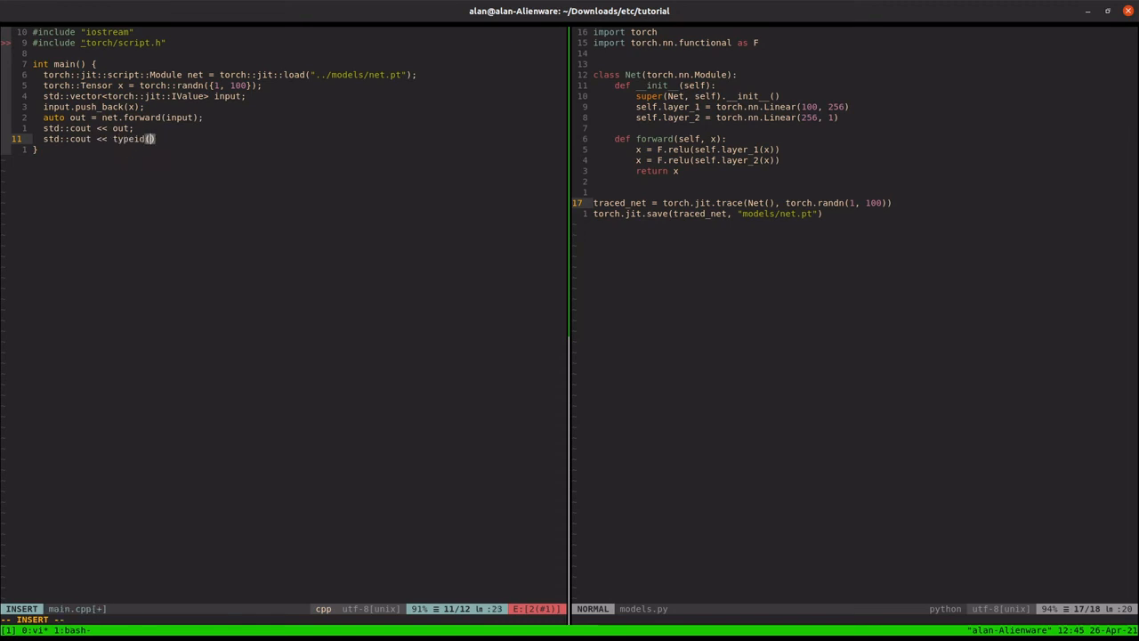
{"action": "type", "text": "out"}
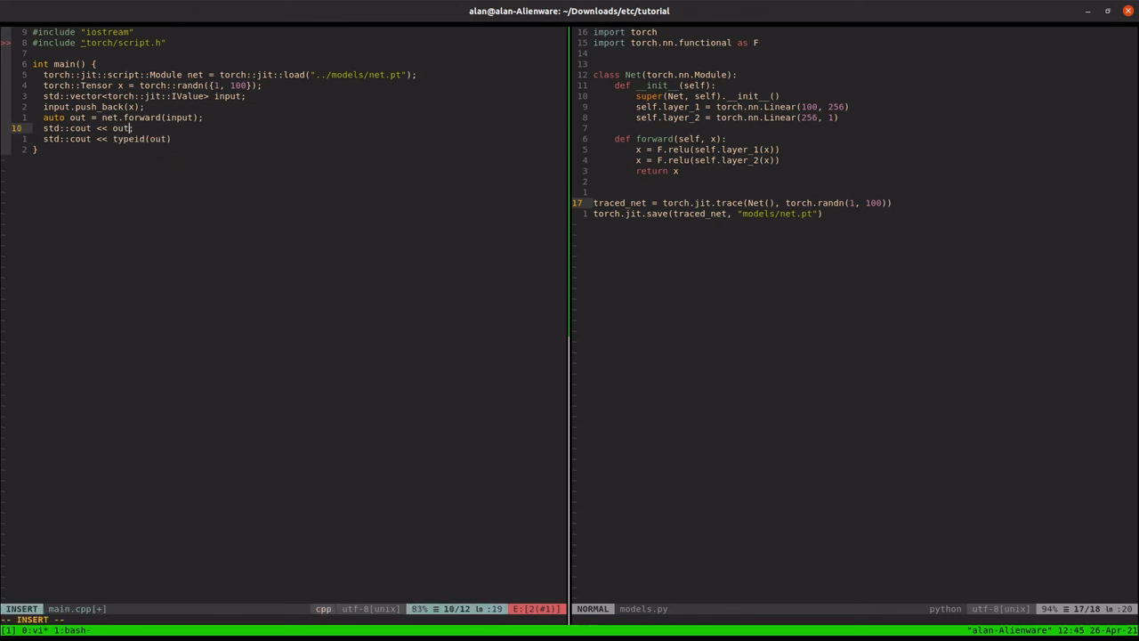
{"action": "type", "text": "<< \"end\""}
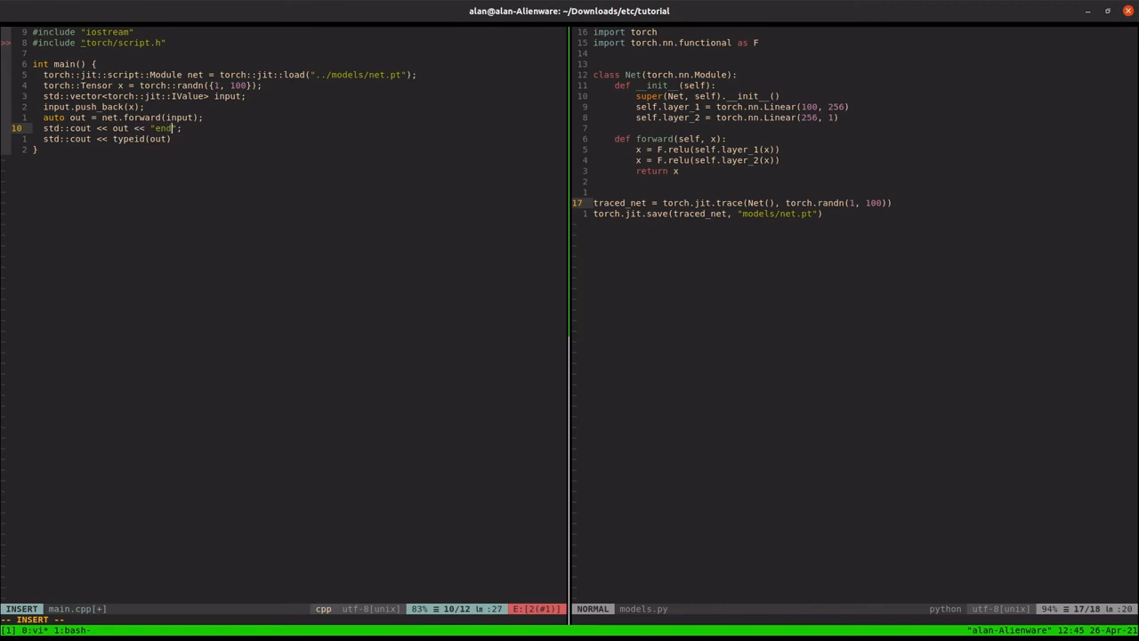
{"action": "key", "text": "BackSpace"}
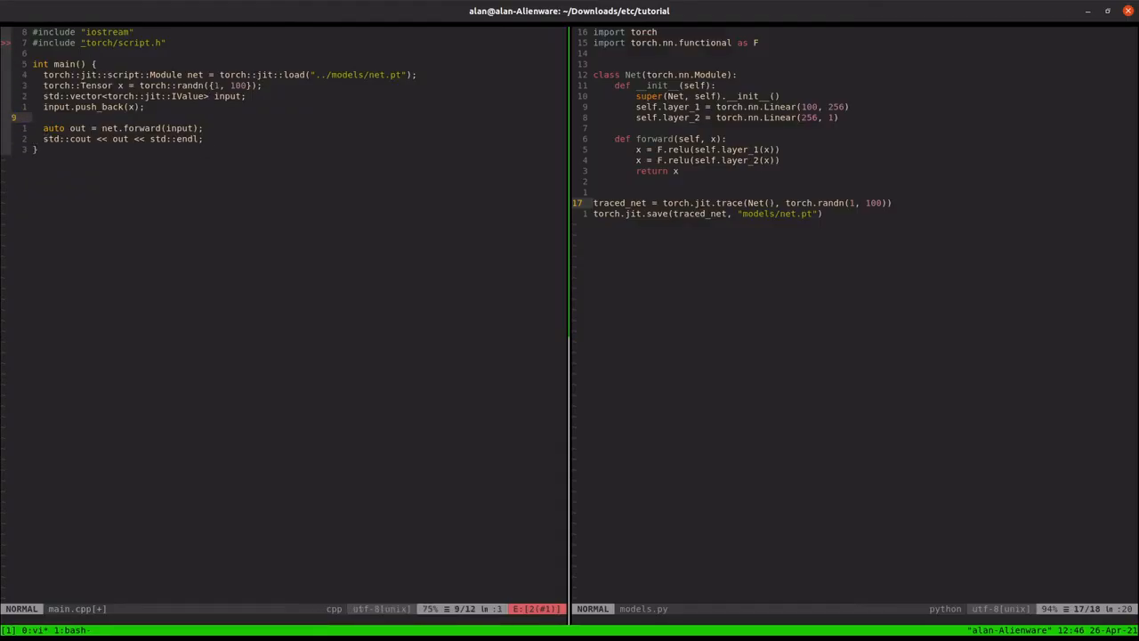
Step: Write the loop header for (int i = 0; i < 10; i++) { above the forward call
{"action": "type", "text": "for i"}
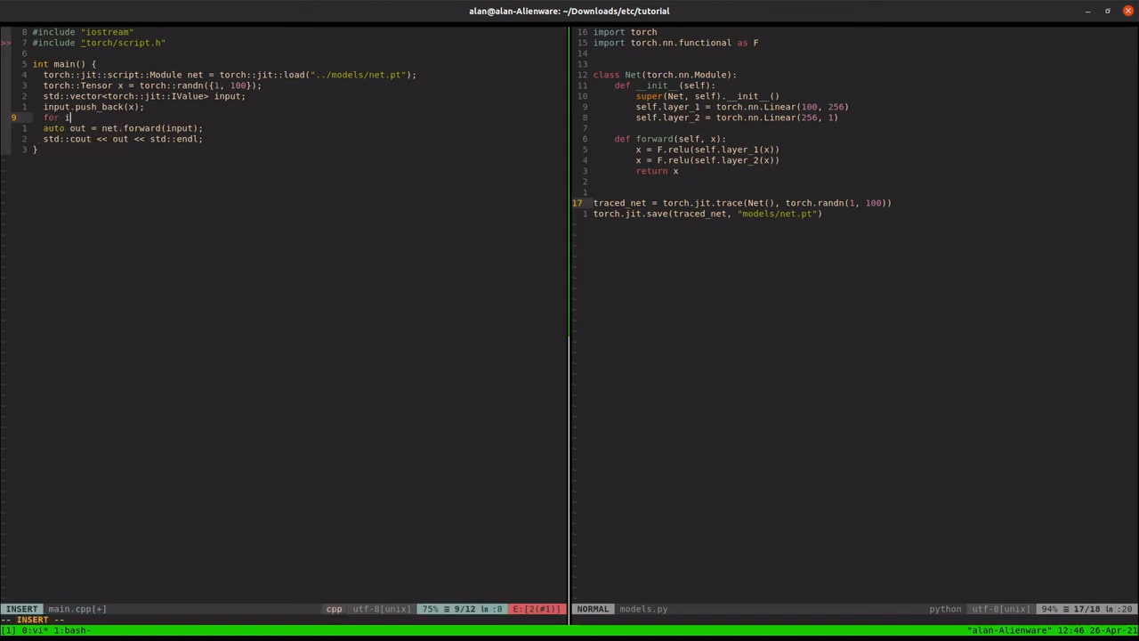
{"action": "key", "text": "BackSpace"}
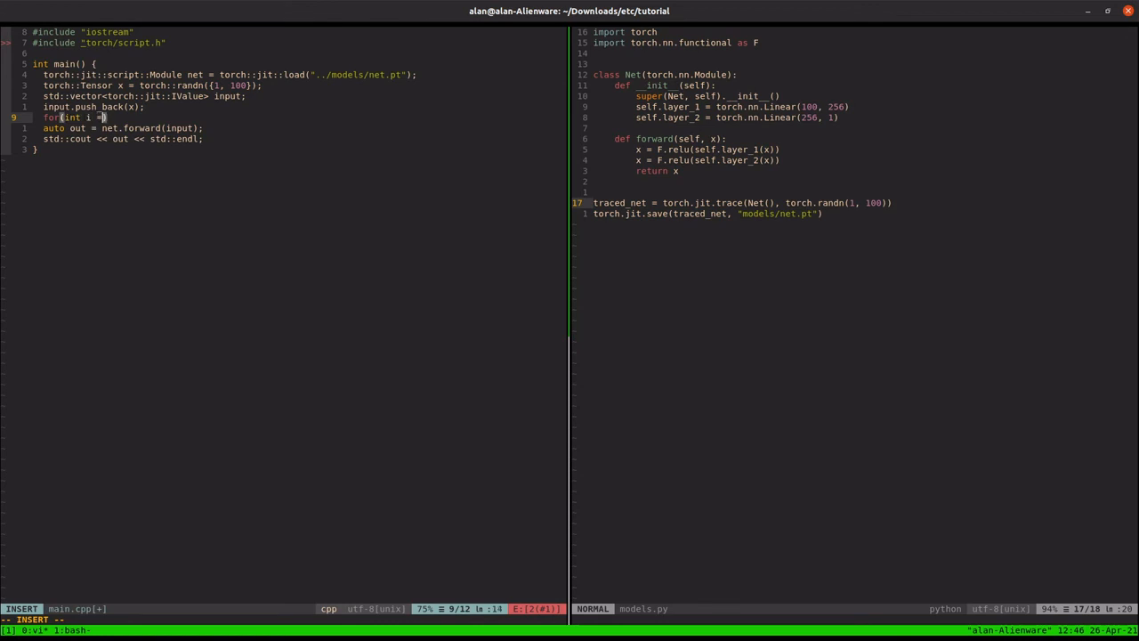
{"action": "type", "text": "-"}
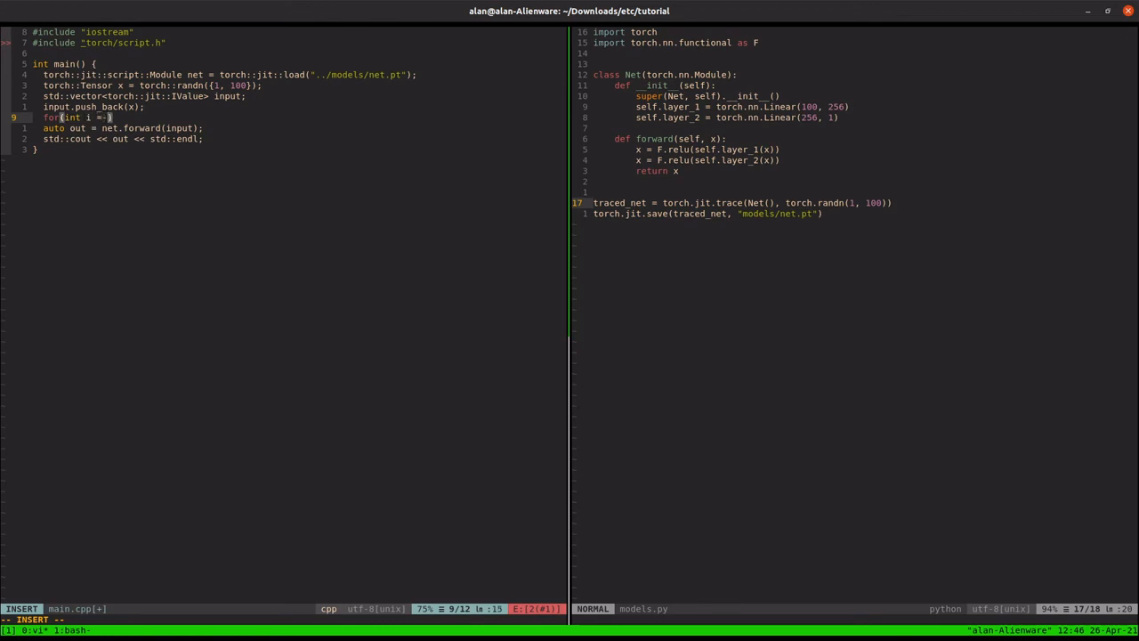
{"action": "type", "text": "0 ;"}
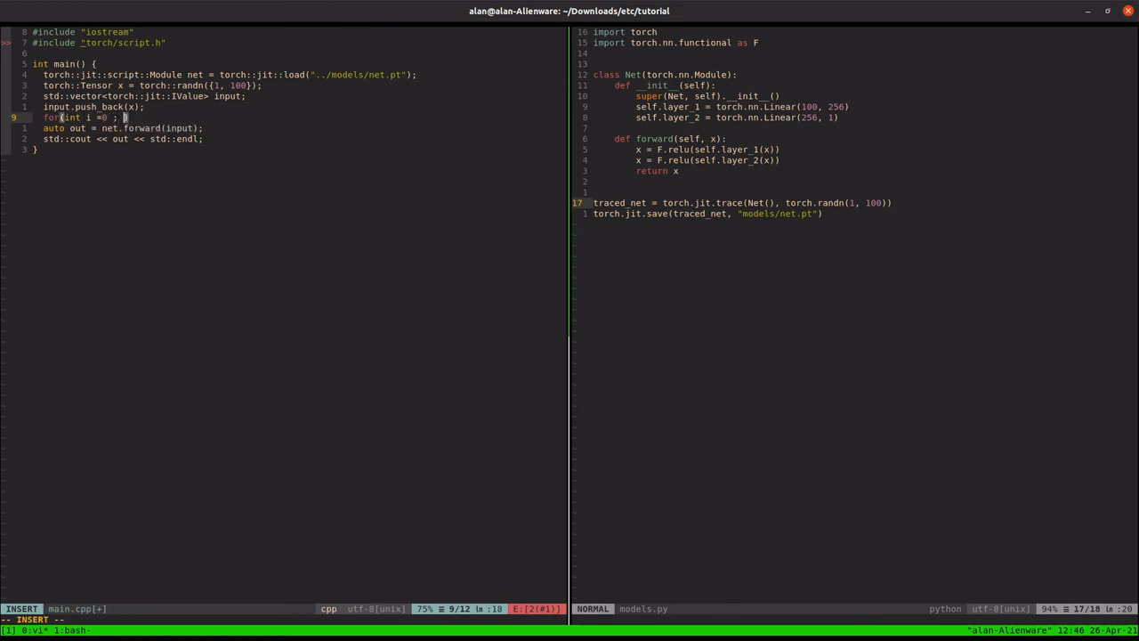
{"action": "type", "text": "i < 10; i+"}
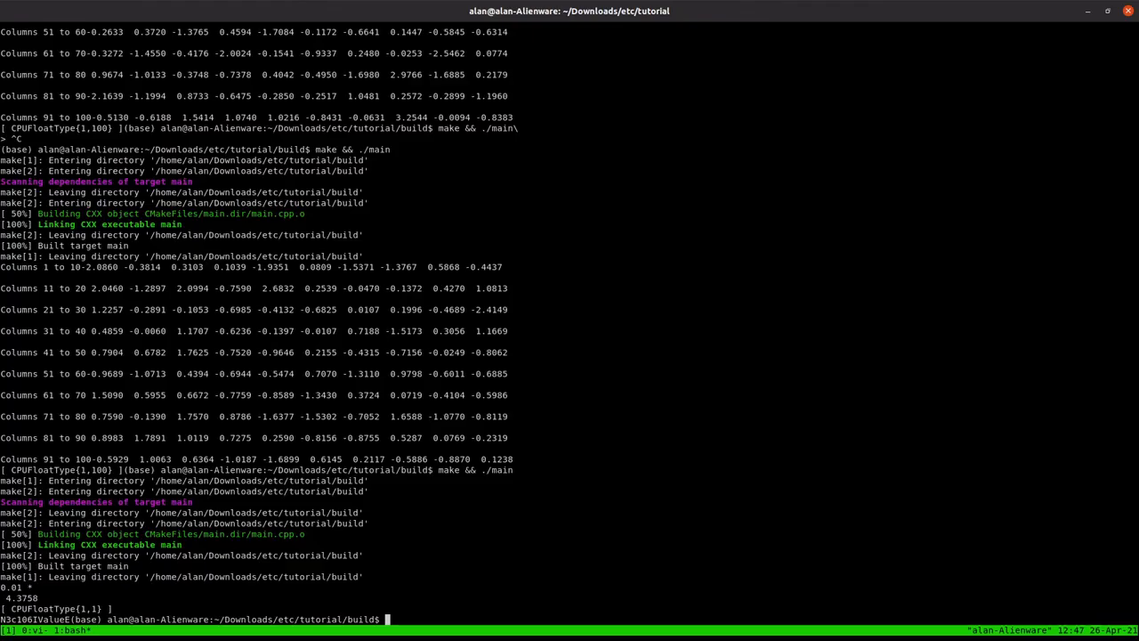
Step: Indent the forward call and cout inside the loop and add its closing brace after the build error
{"action": "key", "text": "Return"}
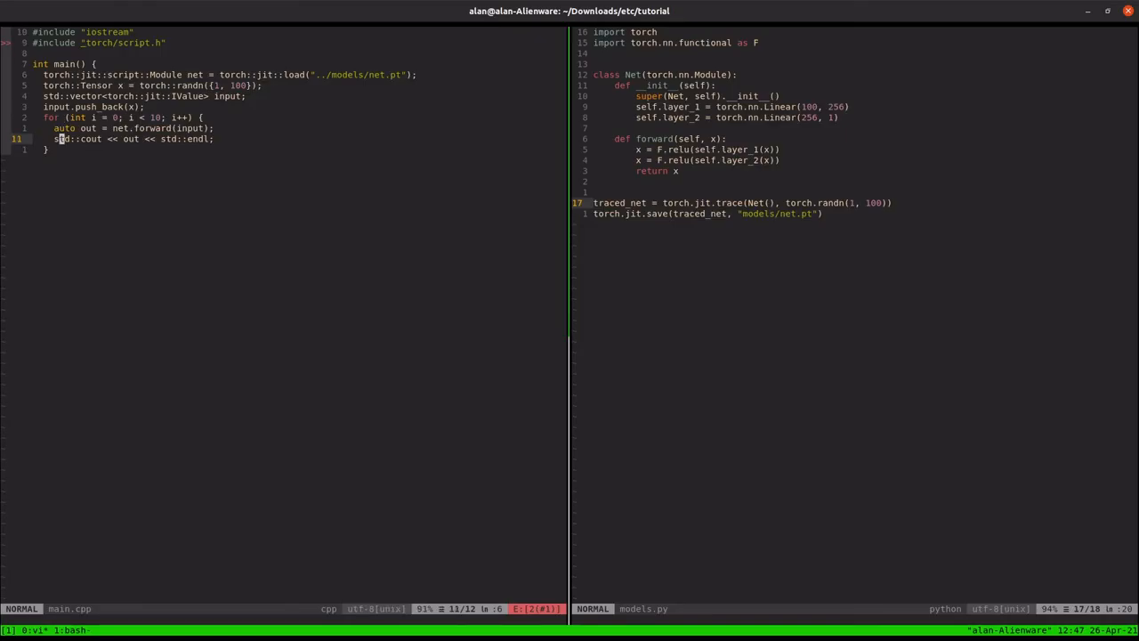
{"action": "type", "text": "cout"}
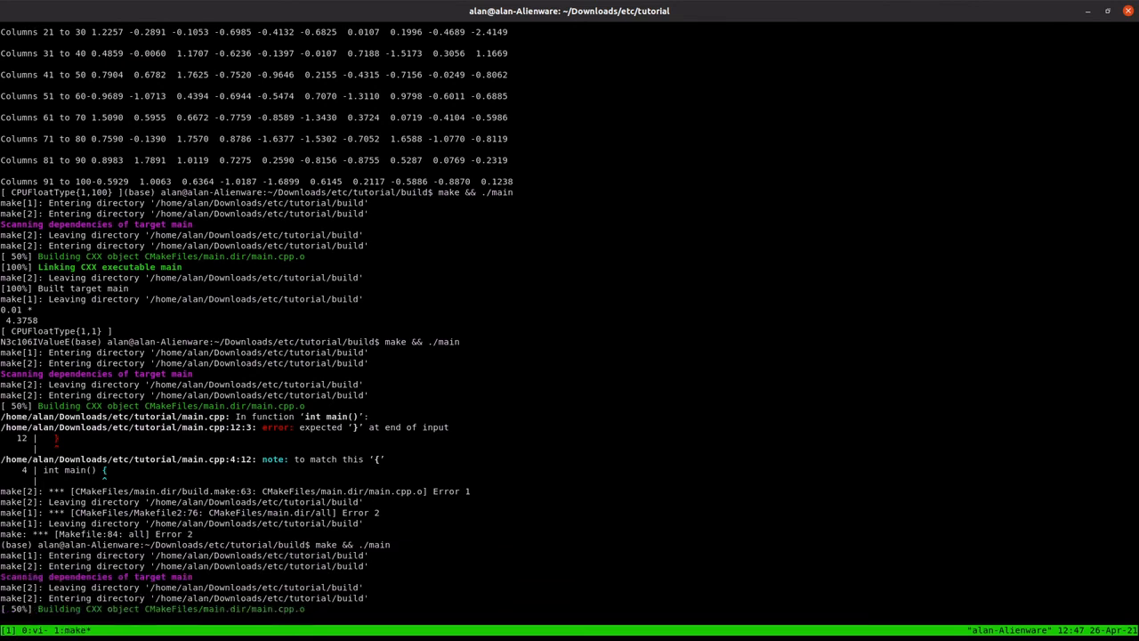
{"action": "scroll", "scroll_direction": "down", "scroll_amount": 3}
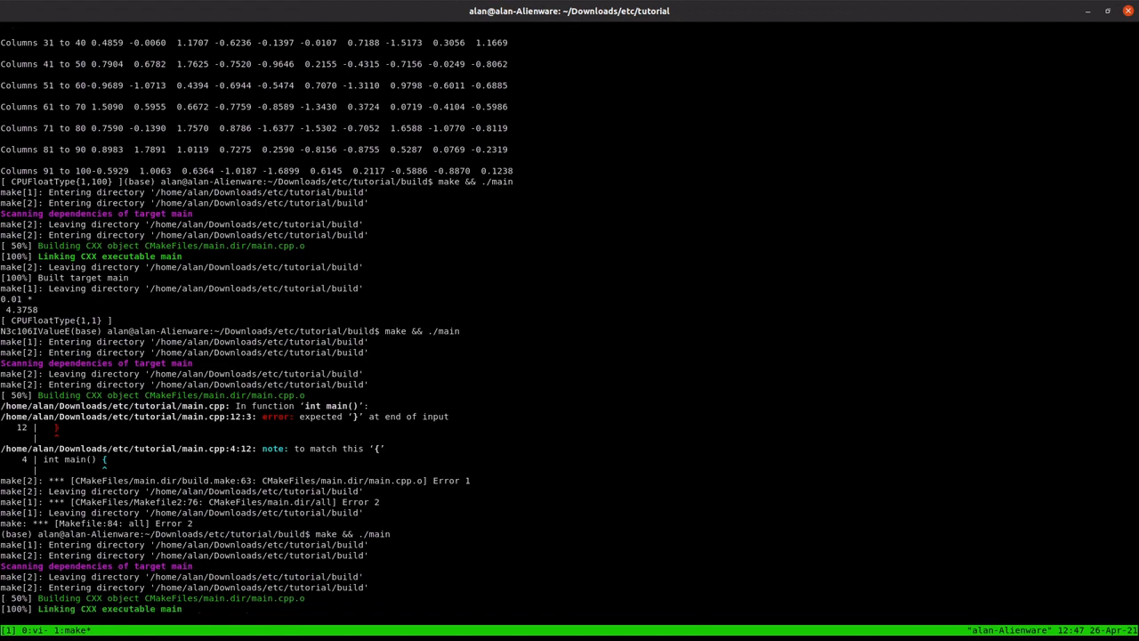
{"action": "scroll", "scroll_direction": "down", "scroll_amount": 3}
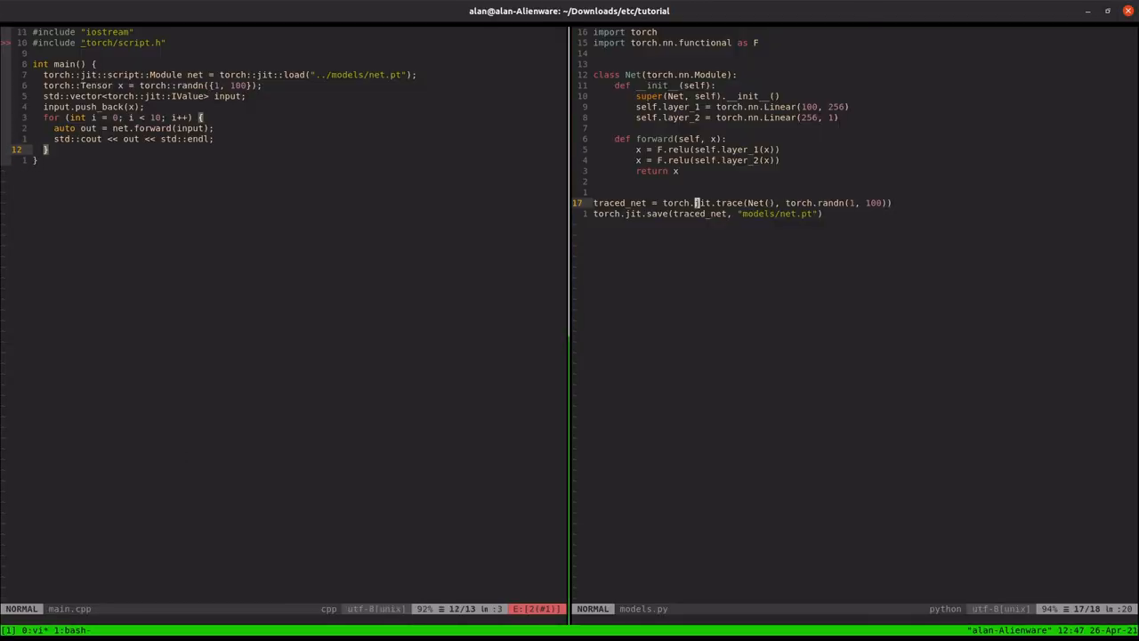
{"action": "key", "text": "up"}
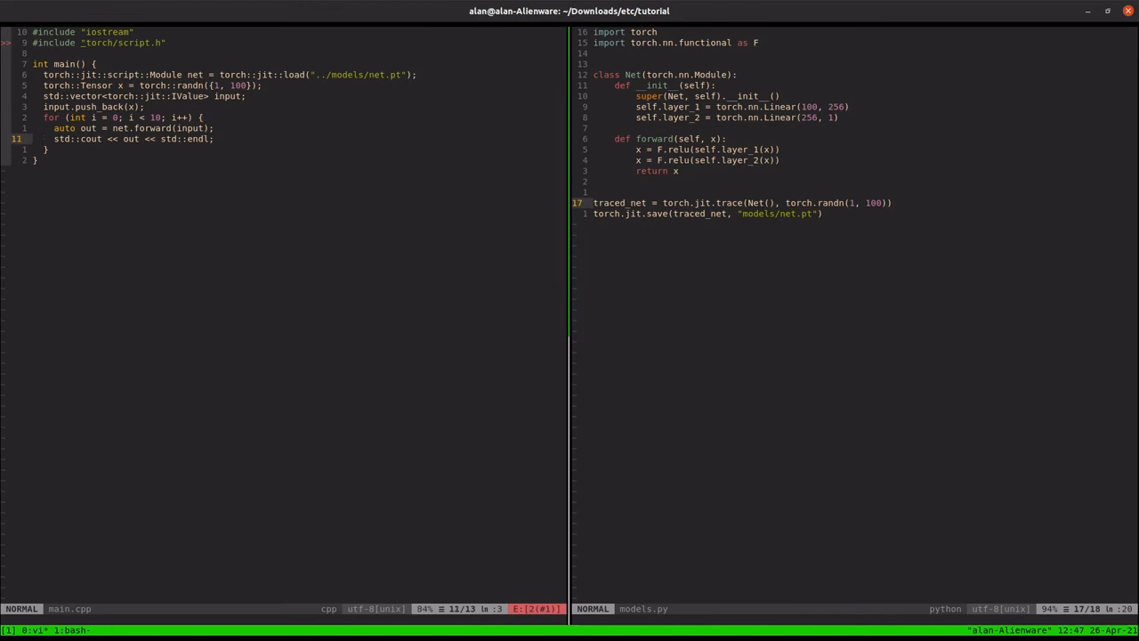
{"action": "key", "text": "k"}
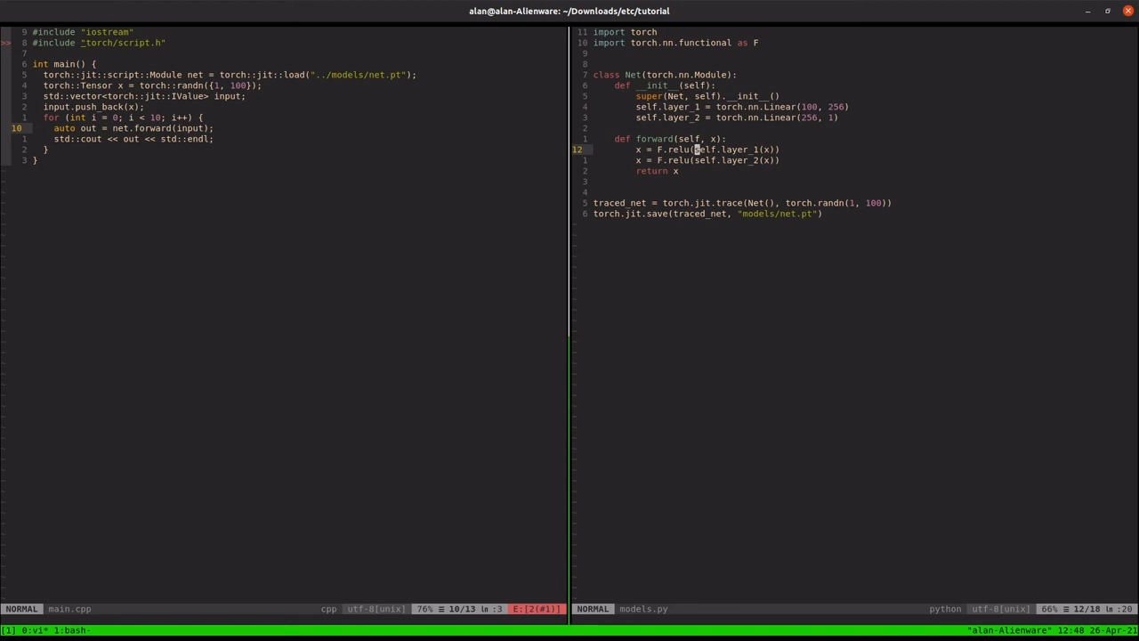
{"action": "mouse_move", "coordinate": [150, 349]}
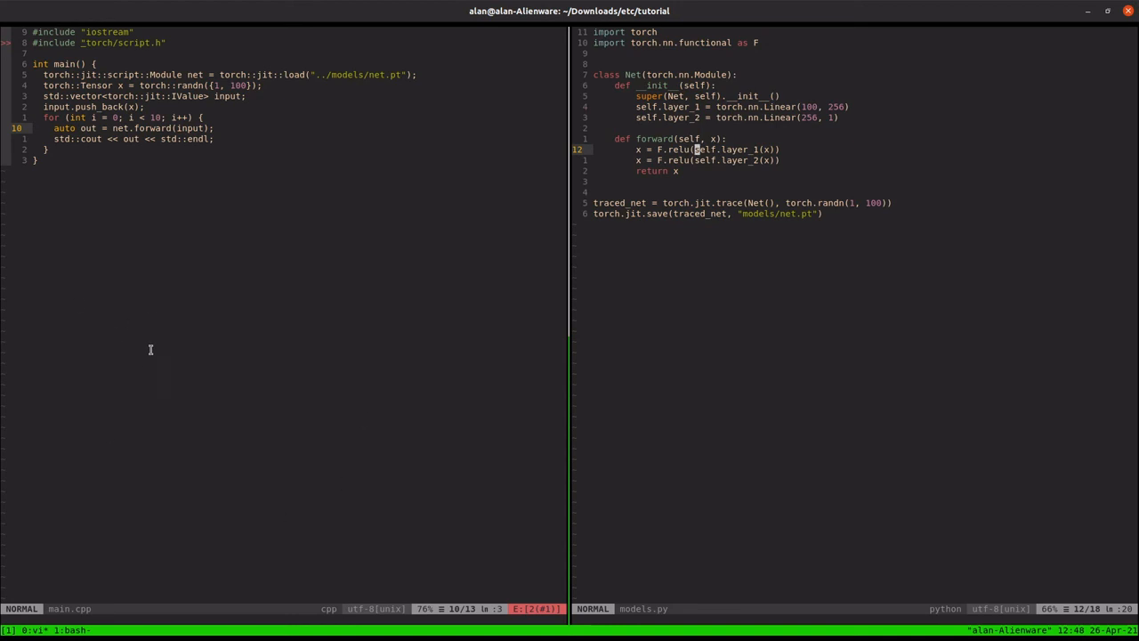
{"action": "mouse_move", "coordinate": [224, 21]}
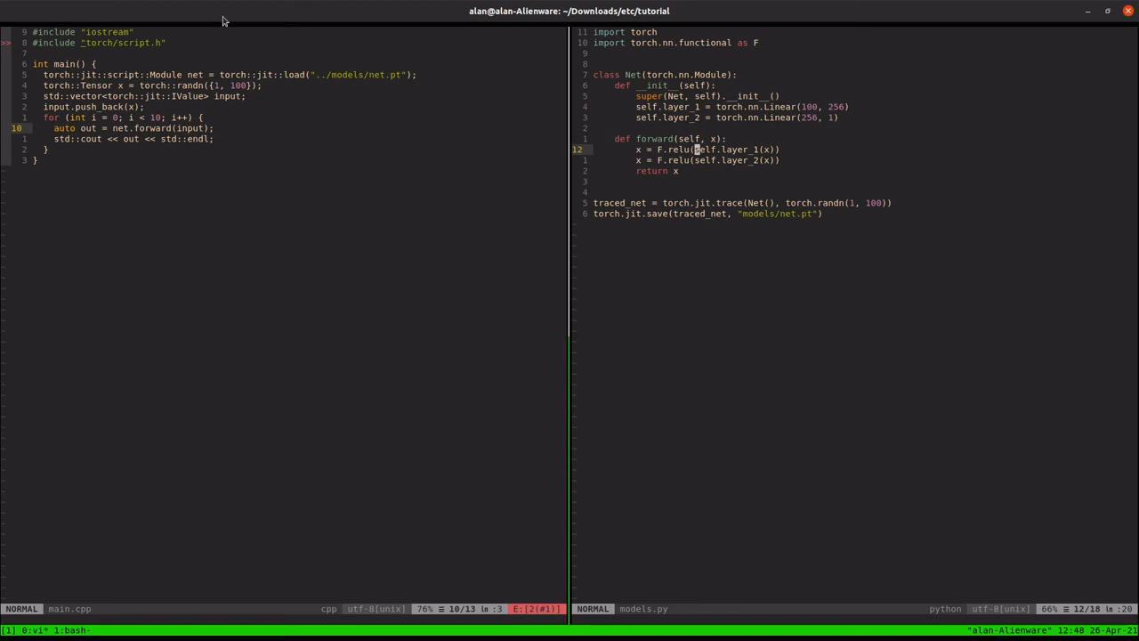